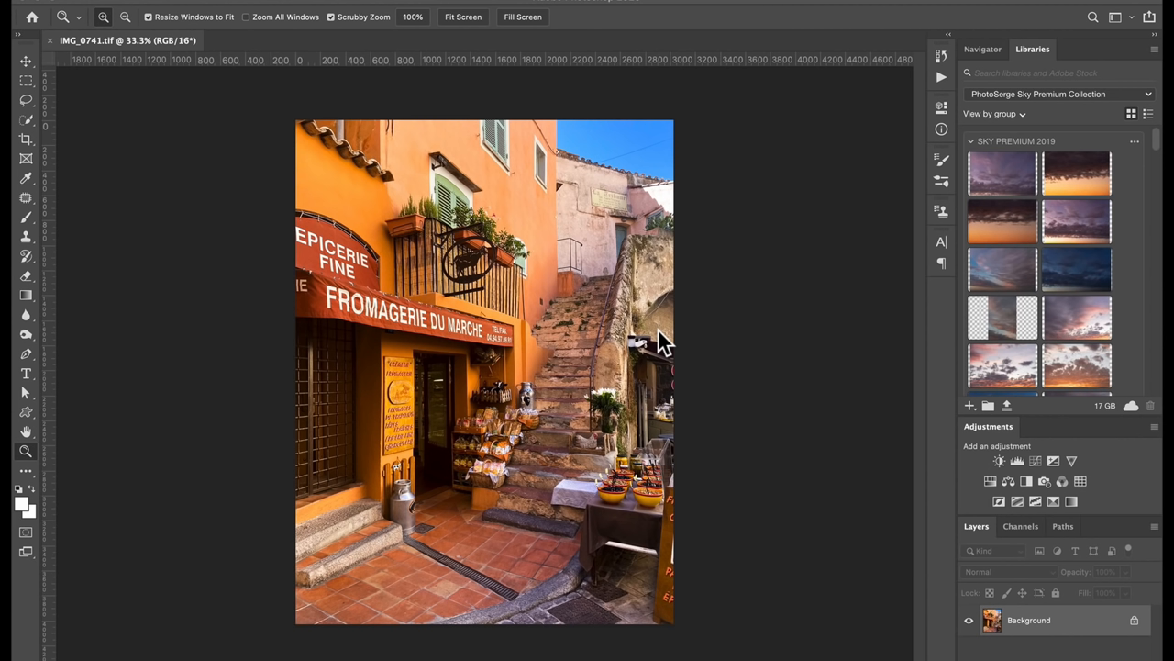
pyautogui.moveTo(585, 335)
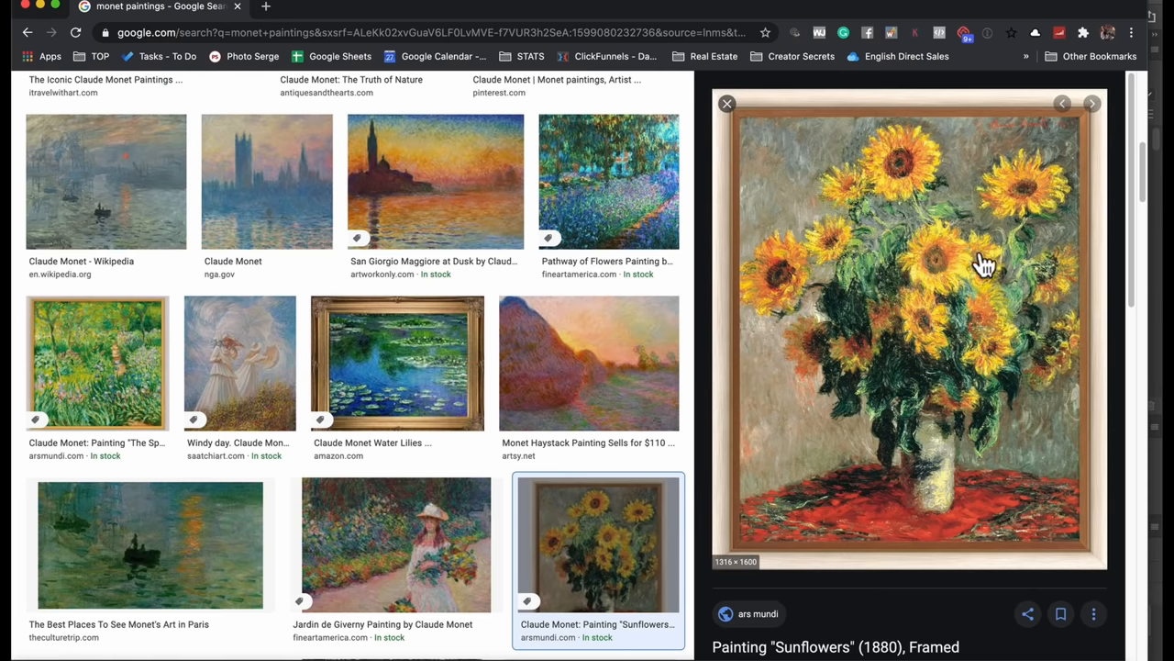
pyautogui.moveTo(666, 439)
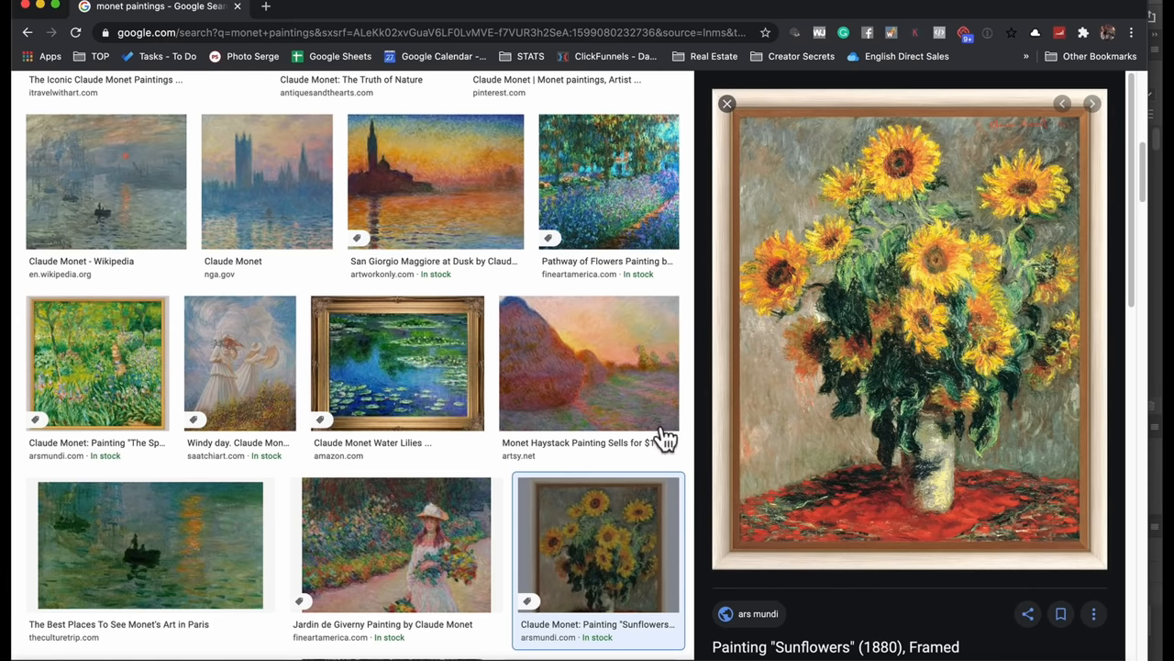
pyautogui.moveTo(642, 206)
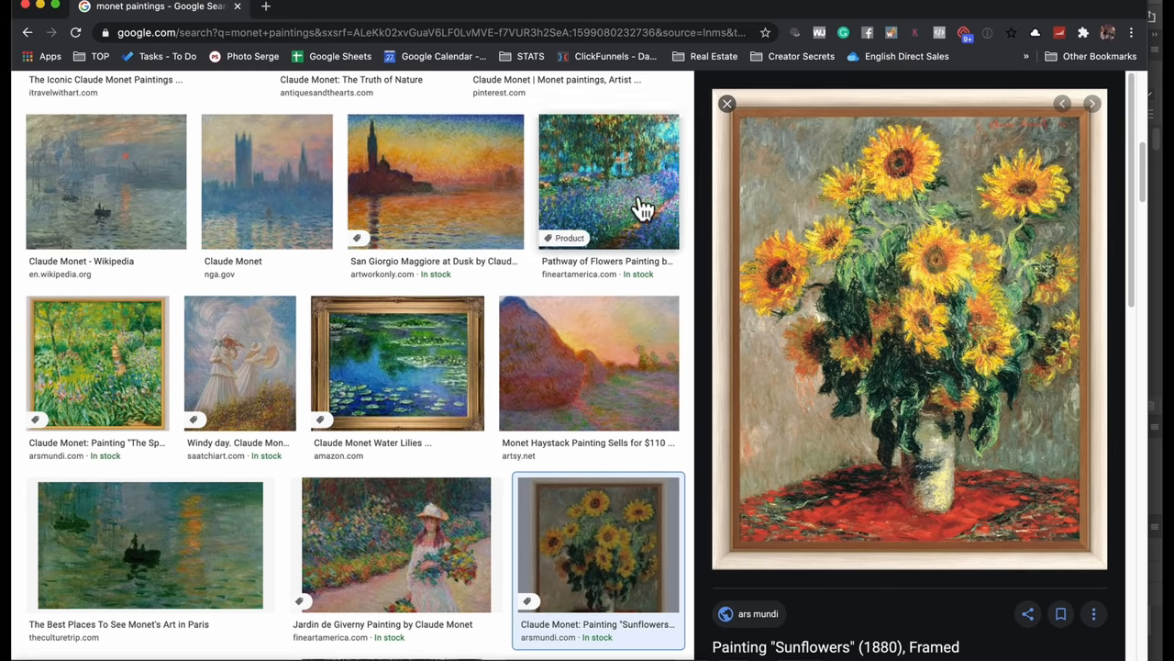
# Step: Preview Monet's Giverny and sunflowers paintings, ending on Woman with a Parasol
pyautogui.click(608, 180)
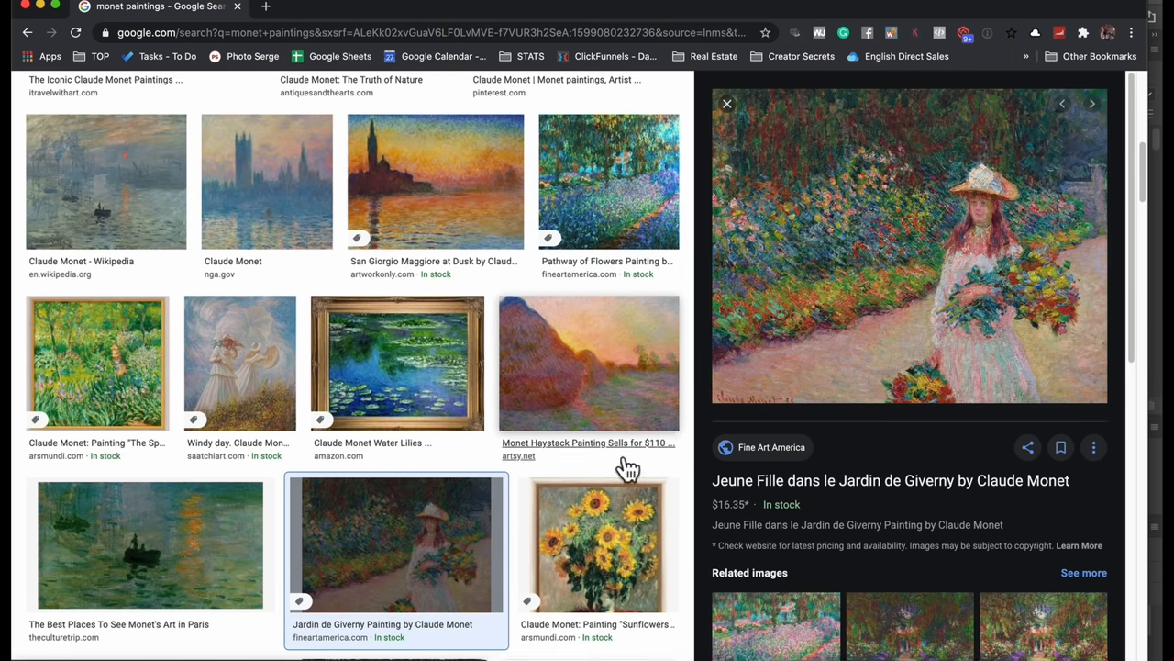
pyautogui.click(597, 545)
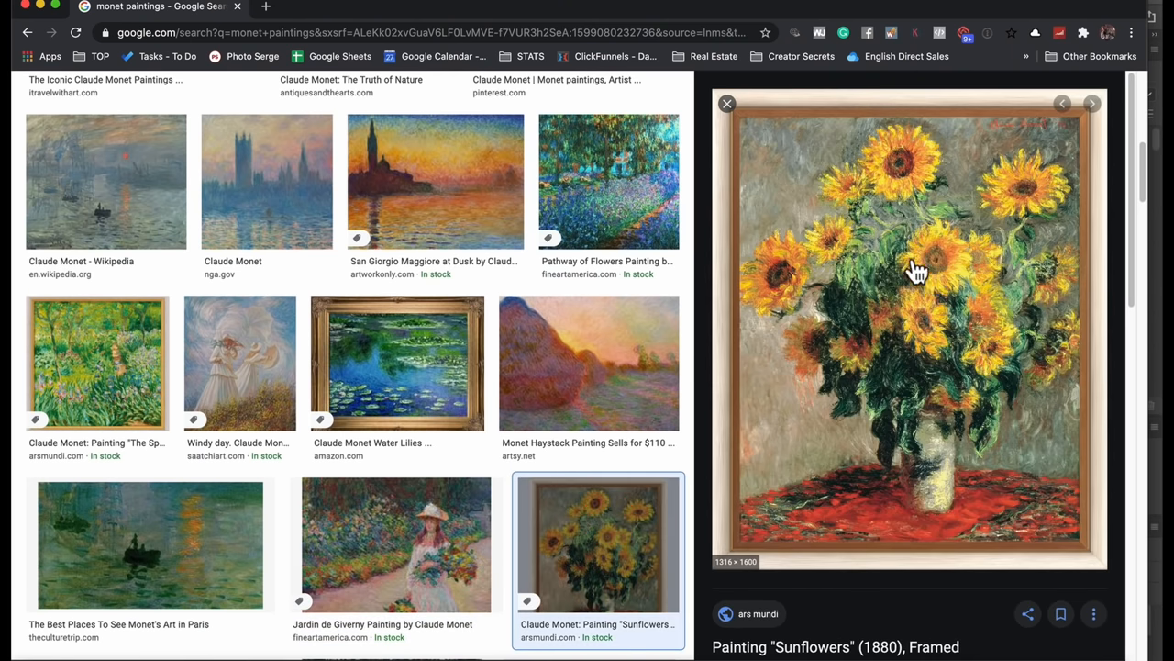
pyautogui.scroll(3)
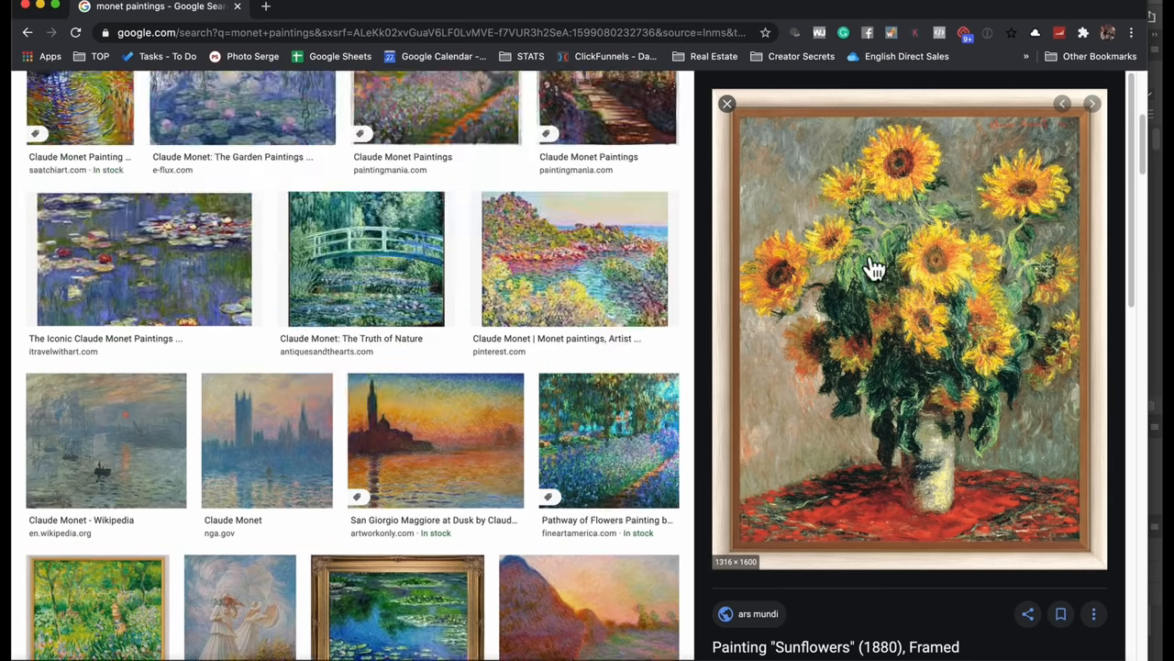
pyautogui.moveTo(541, 317)
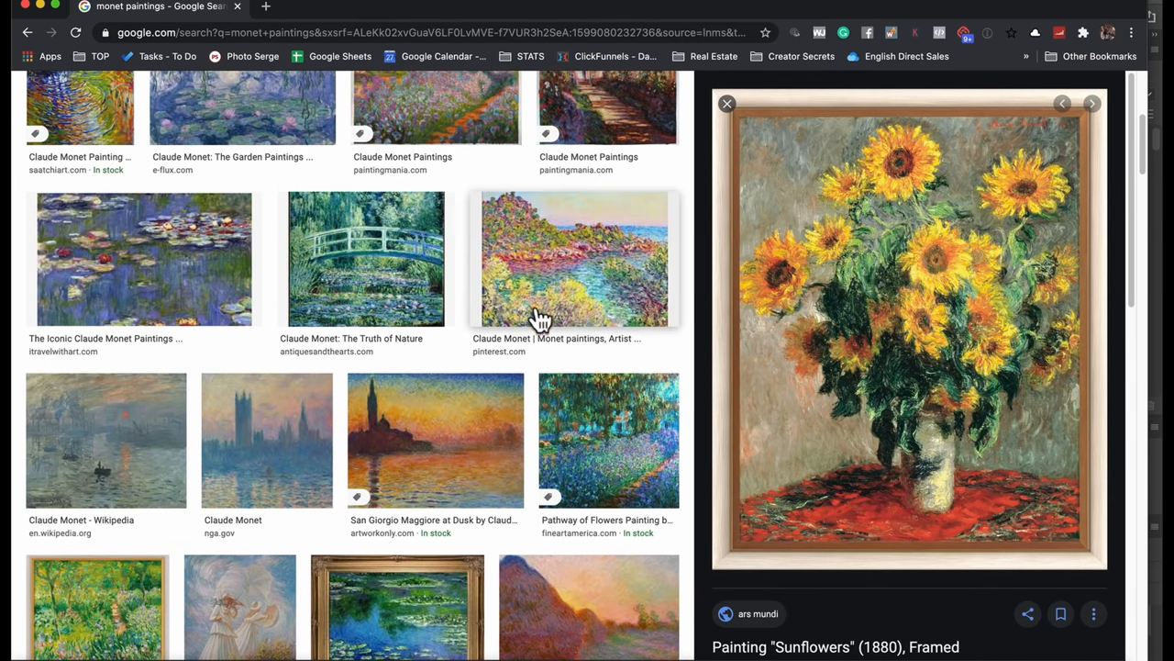
pyautogui.scroll(3)
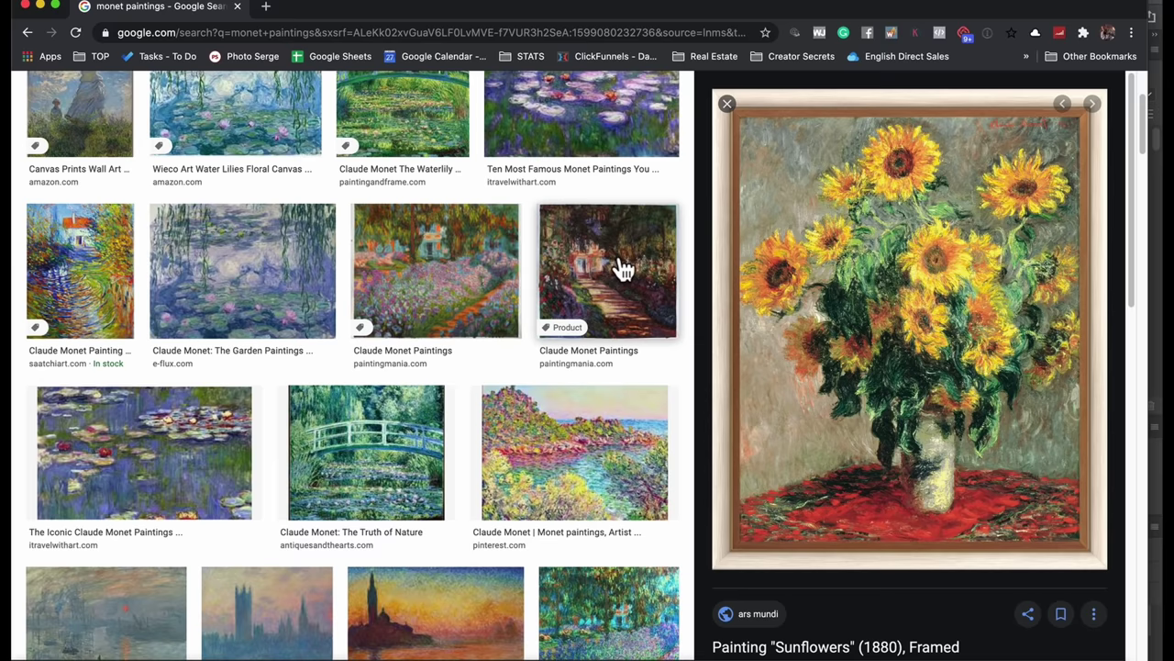
pyautogui.click(581, 137)
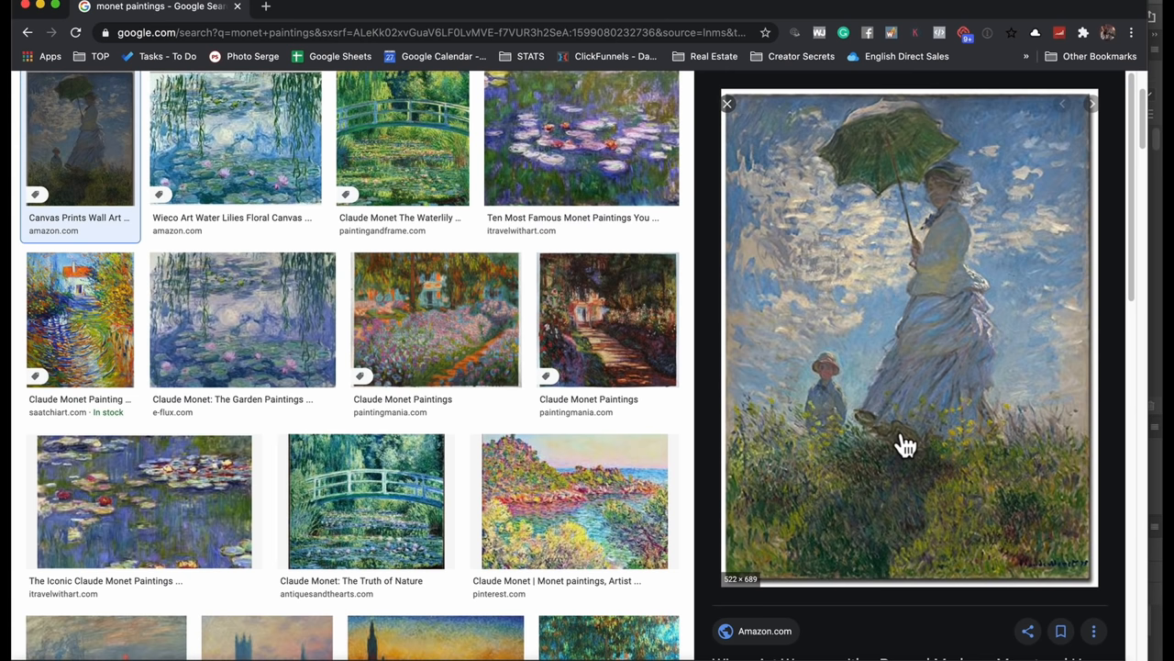
pyautogui.moveTo(856, 282)
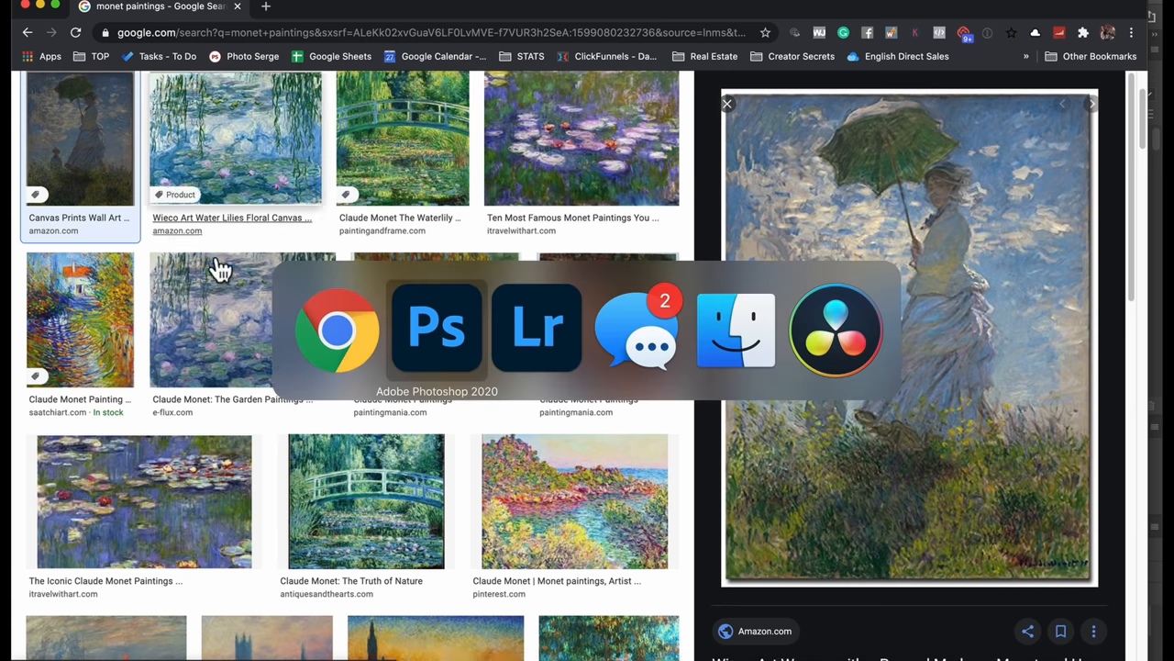
pyautogui.click(437, 329)
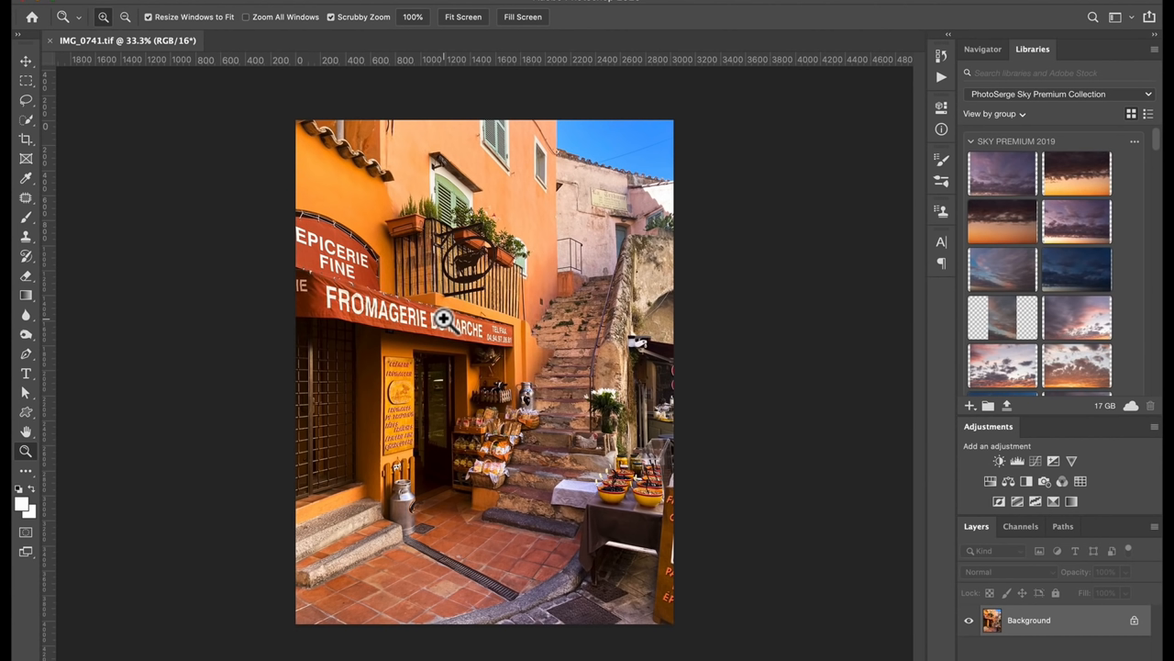
pyautogui.moveTo(525, 300)
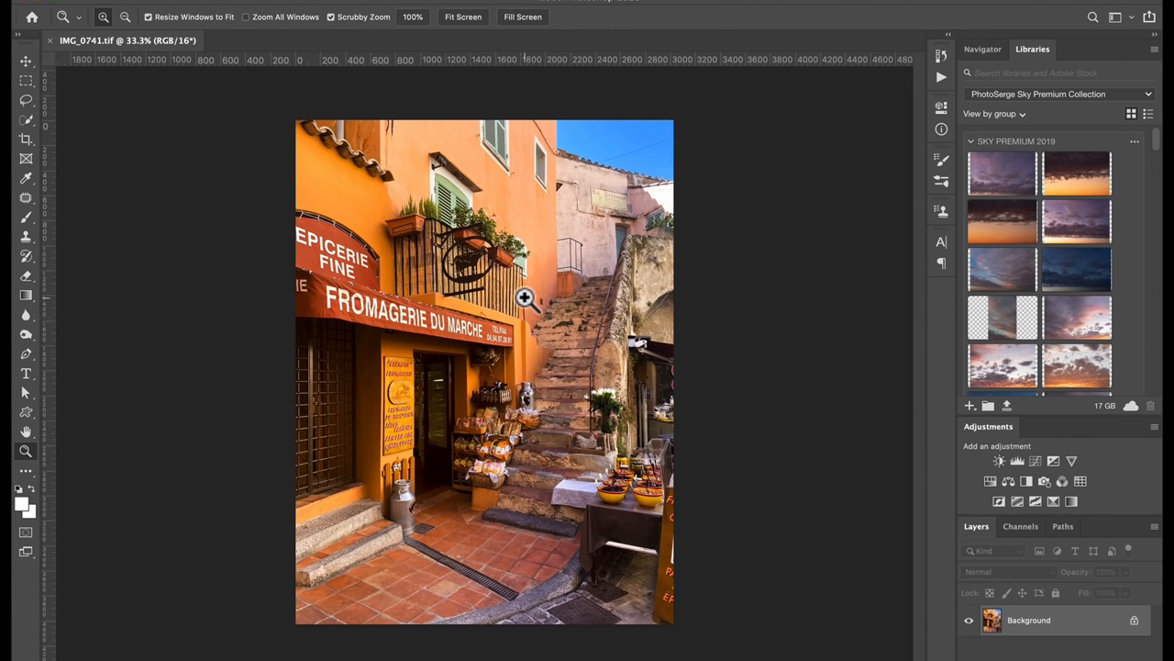
pyautogui.moveTo(535, 410)
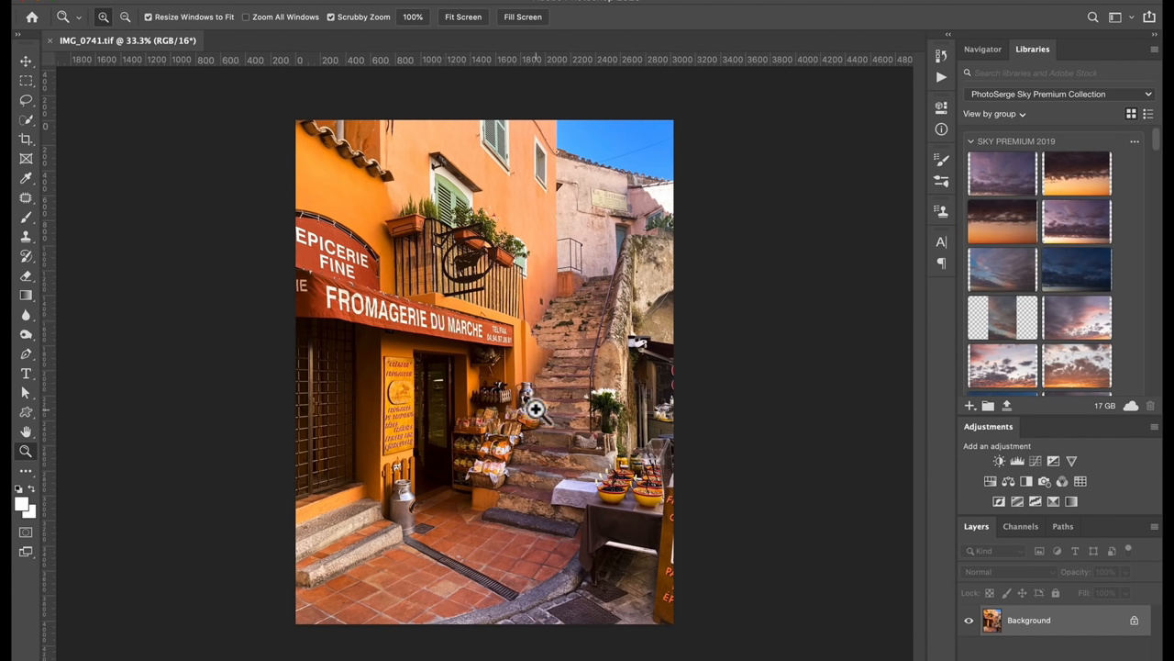
pyautogui.moveTo(649, 523)
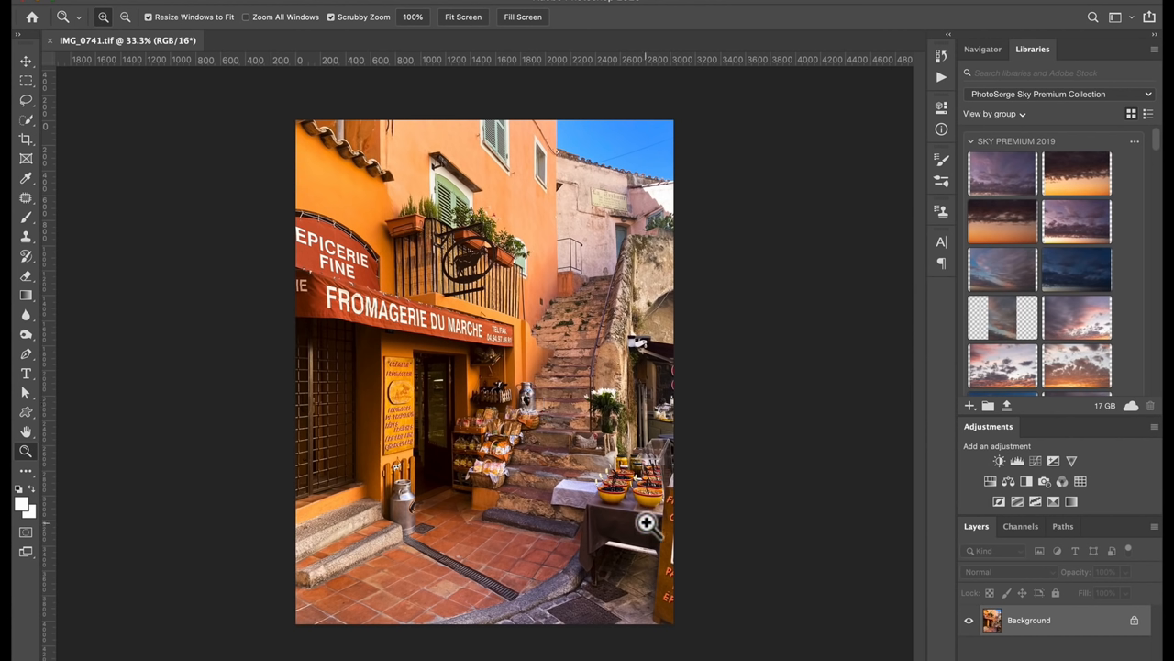
pyautogui.moveTo(540, 323)
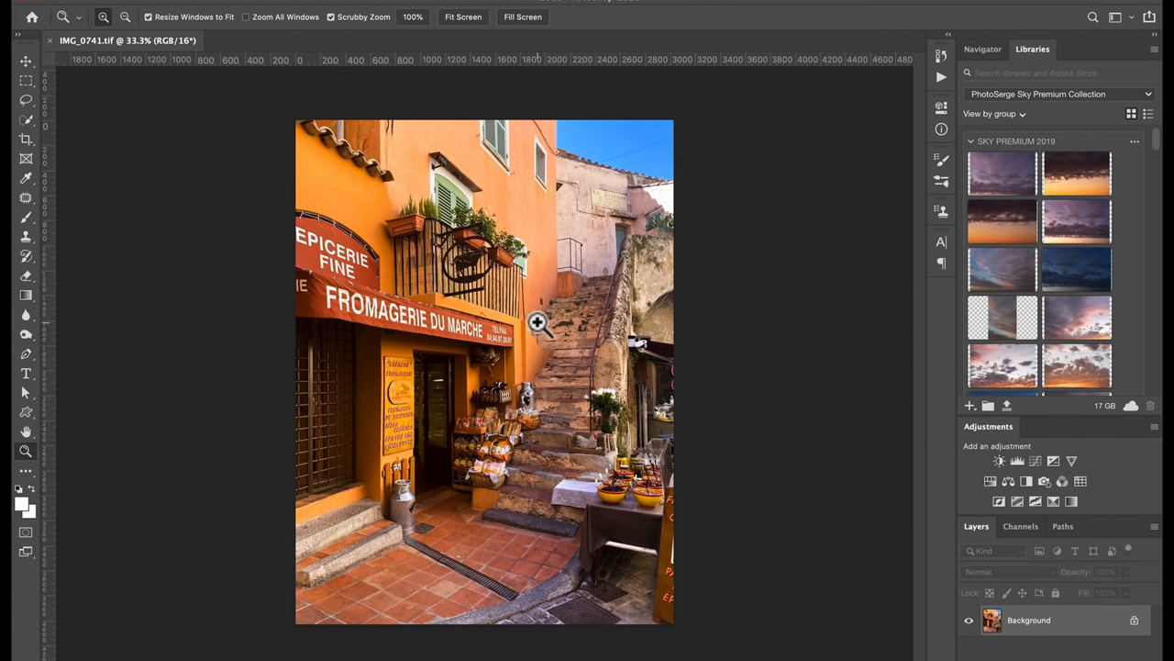
pyautogui.moveTo(126, 59)
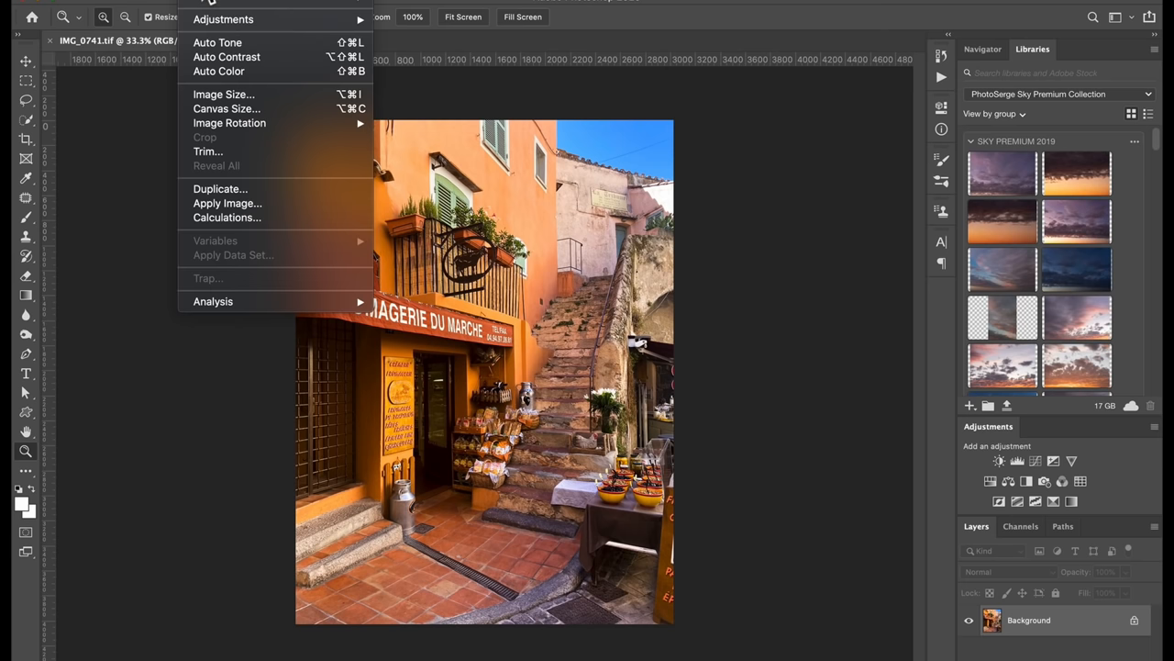
pyautogui.moveTo(413, 15)
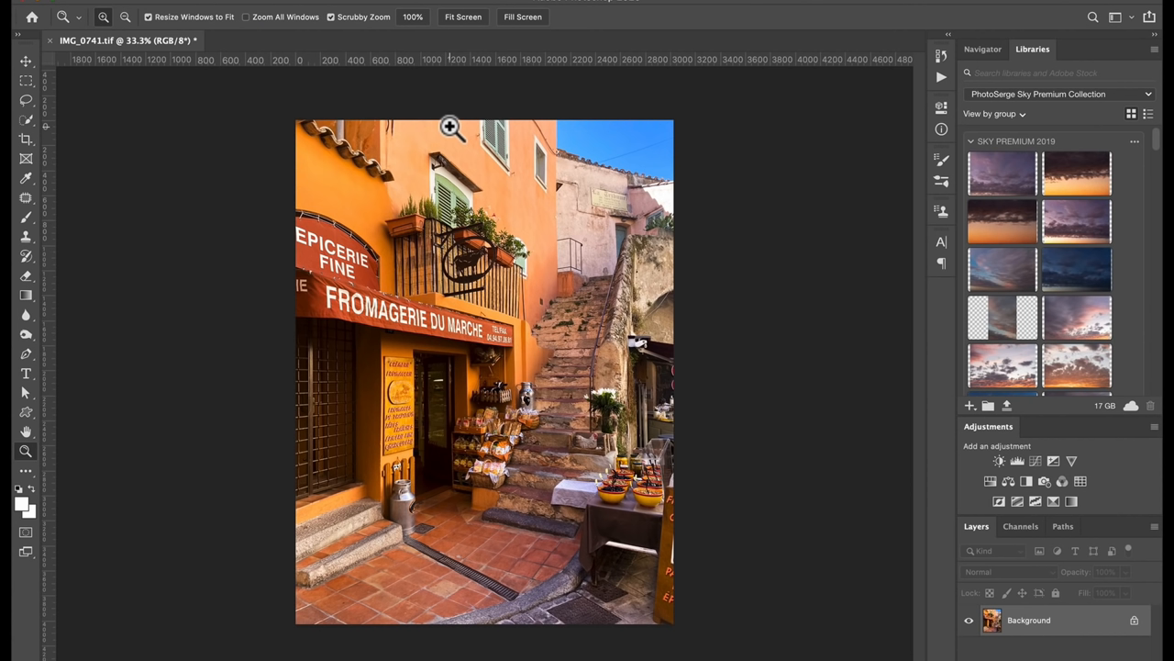
pyautogui.moveTo(1119, 638)
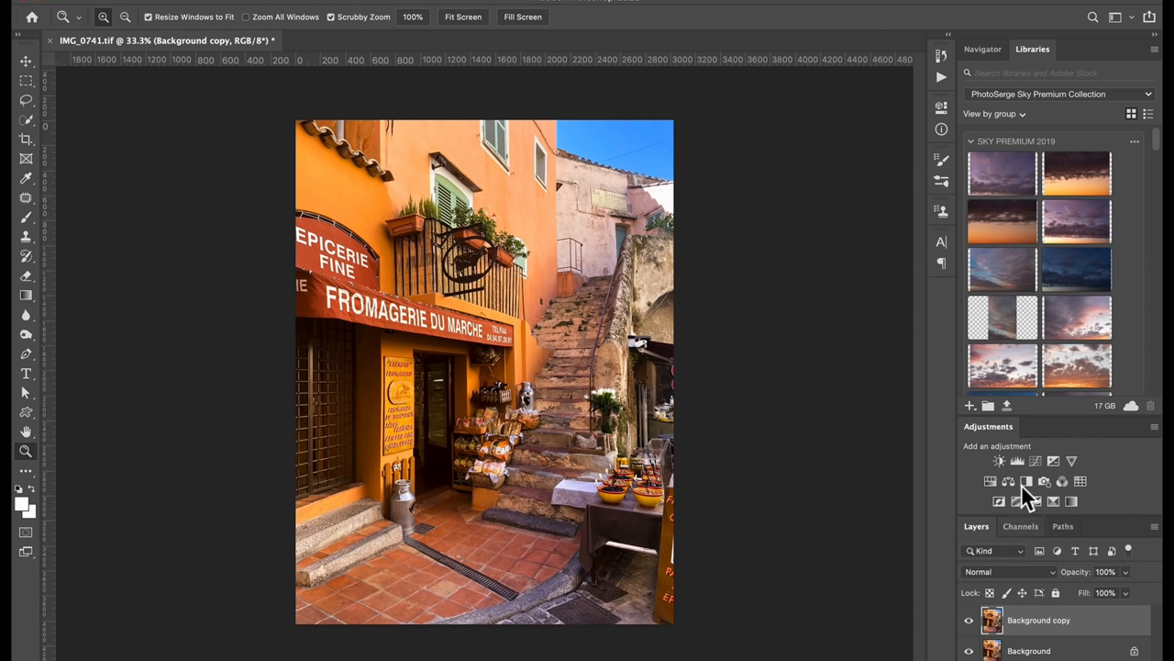
# Step: Check which layouts the workspace switcher menu offers
pyautogui.click(1131, 20)
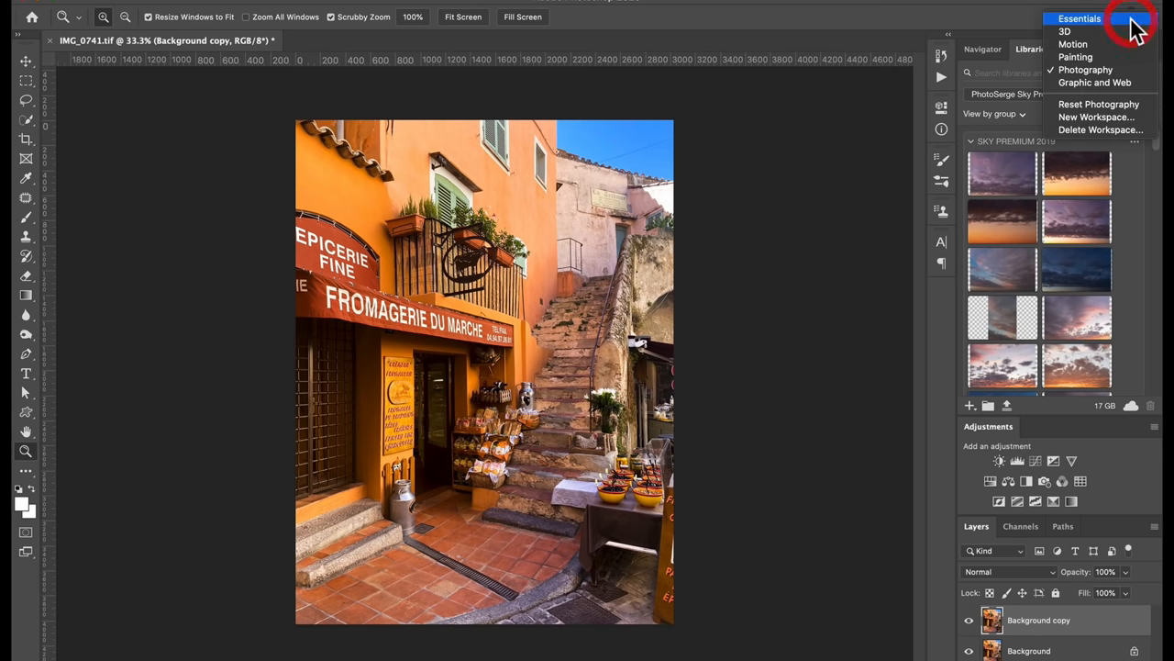
pyautogui.moveTo(1110, 57)
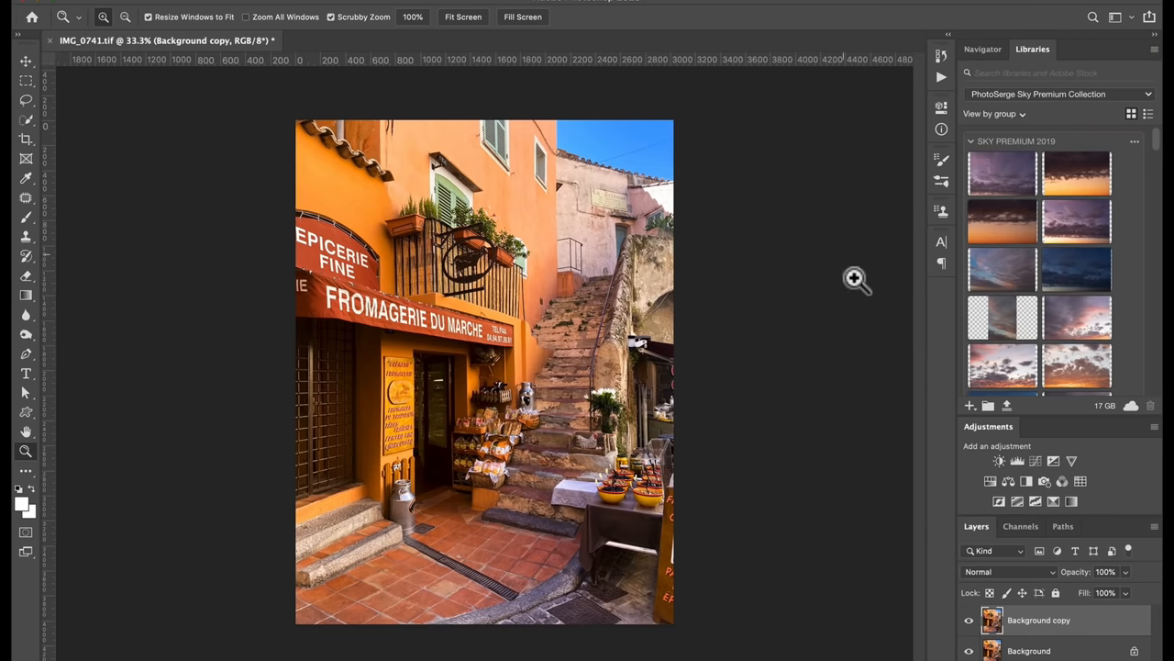
pyautogui.moveTo(1002, 161)
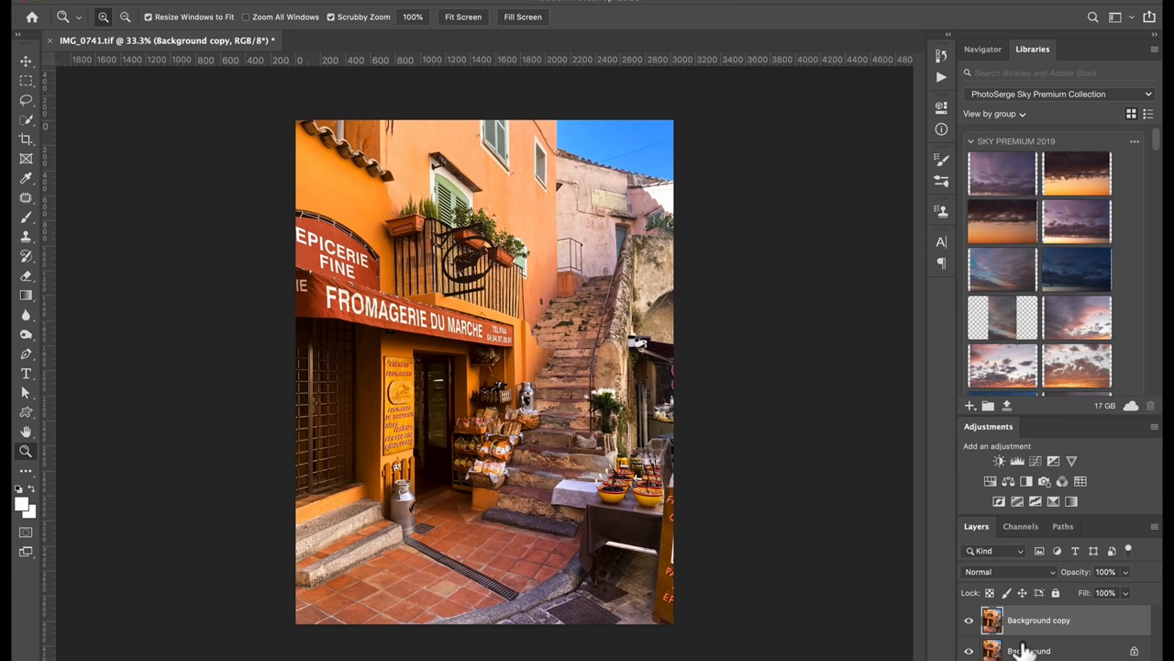
pyautogui.moveTo(461, 50)
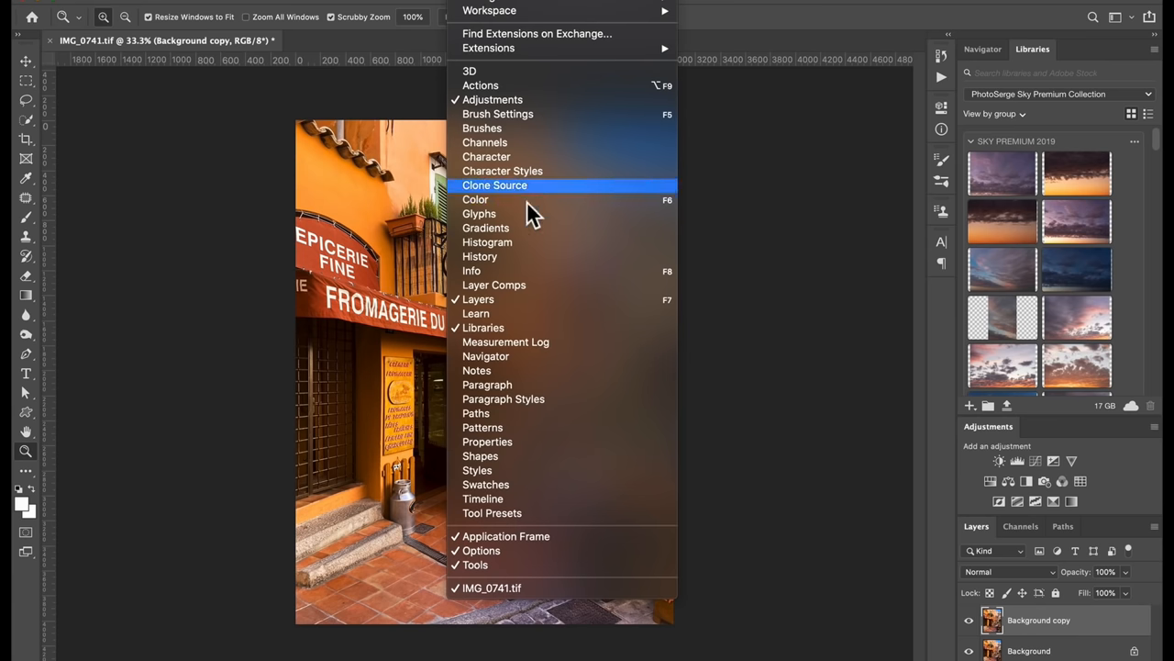
# Step: Open the History panel and create Snapshot 1 of the shopfront
pyautogui.click(480, 256)
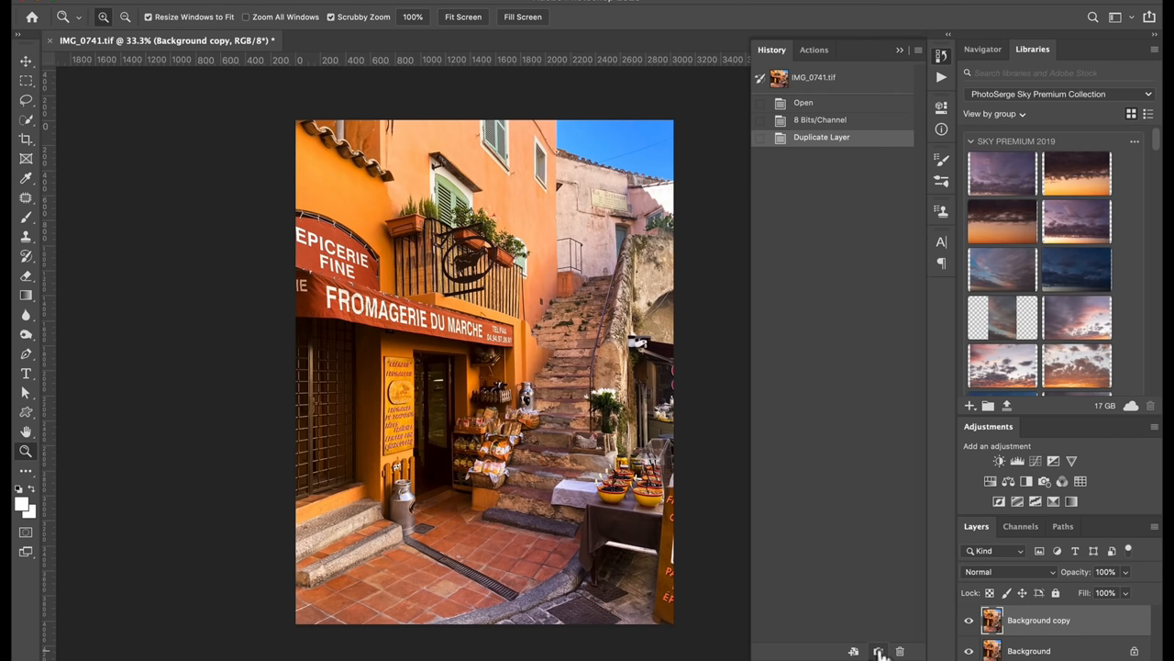
pyautogui.moveTo(264, 59)
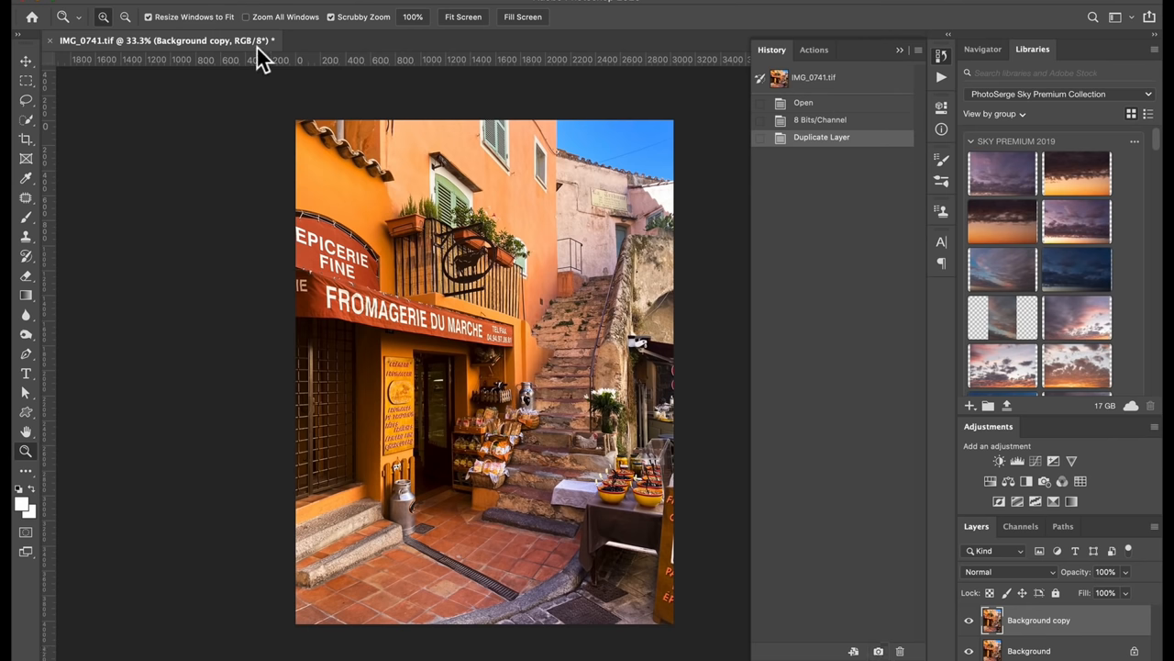
pyautogui.click(878, 651)
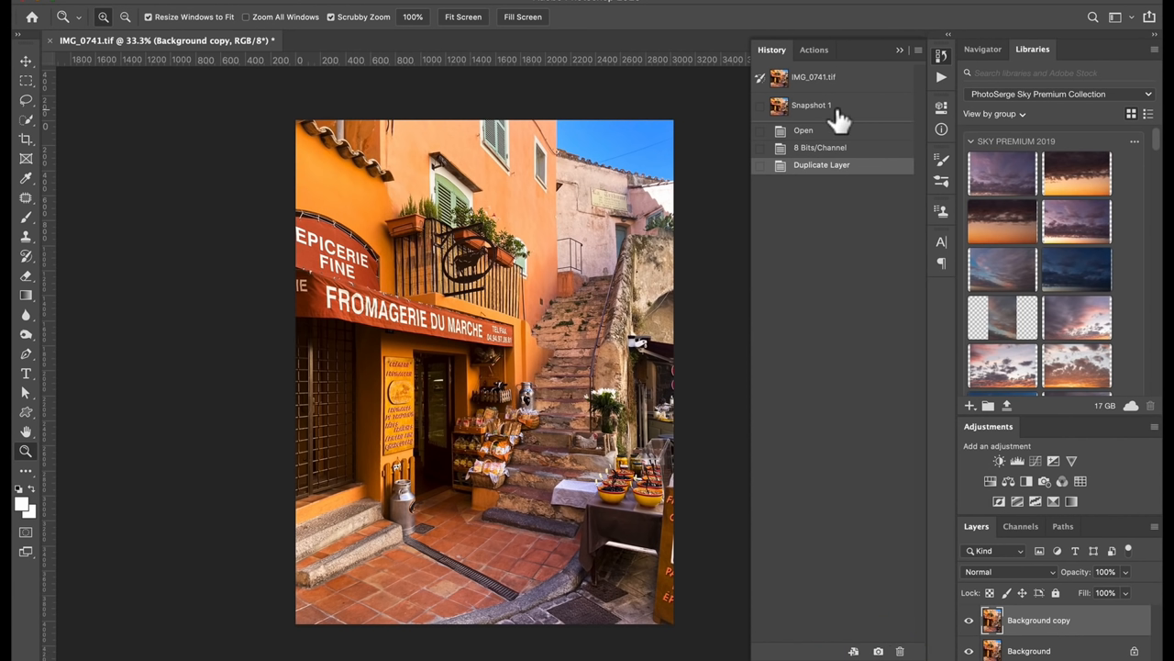
pyautogui.moveTo(149, 242)
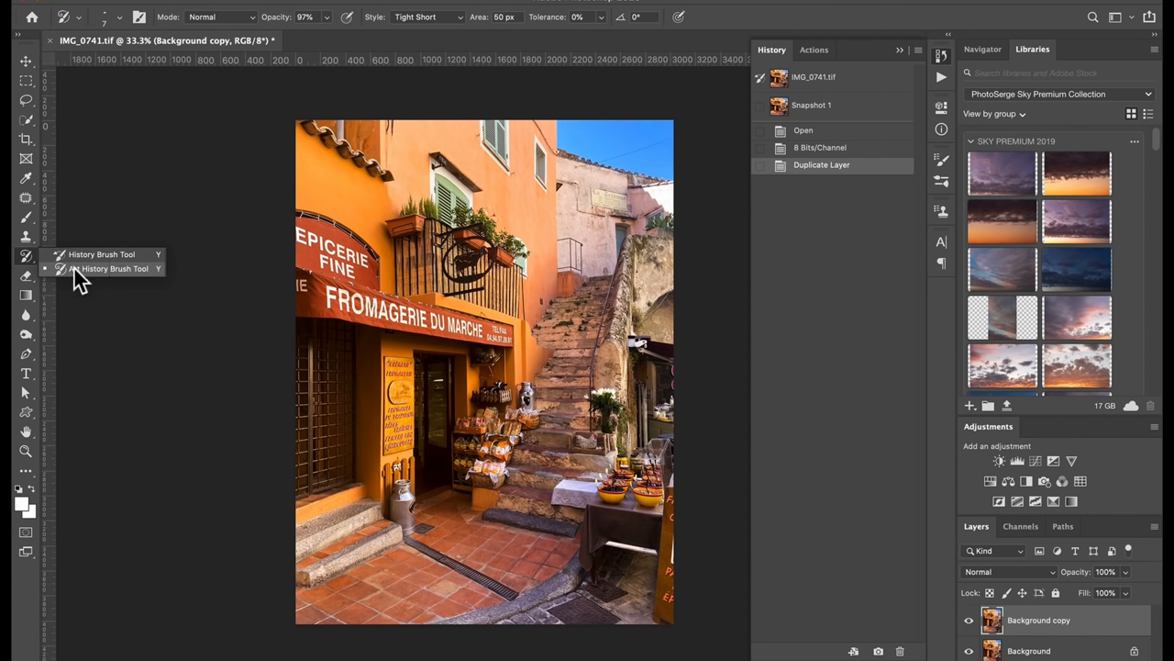
pyautogui.moveTo(142, 280)
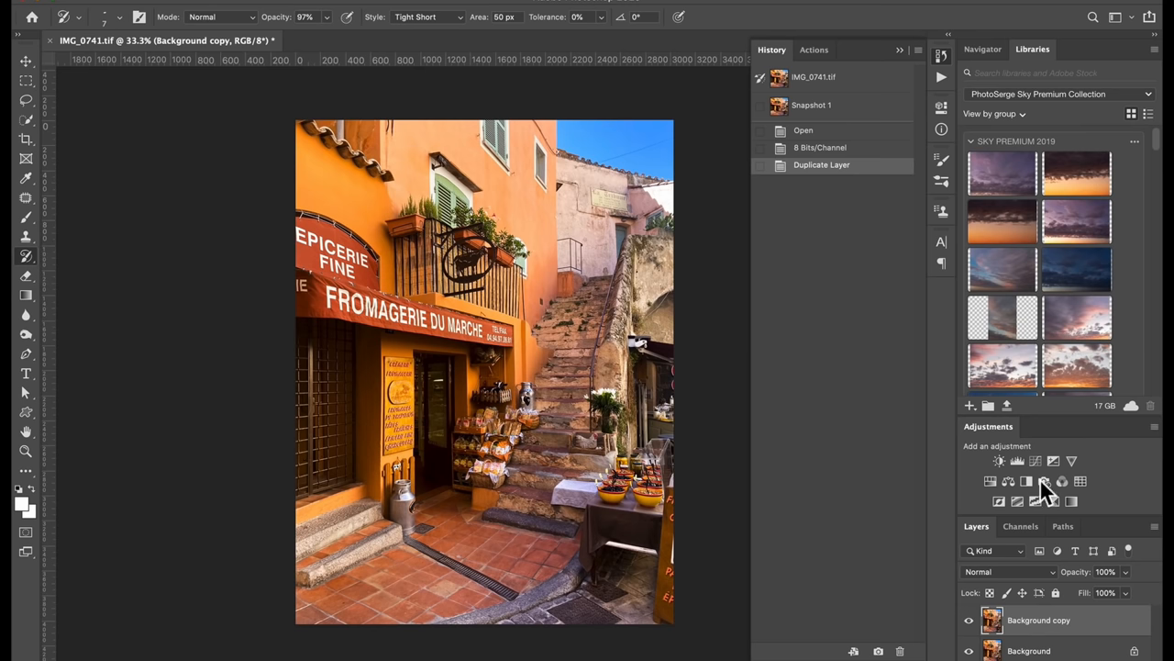
pyautogui.moveTo(91, 268)
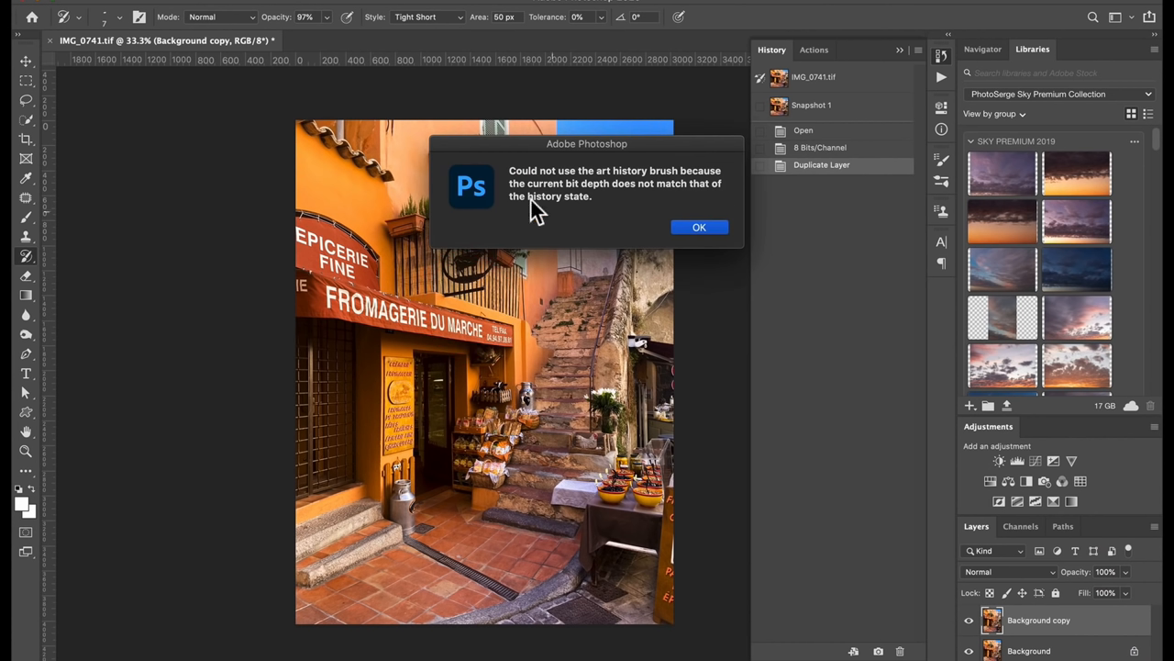
pyautogui.moveTo(689, 184)
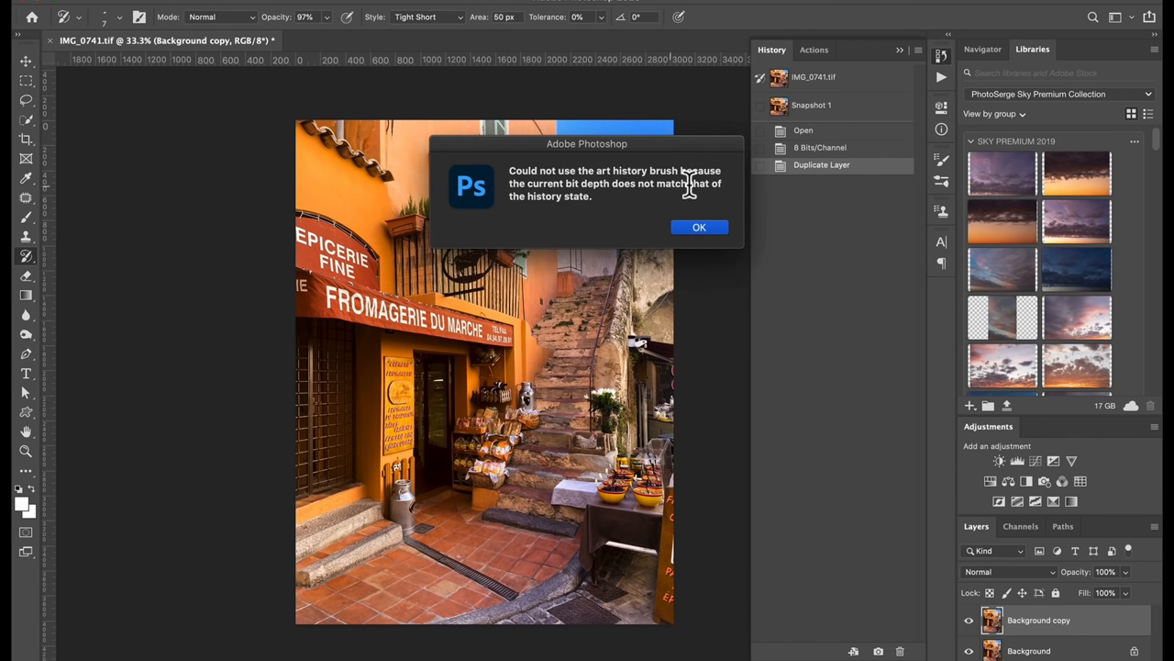
pyautogui.moveTo(714, 199)
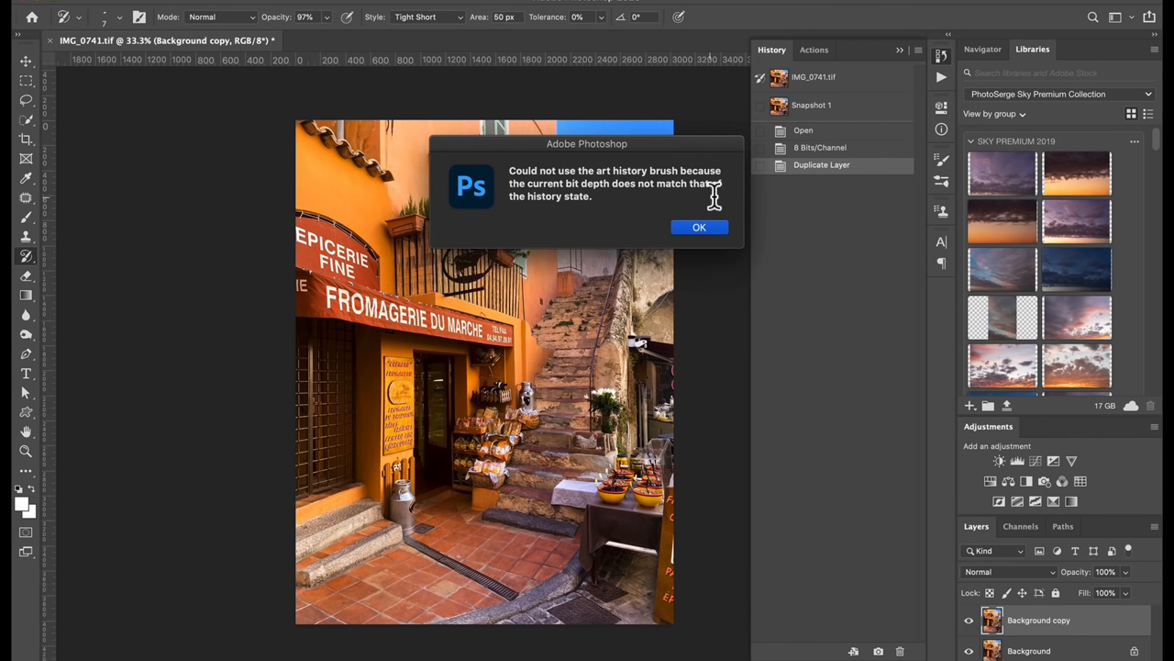
# Step: Dismiss the bit-depth error and set Snapshot 1 as the history source
pyautogui.click(699, 227)
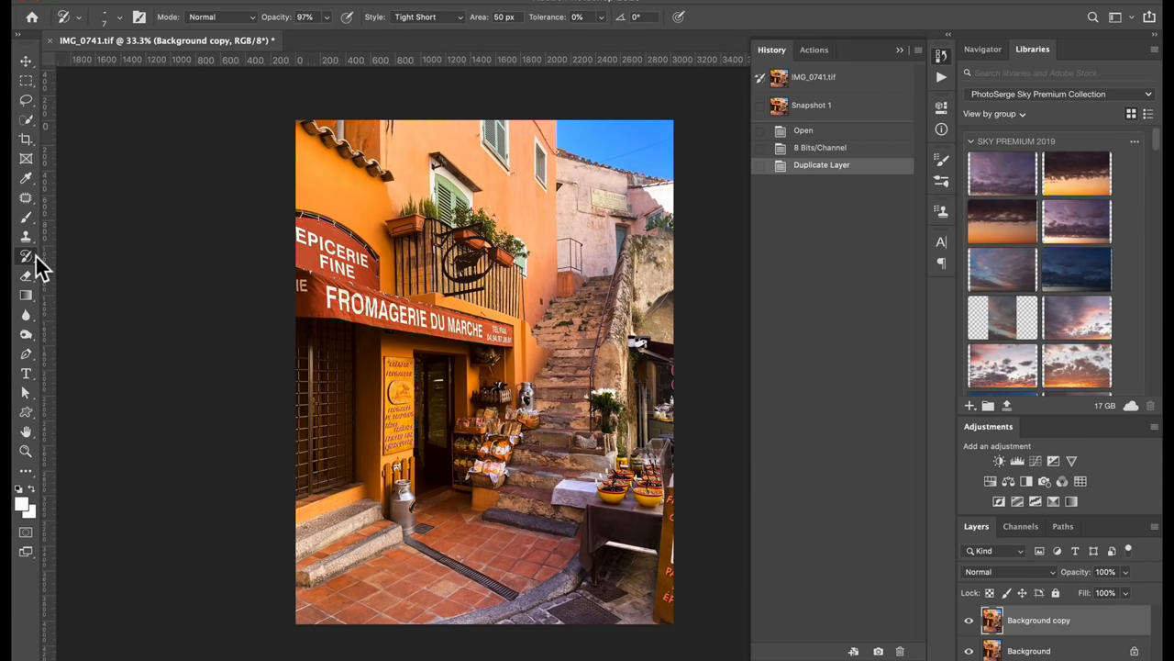
pyautogui.moveTo(29, 261)
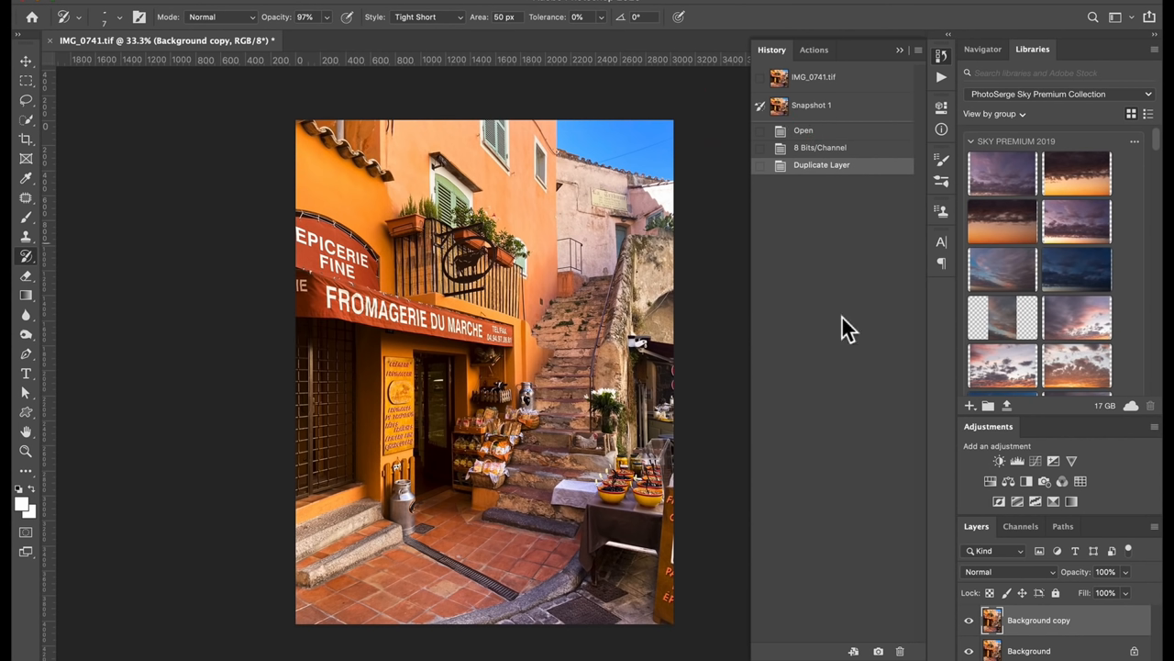
pyautogui.moveTo(826, 110)
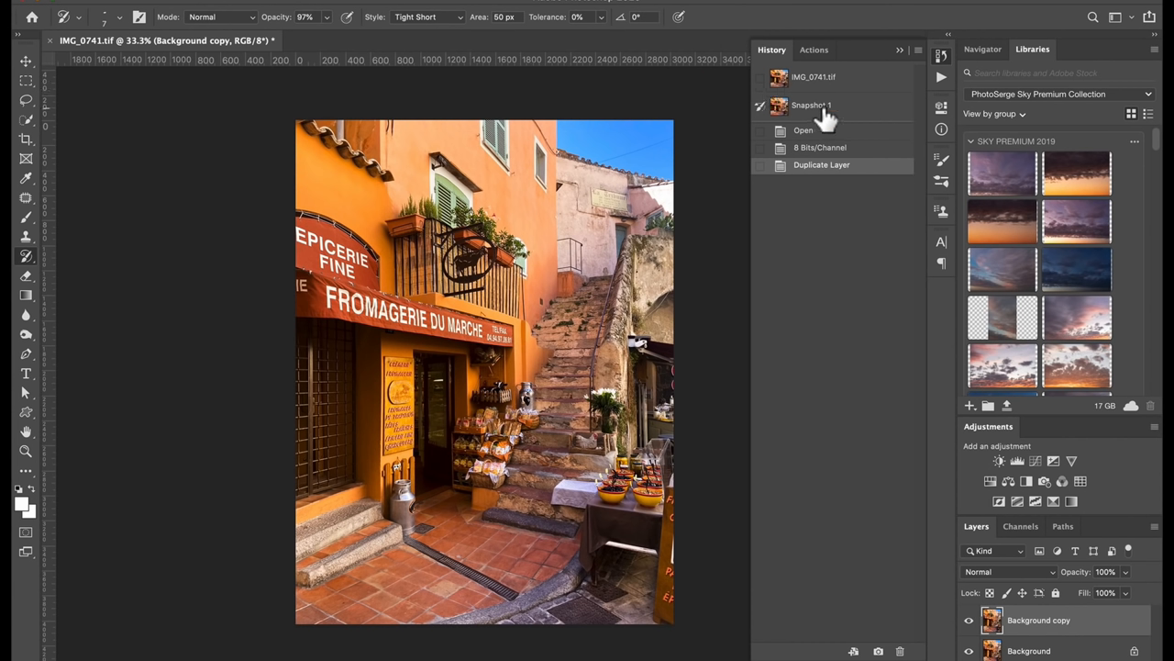
pyautogui.click(812, 105)
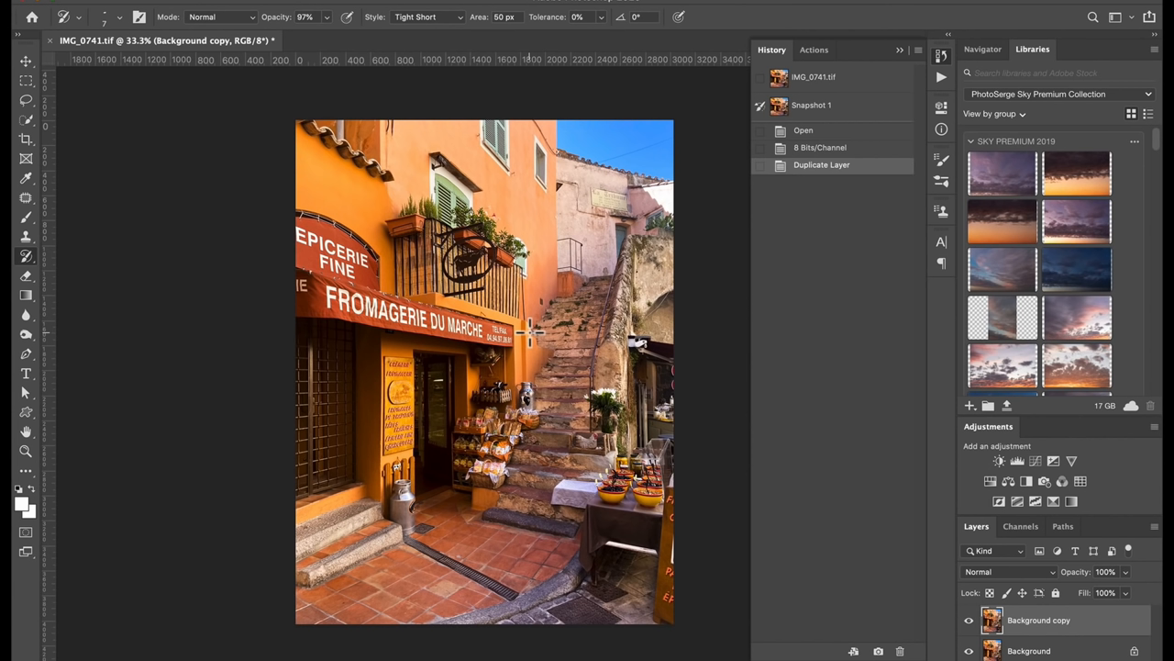
pyautogui.moveTo(486, 289)
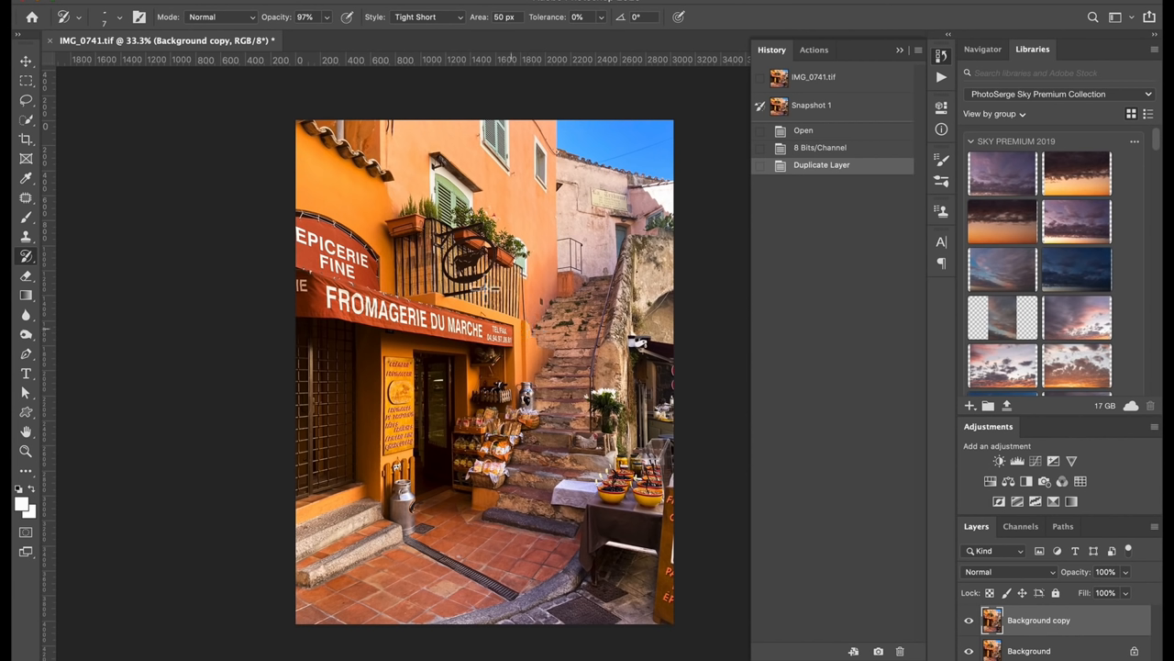
pyautogui.moveTo(587, 348)
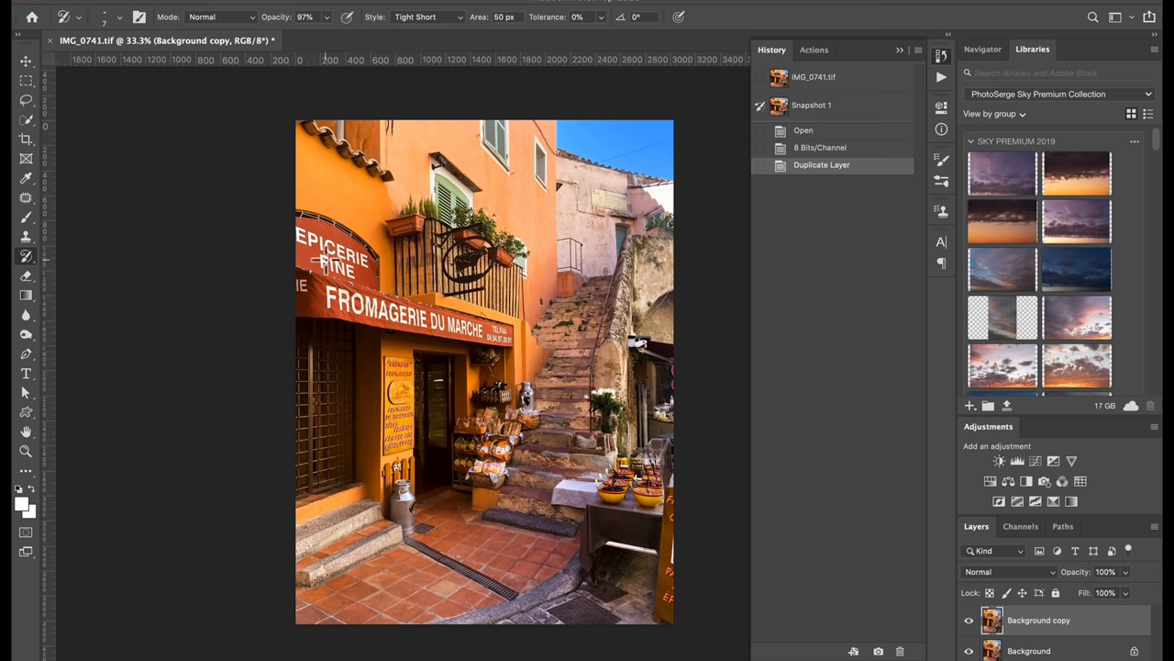
pyautogui.moveTo(151, 51)
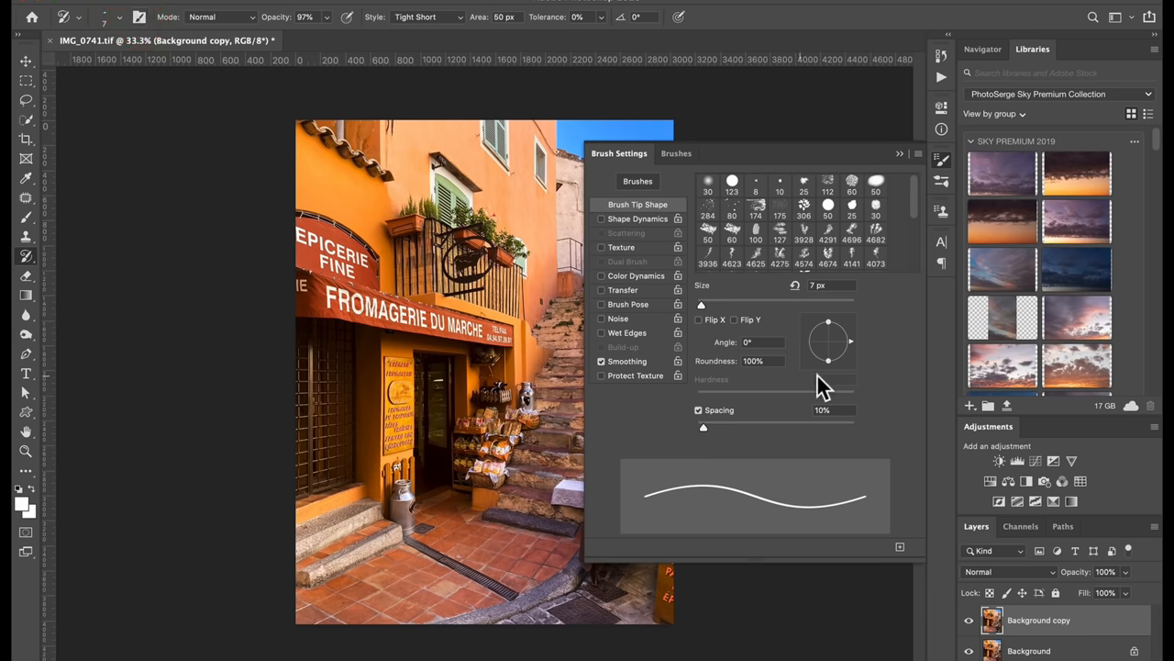
# Step: Choose the large watercolor_5_RR brush tip in Brush Settings
pyautogui.scroll(-3)
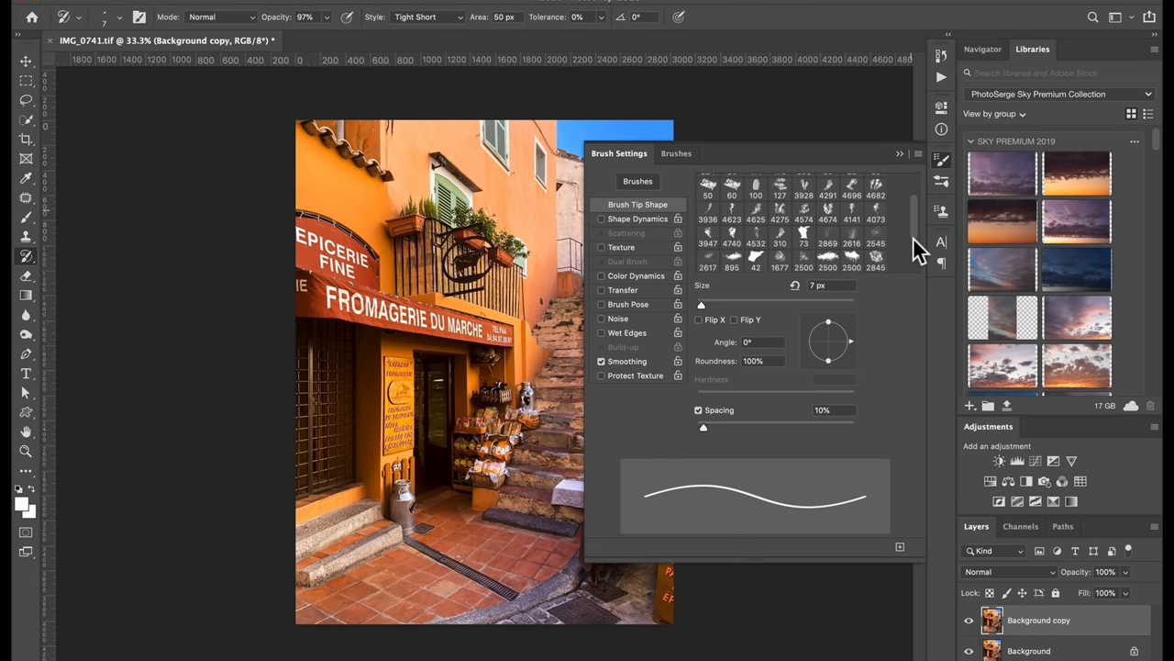
pyautogui.scroll(-3)
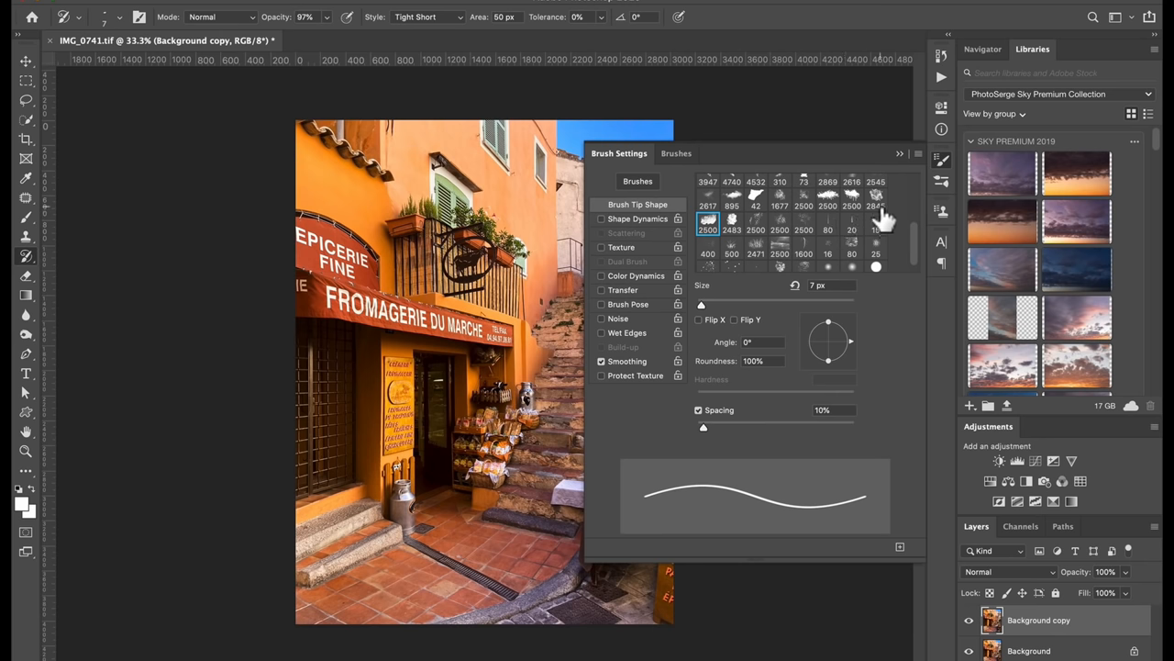
pyautogui.click(876, 198)
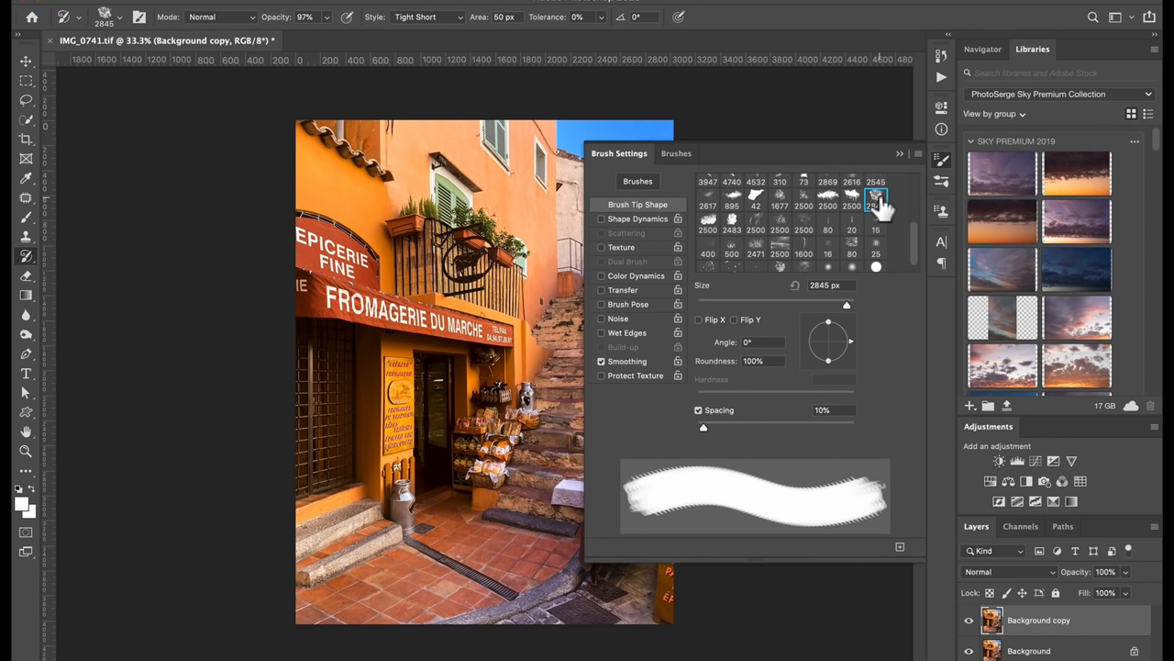
pyautogui.moveTo(826, 204)
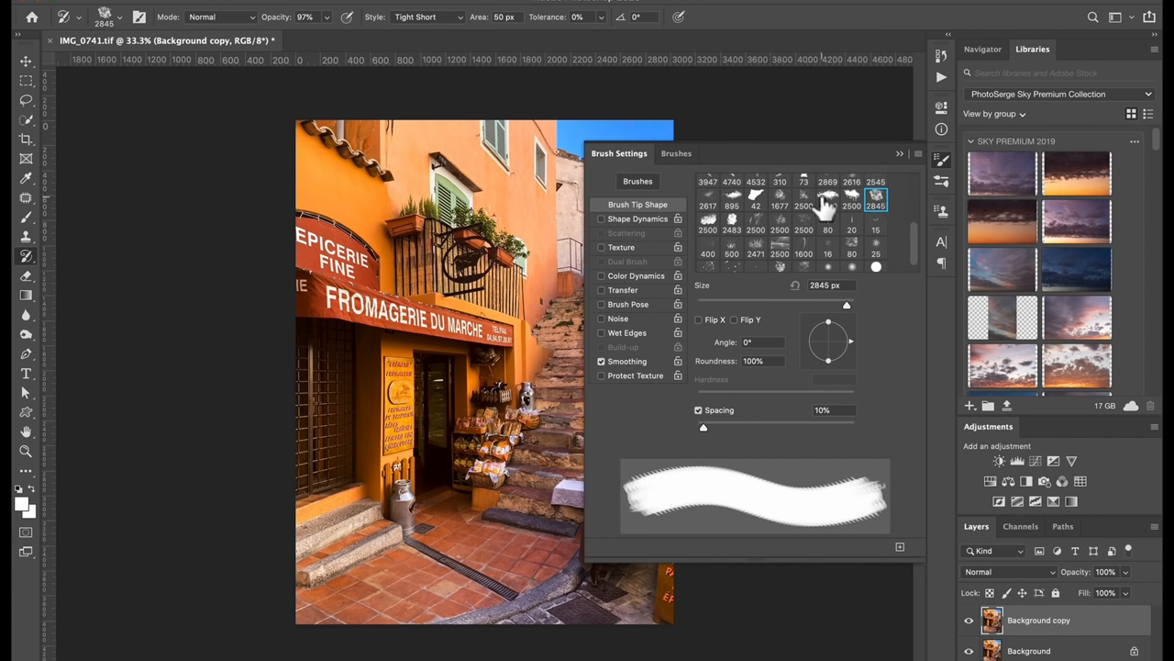
pyautogui.moveTo(876, 202)
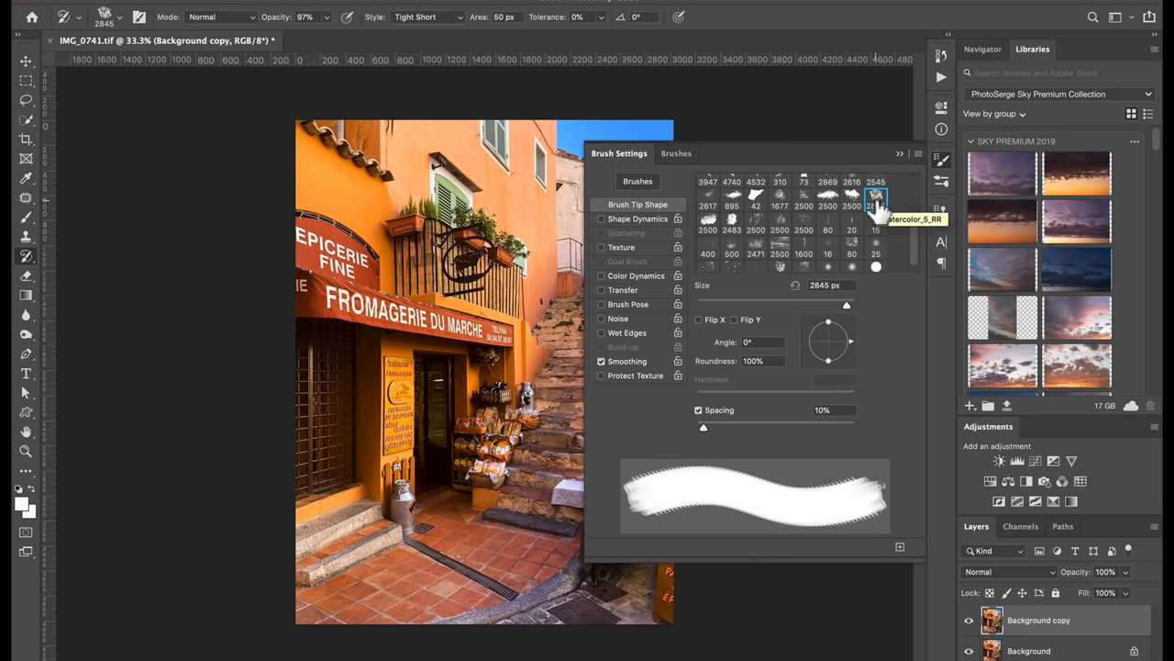
# Step: Shrink the brush to 3 px and zoom in on the shopfront and stairs
pyautogui.click(900, 153)
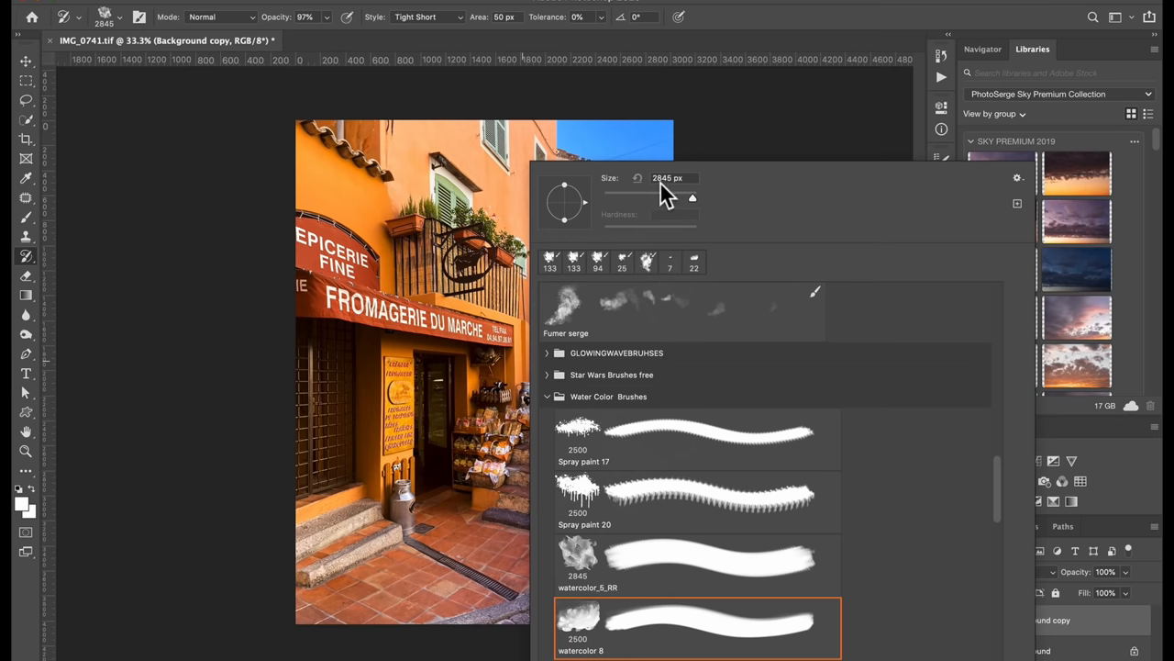
pyautogui.moveTo(692, 210)
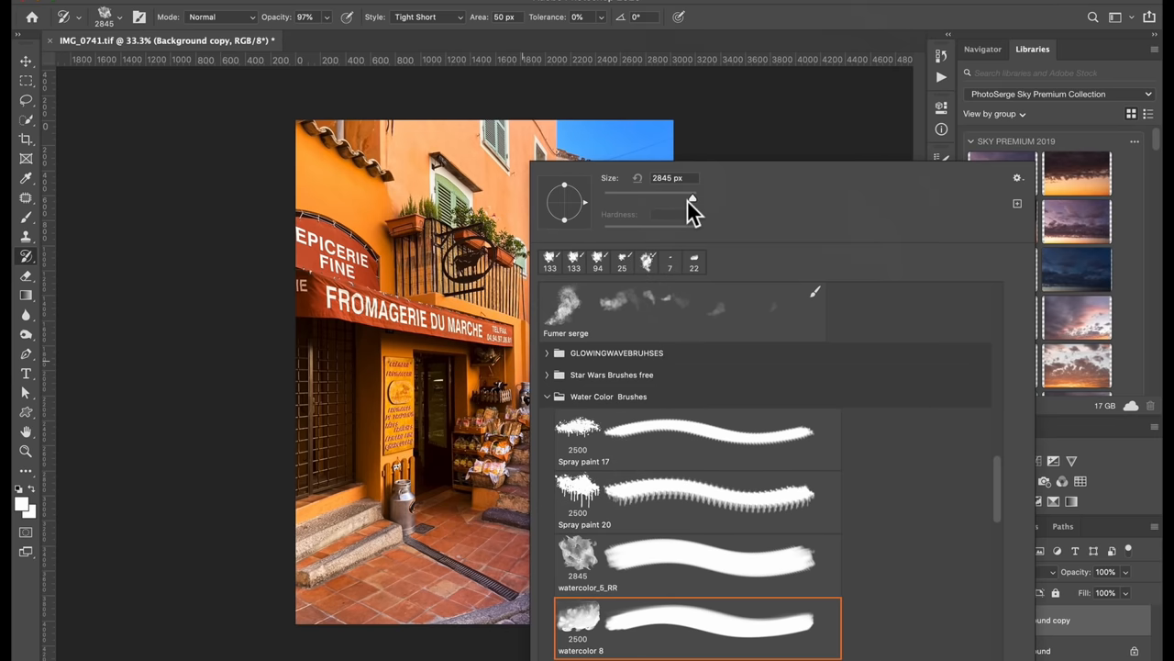
pyautogui.moveTo(693, 202); pyautogui.dragTo(619, 202)
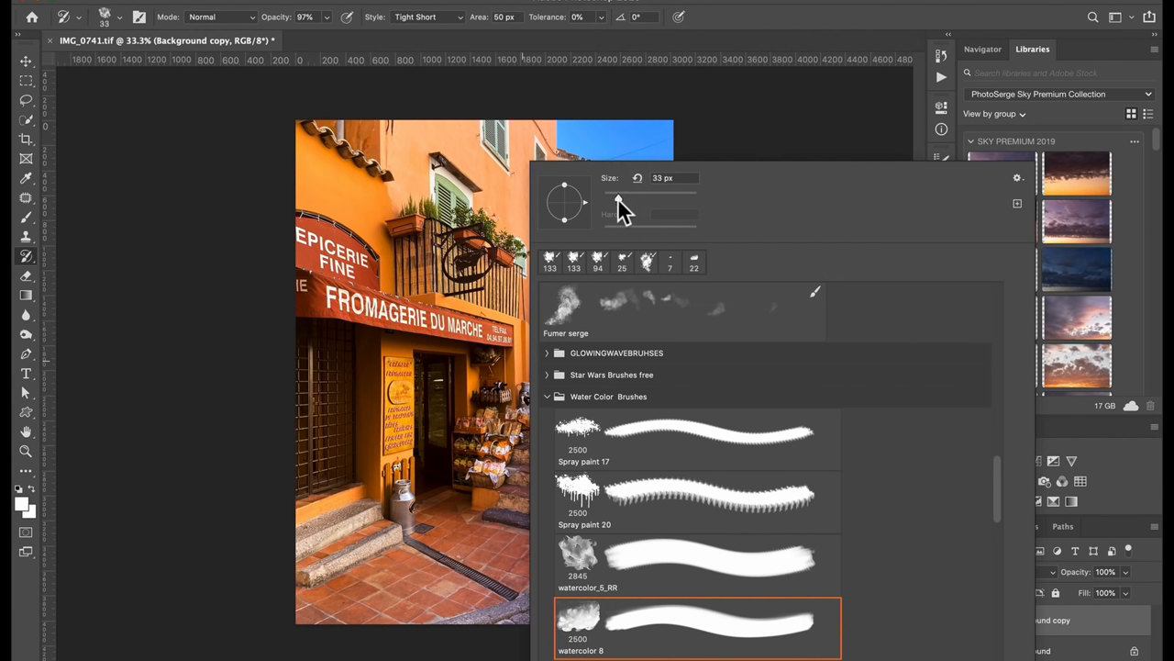
pyautogui.moveTo(619, 200); pyautogui.dragTo(608, 200)
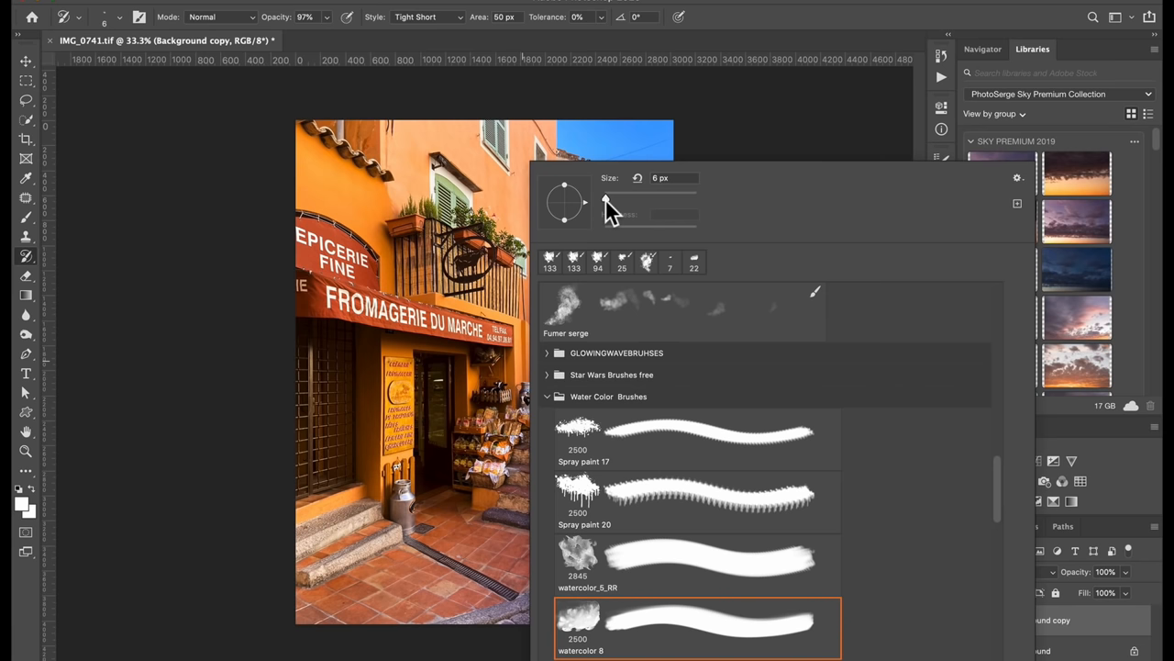
pyautogui.moveTo(608, 200); pyautogui.dragTo(604, 200)
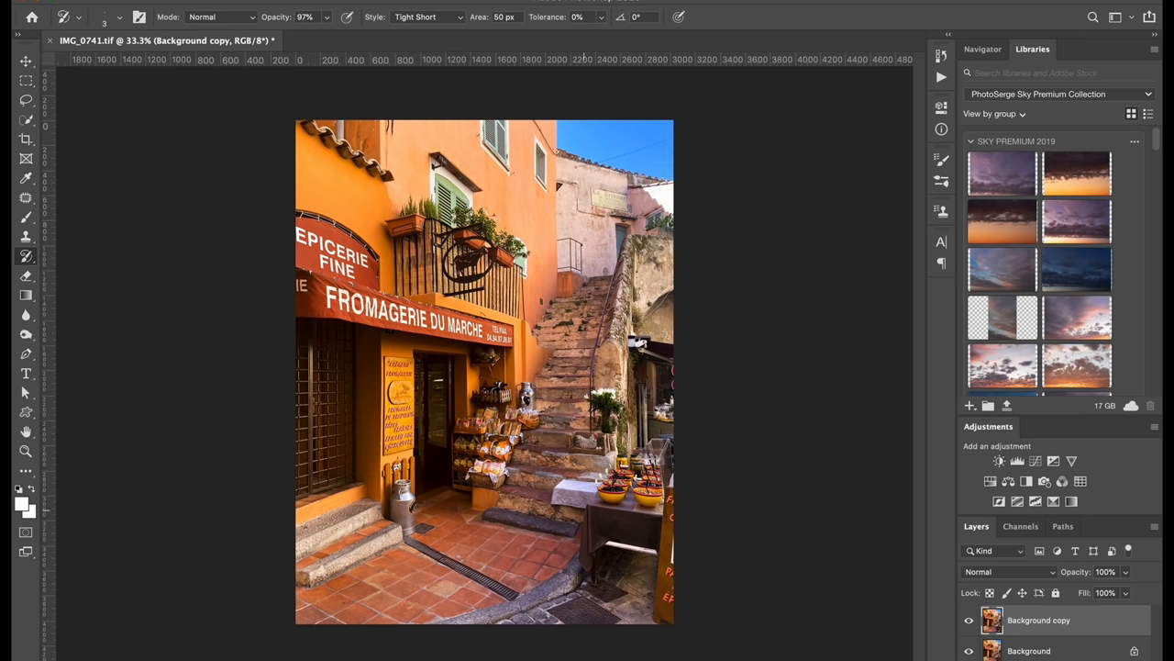
pyautogui.click(26, 451)
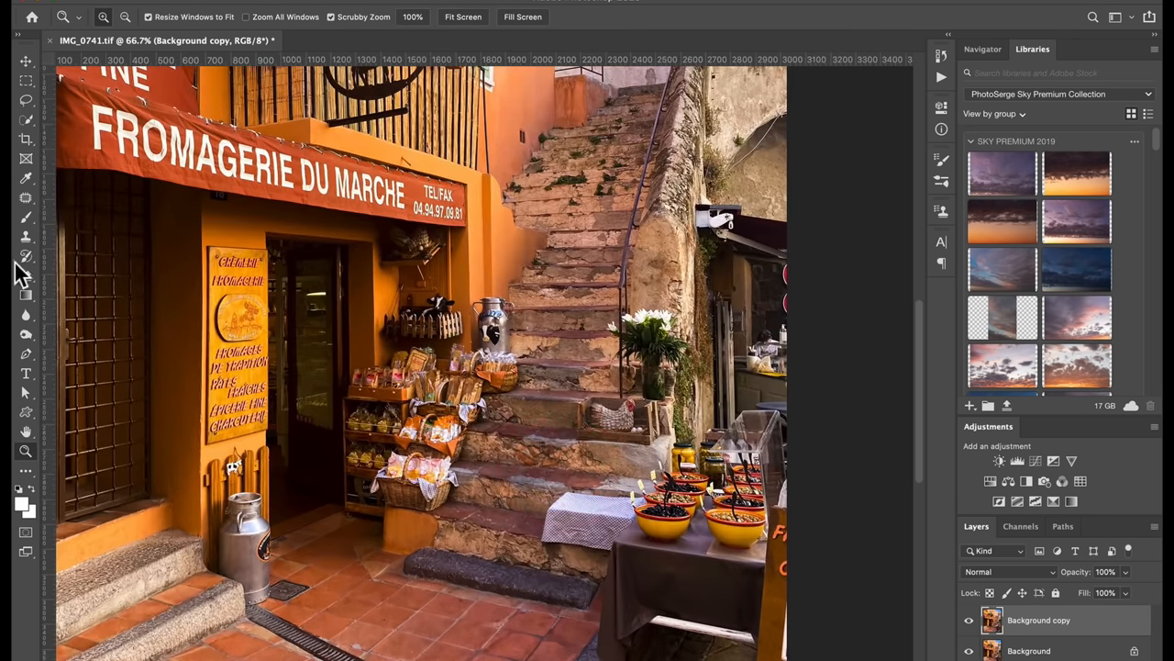
pyautogui.moveTo(590, 388)
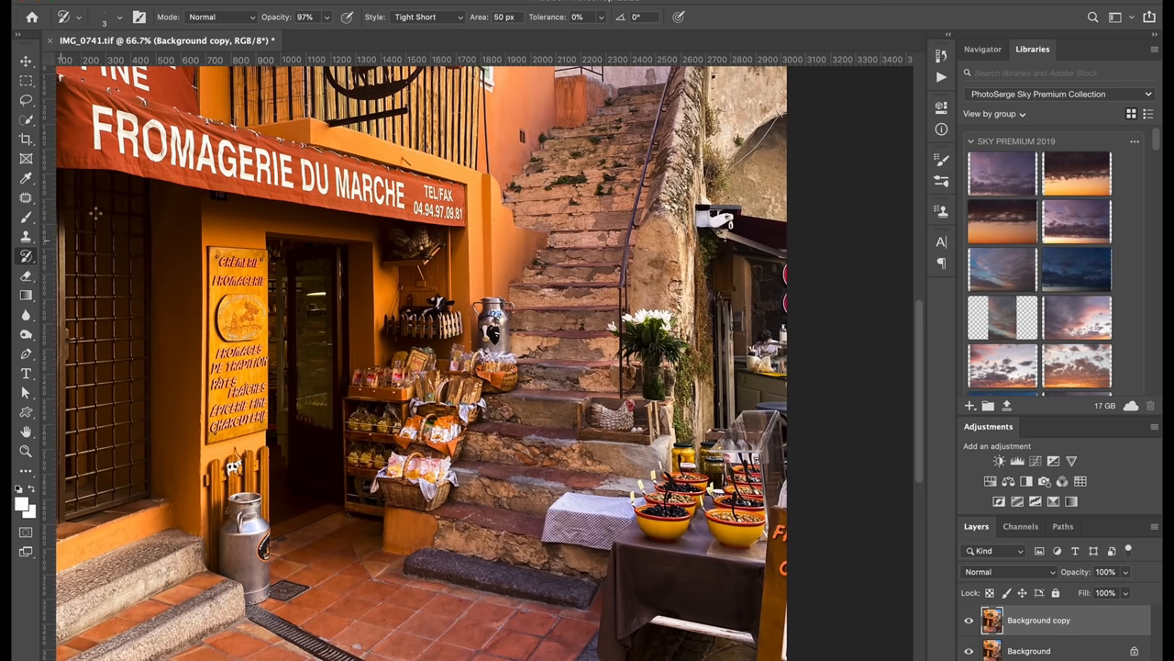
pyautogui.click(165, 3)
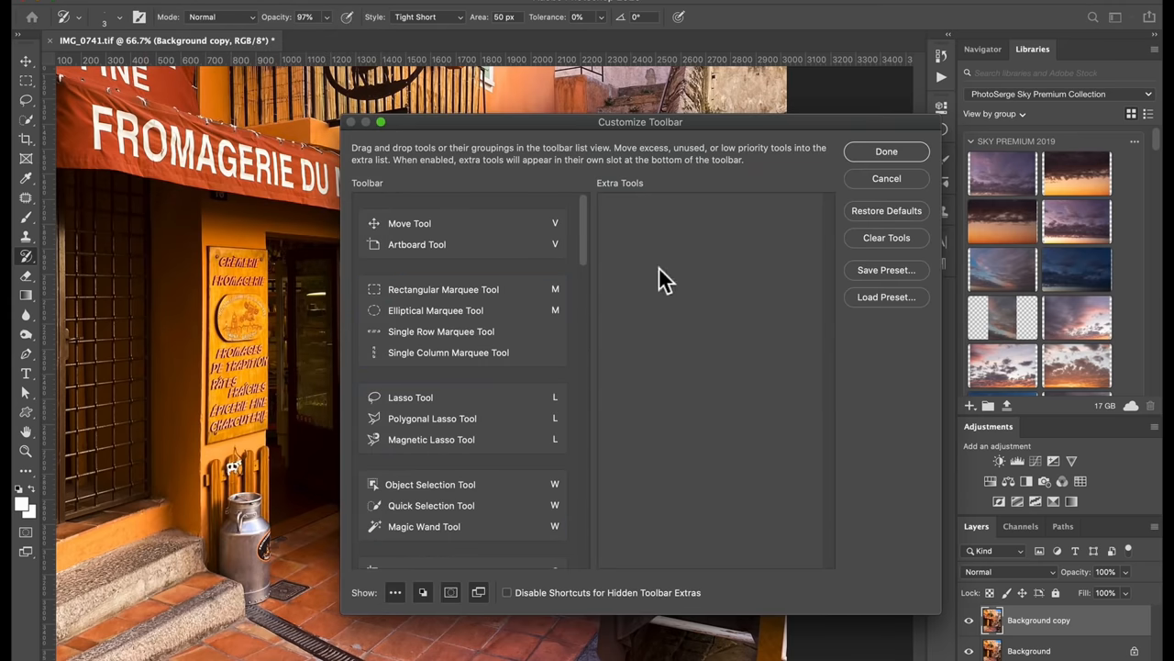
pyautogui.scroll(-3)
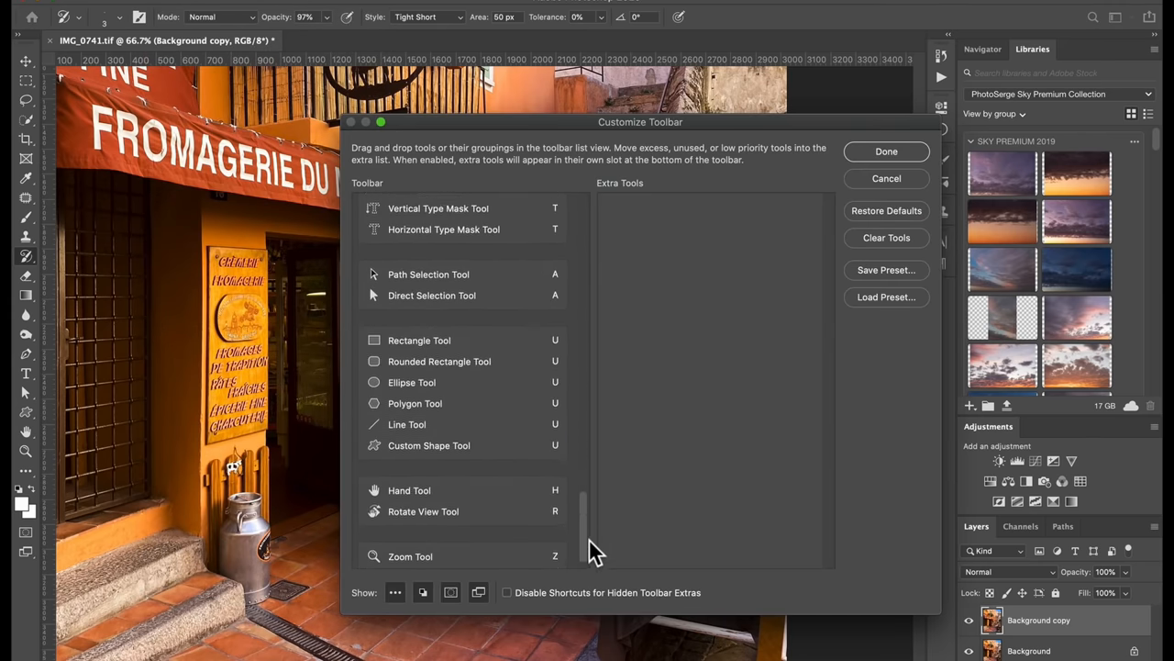
pyautogui.scroll(3)
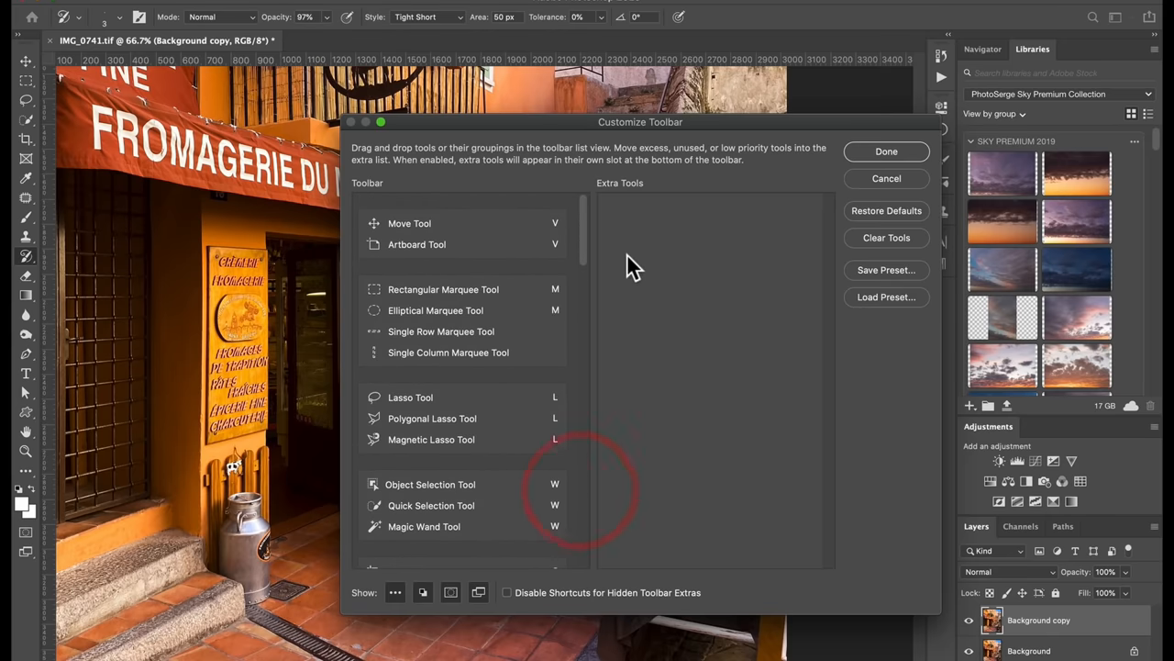
pyautogui.moveTo(665, 319)
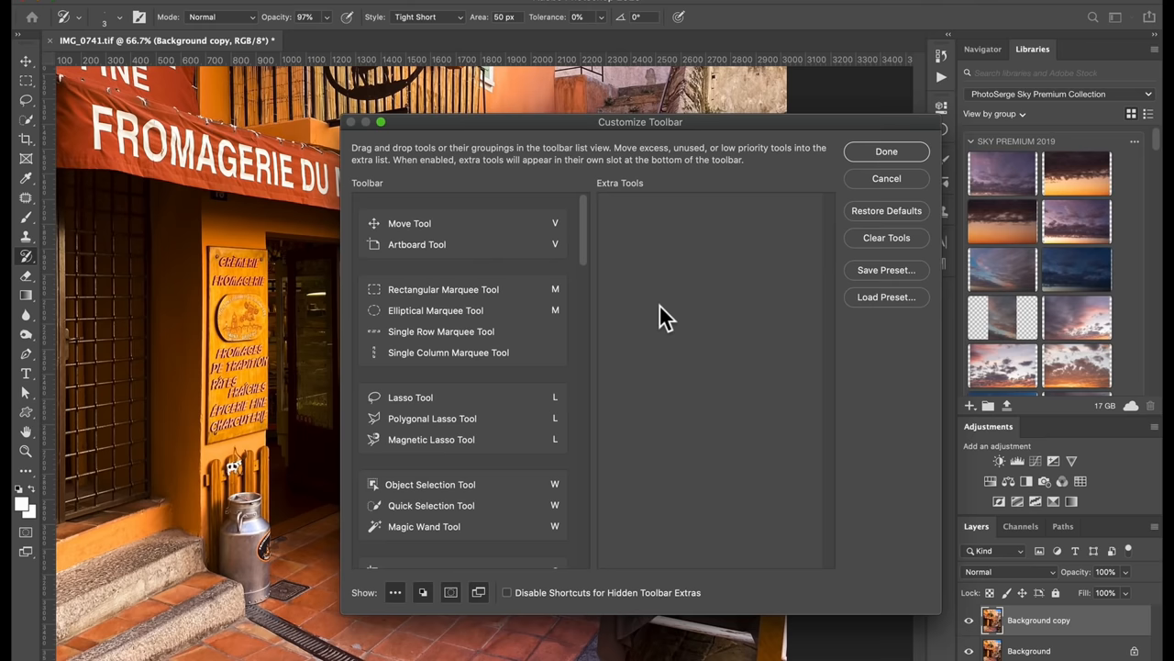
pyautogui.moveTo(720, 358)
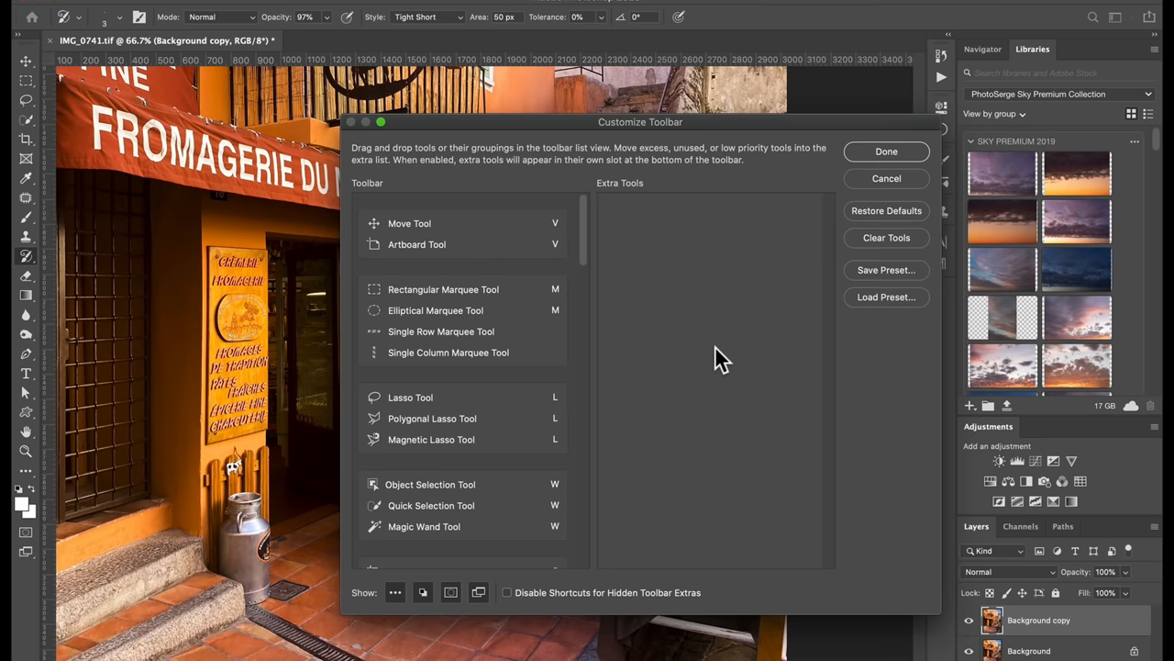
pyautogui.moveTo(500, 491)
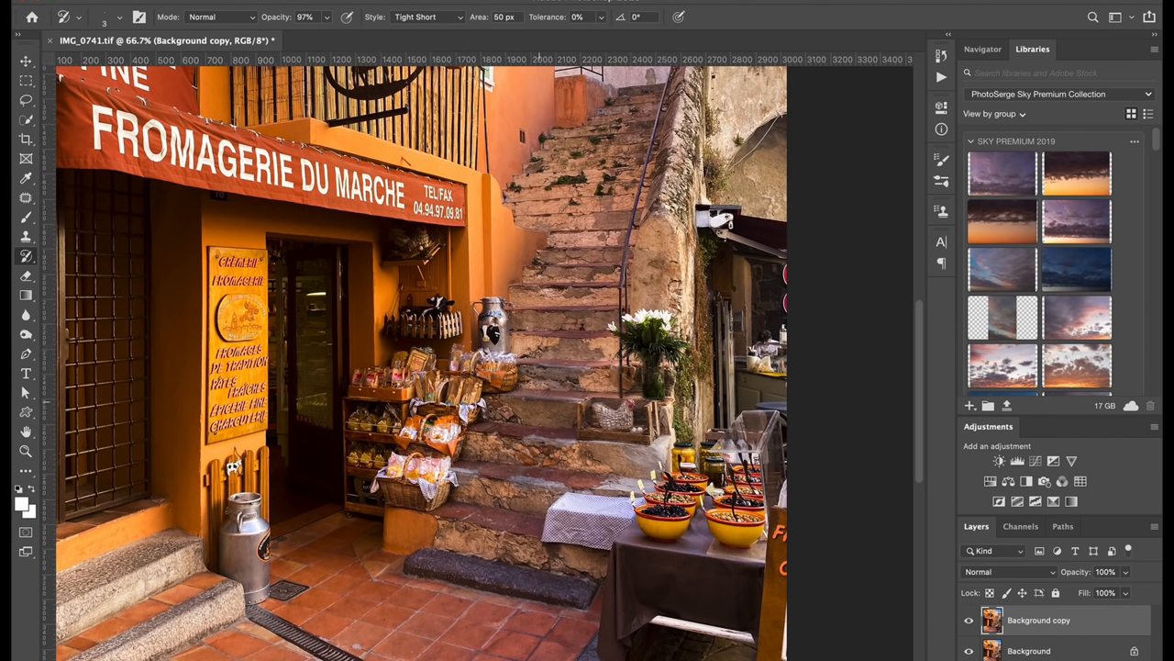
# Step: Pick the watercolor 8 tip and set the brush size to 19 px
pyautogui.click(512, 392)
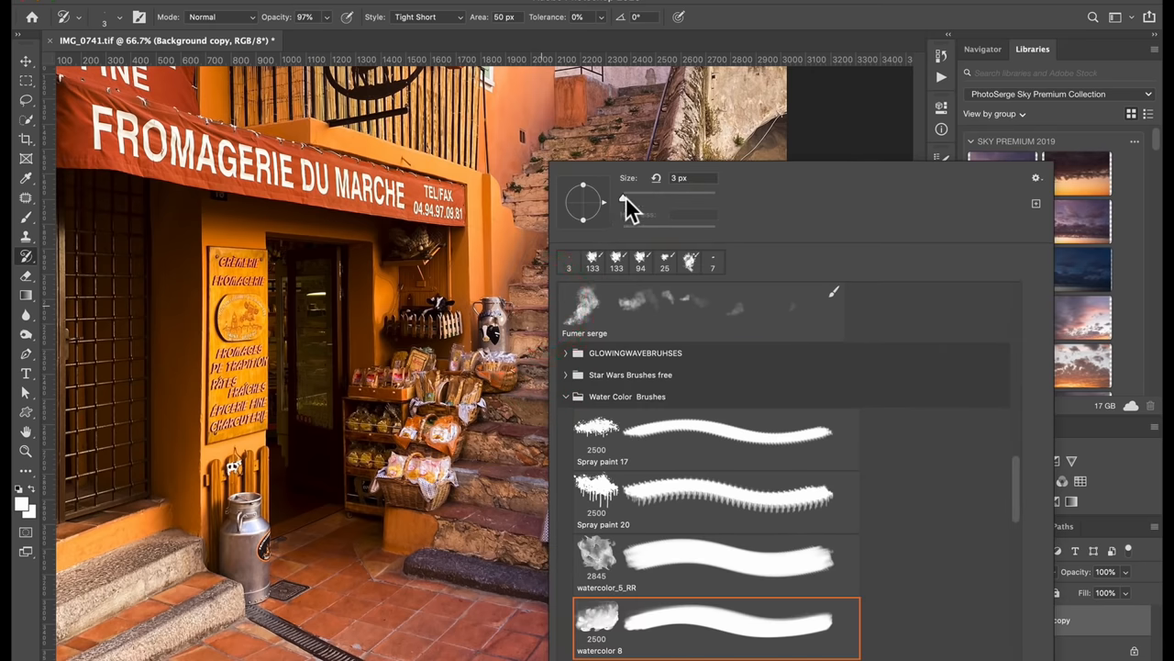
pyautogui.tripleClick(683, 177)
pyautogui.write('19')
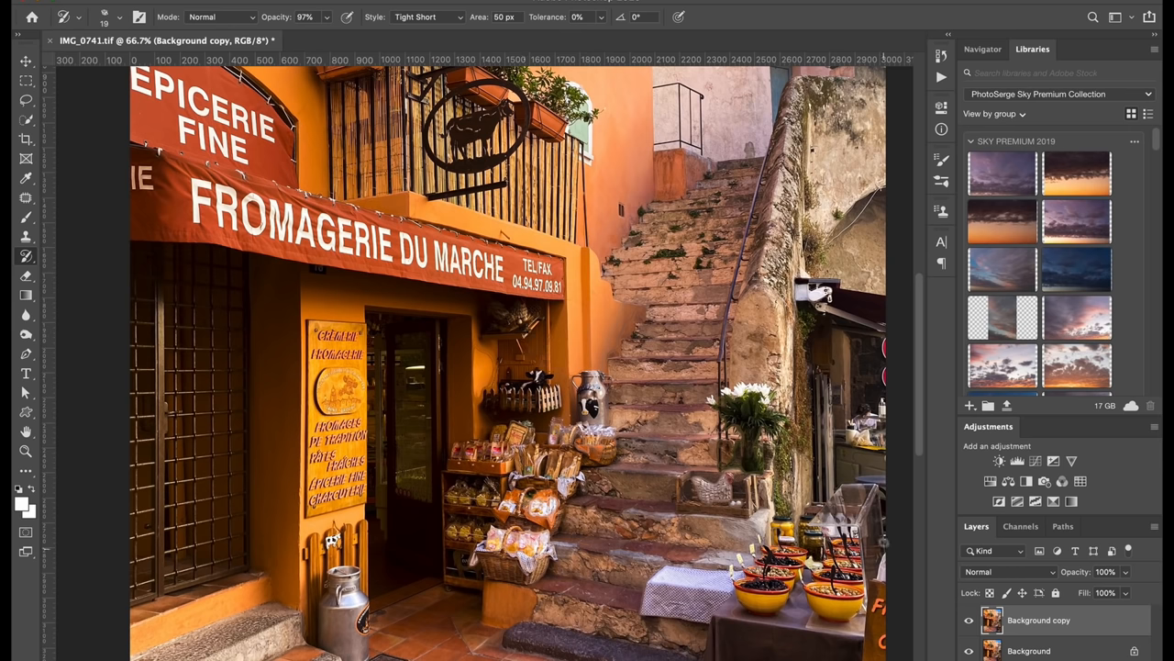
# Step: Open Filter > Stylize > Oil Paint and settle Stylization at a moderate level
pyautogui.click(367, 4)
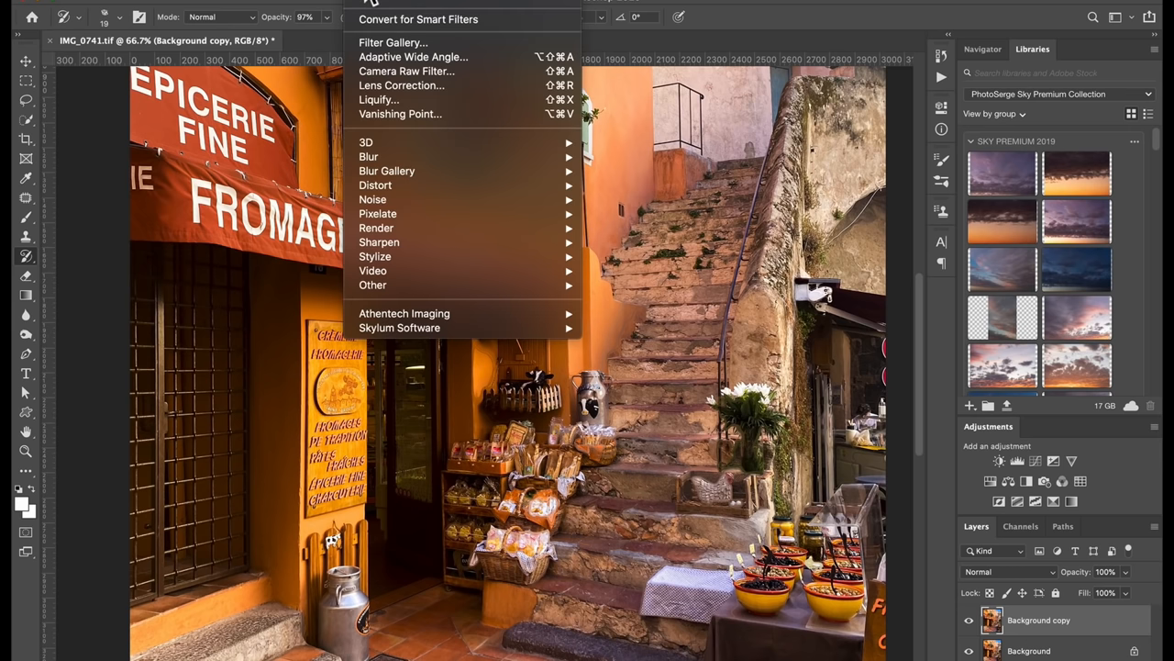
pyautogui.moveTo(374, 256)
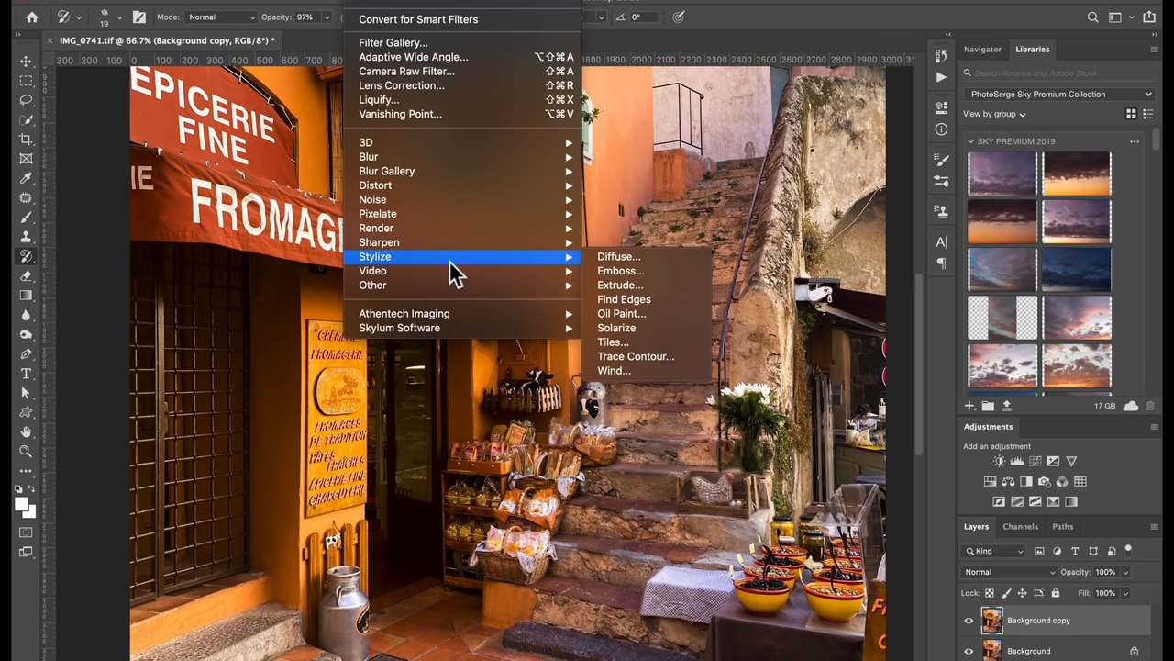
pyautogui.click(622, 313)
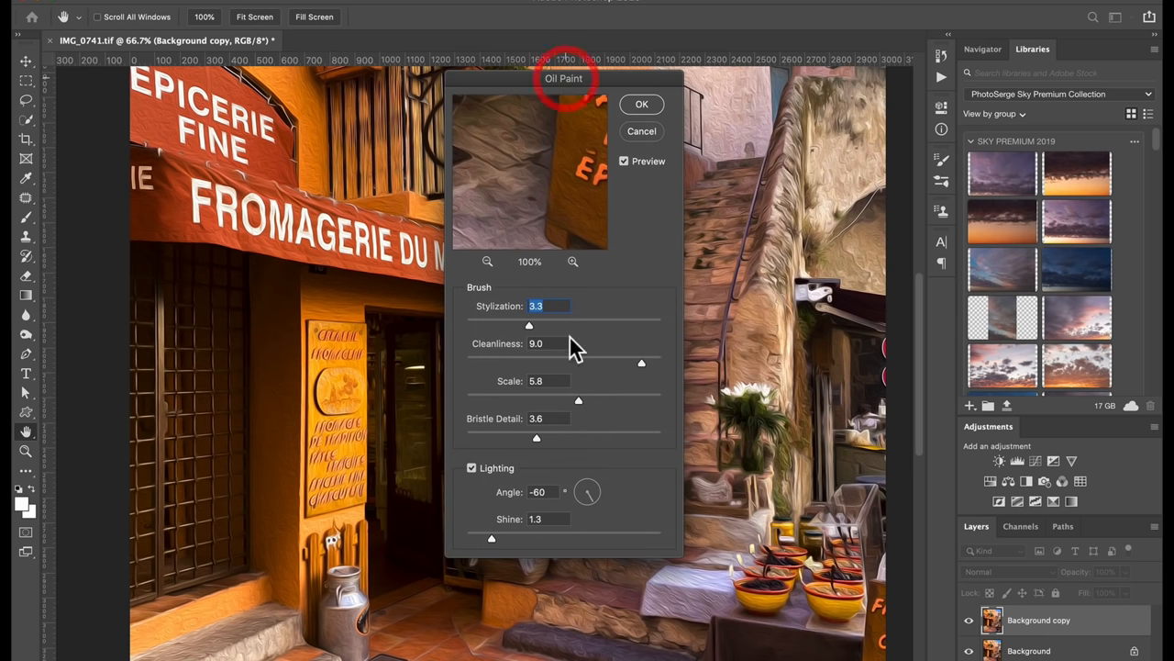
pyautogui.moveTo(530, 326); pyautogui.dragTo(580, 326)
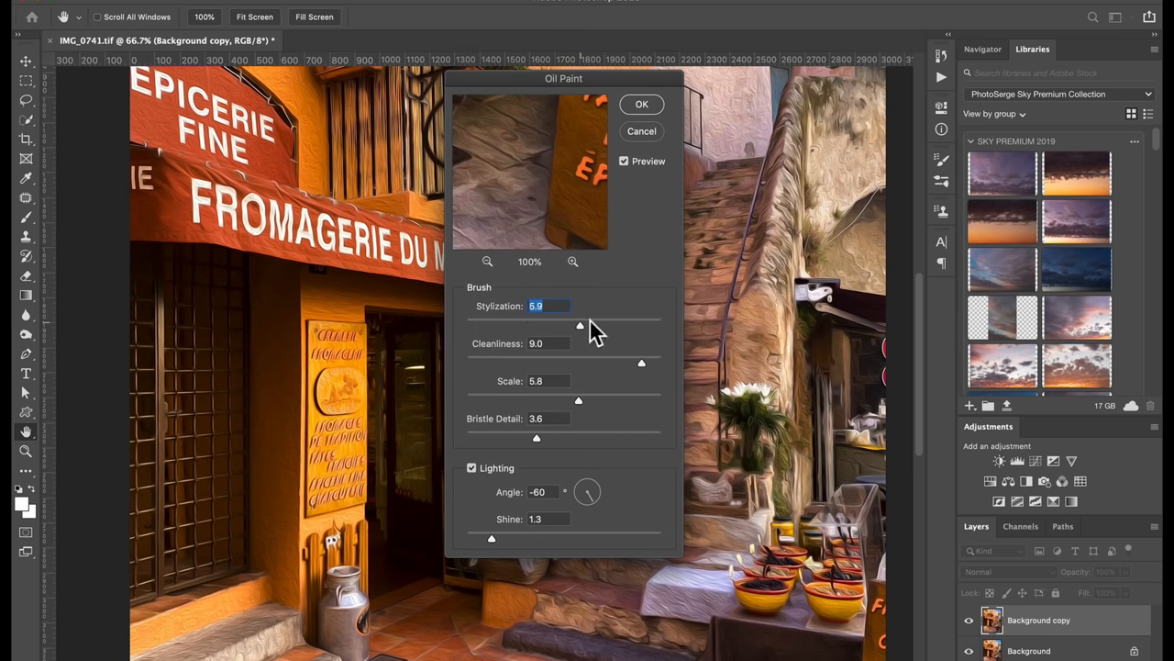
pyautogui.moveTo(580, 325); pyautogui.dragTo(661, 326)
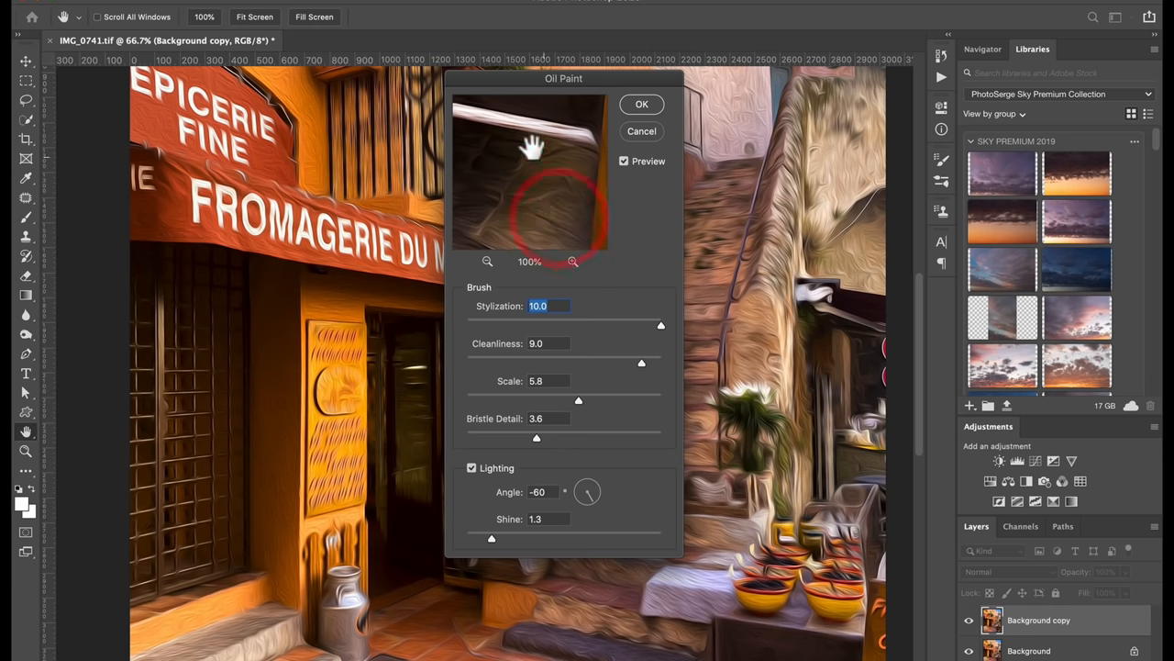
pyautogui.moveTo(660, 325); pyautogui.dragTo(440, 325)
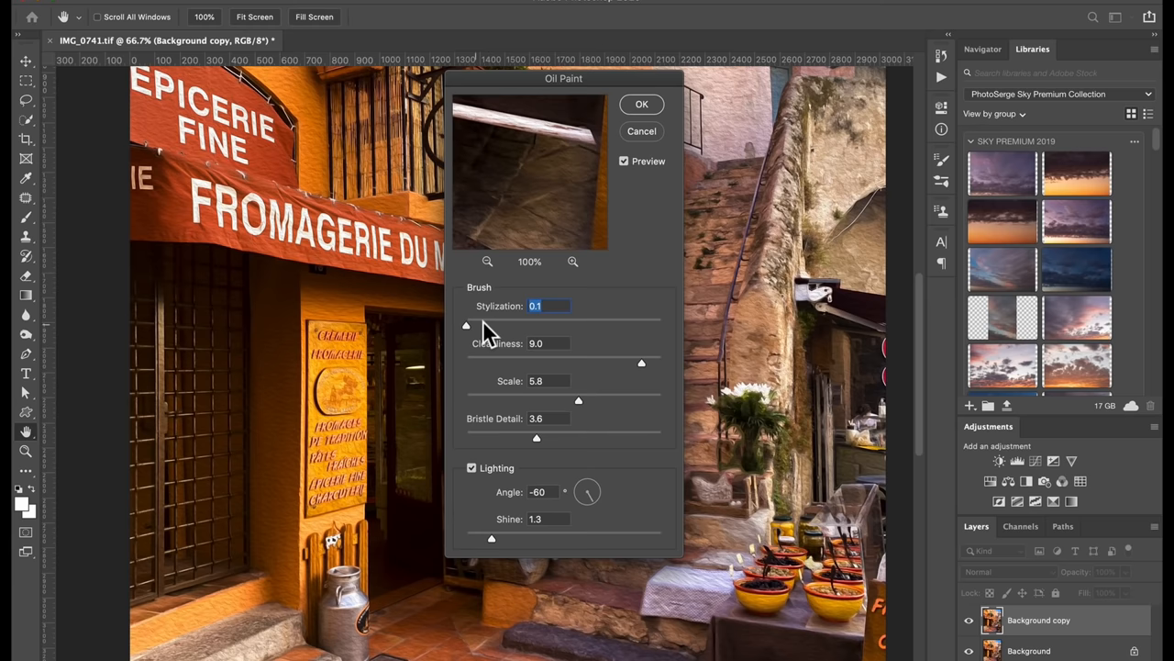
pyautogui.moveTo(466, 325); pyautogui.dragTo(514, 324)
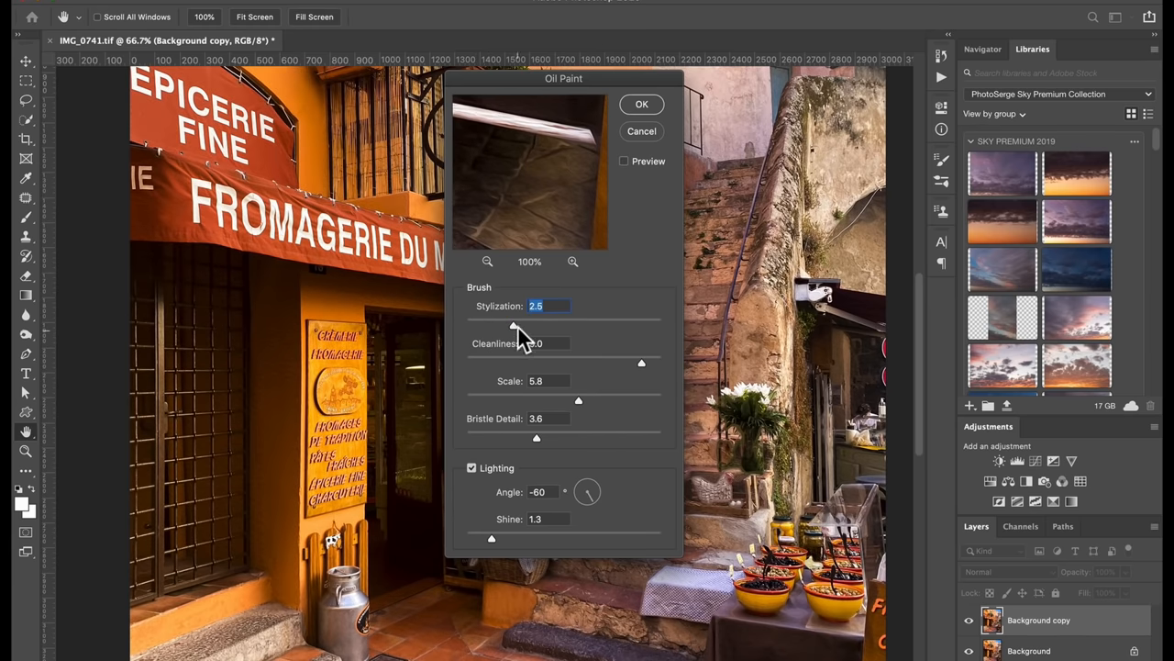
# Step: Compare the preview, raise Cleanliness high, and apply Oil Paint
pyautogui.click(624, 161)
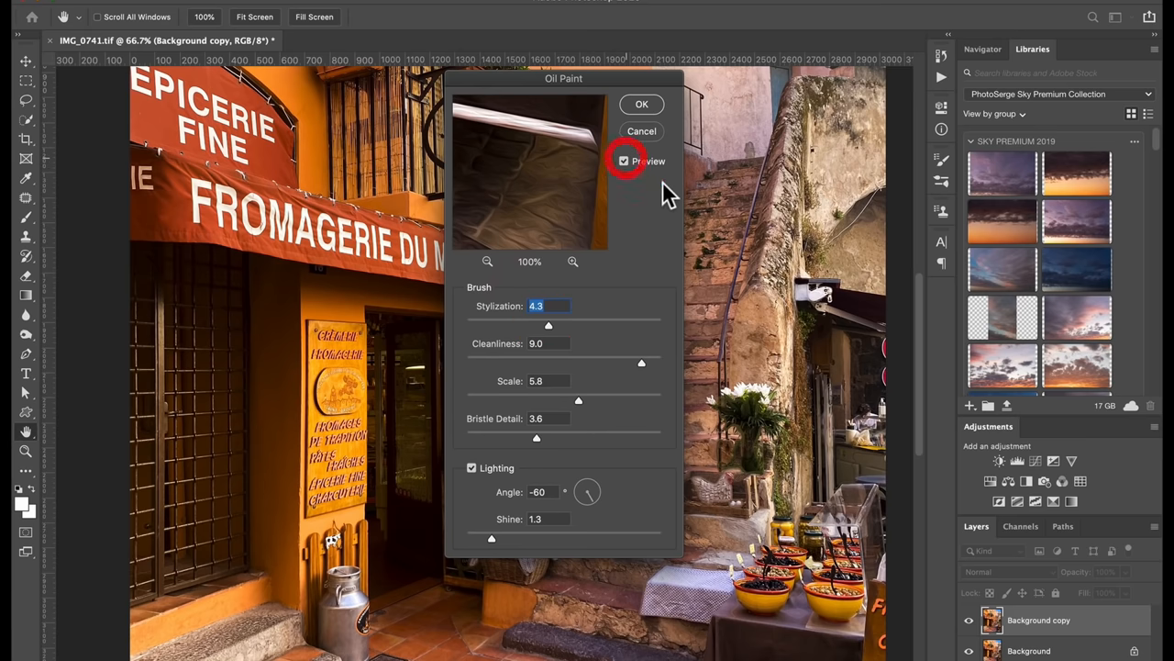
pyautogui.click(624, 160)
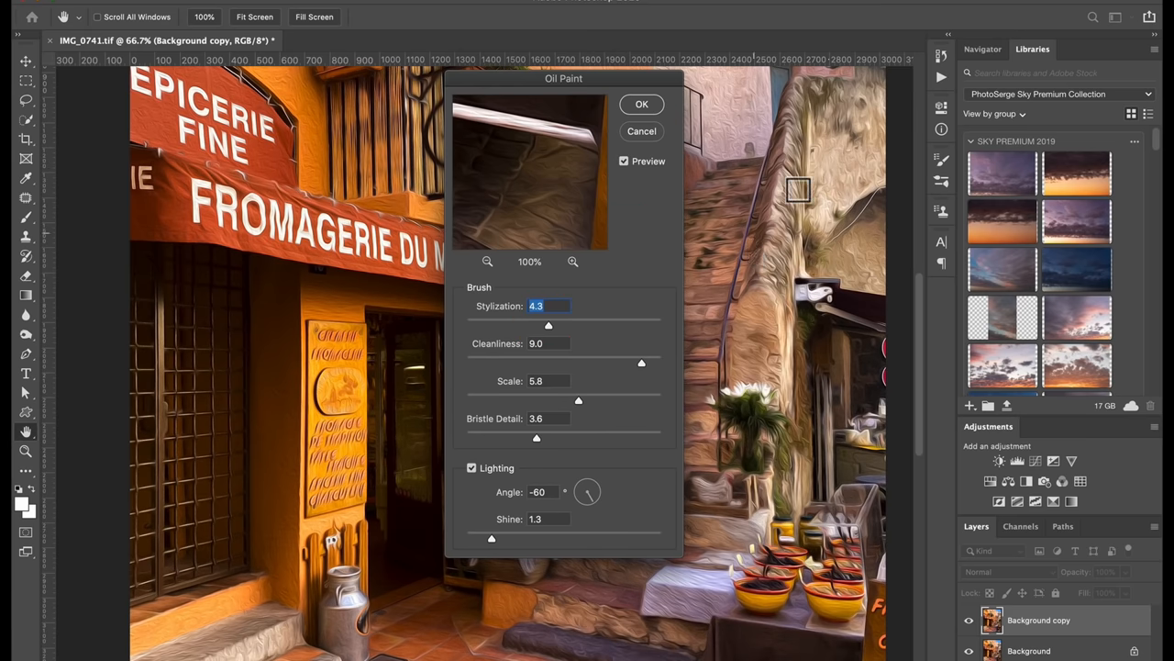
pyautogui.click(624, 160)
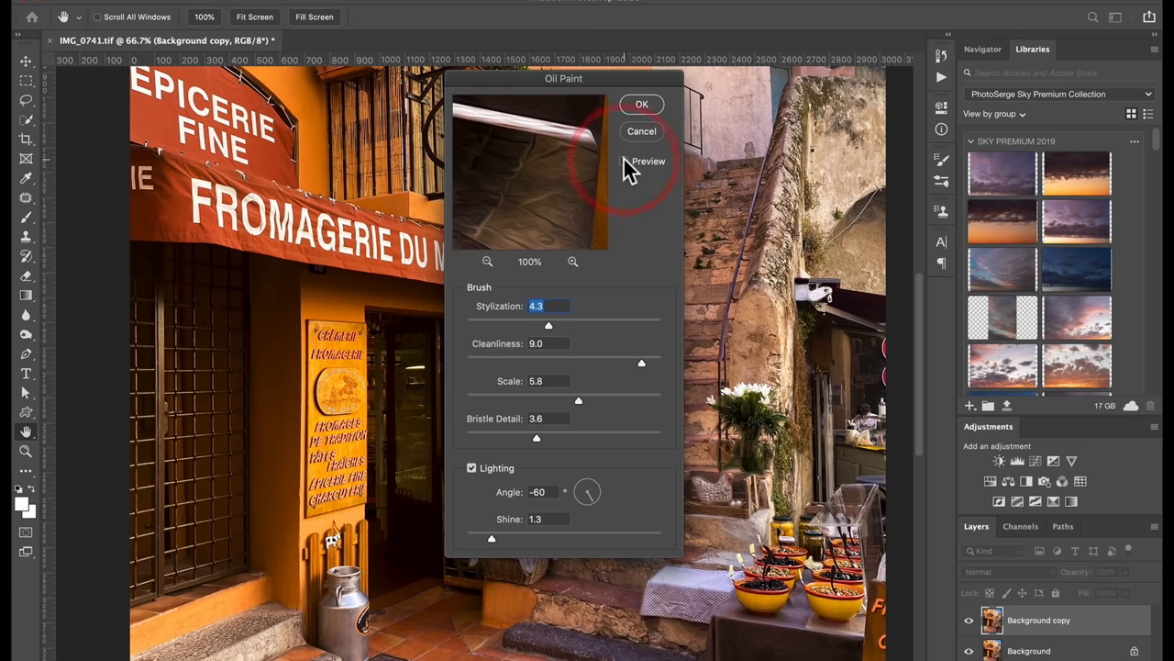
pyautogui.click(649, 160)
pyautogui.write('3')
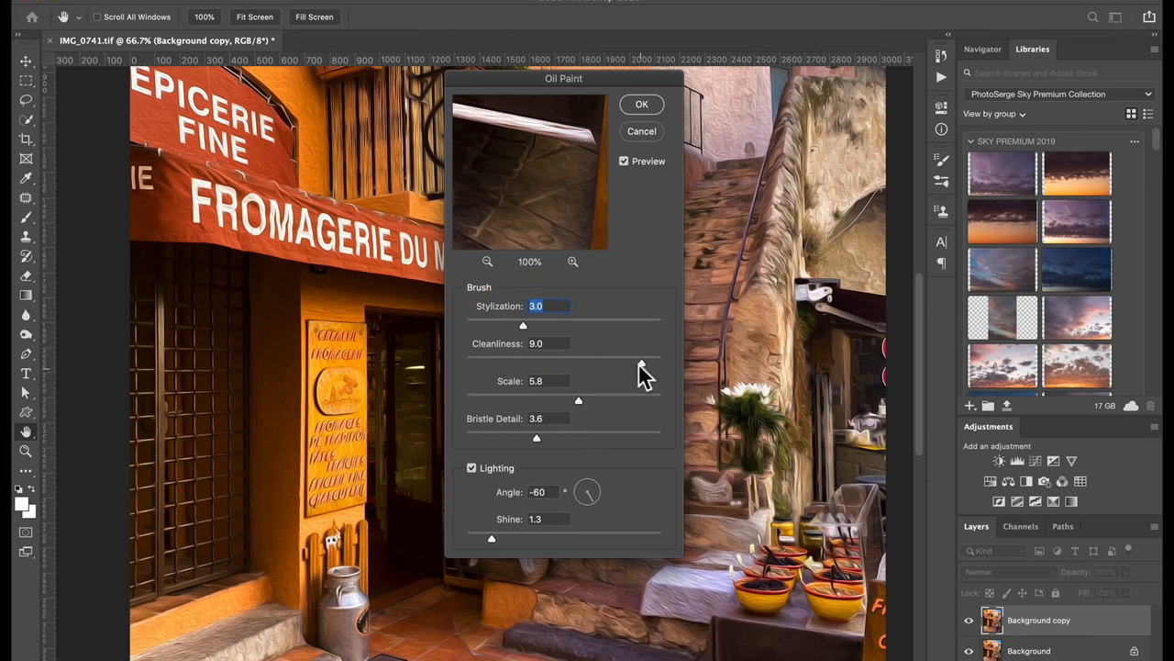
pyautogui.moveTo(605, 358); pyautogui.dragTo(553, 358)
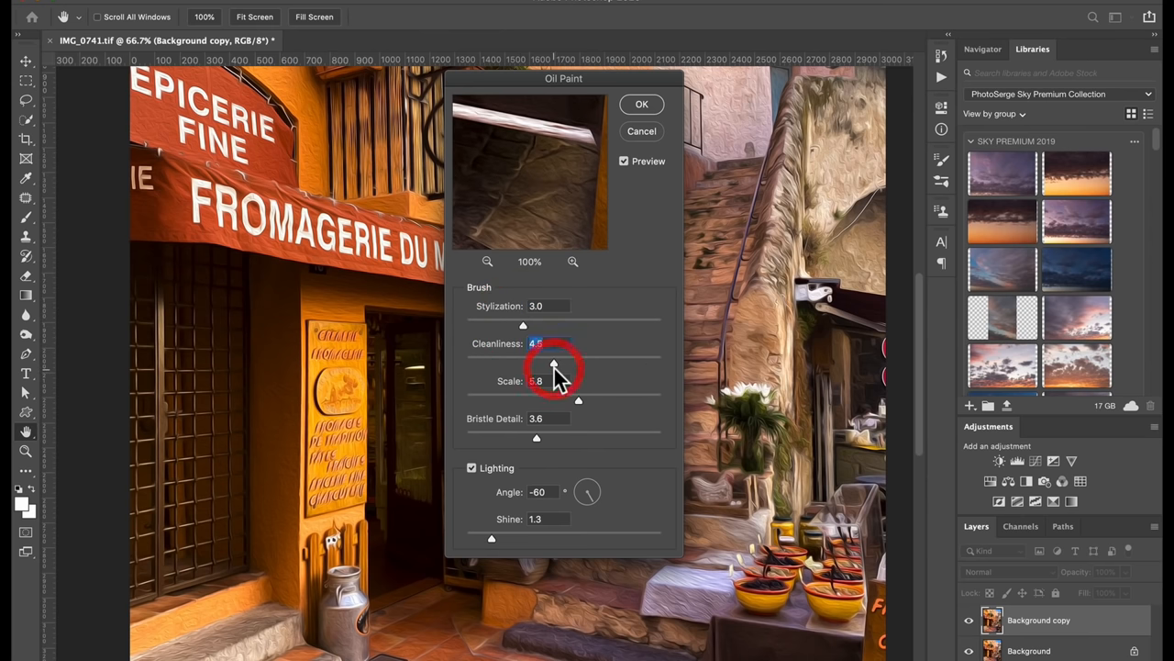
pyautogui.moveTo(554, 361); pyautogui.dragTo(628, 361)
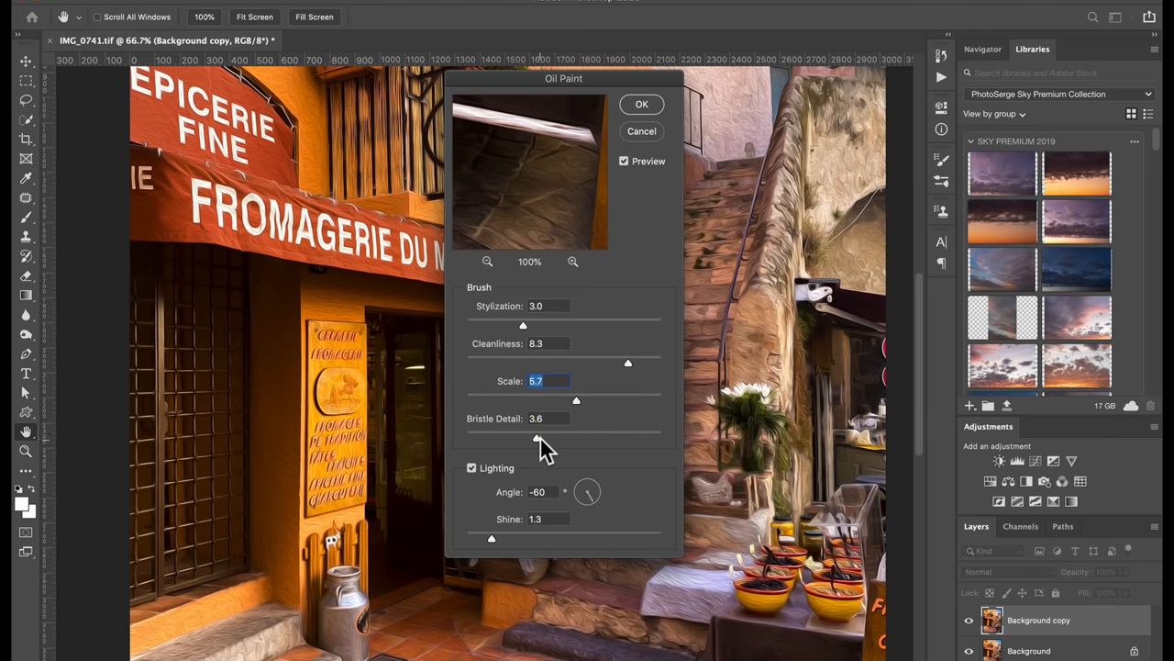
pyautogui.moveTo(645, 104)
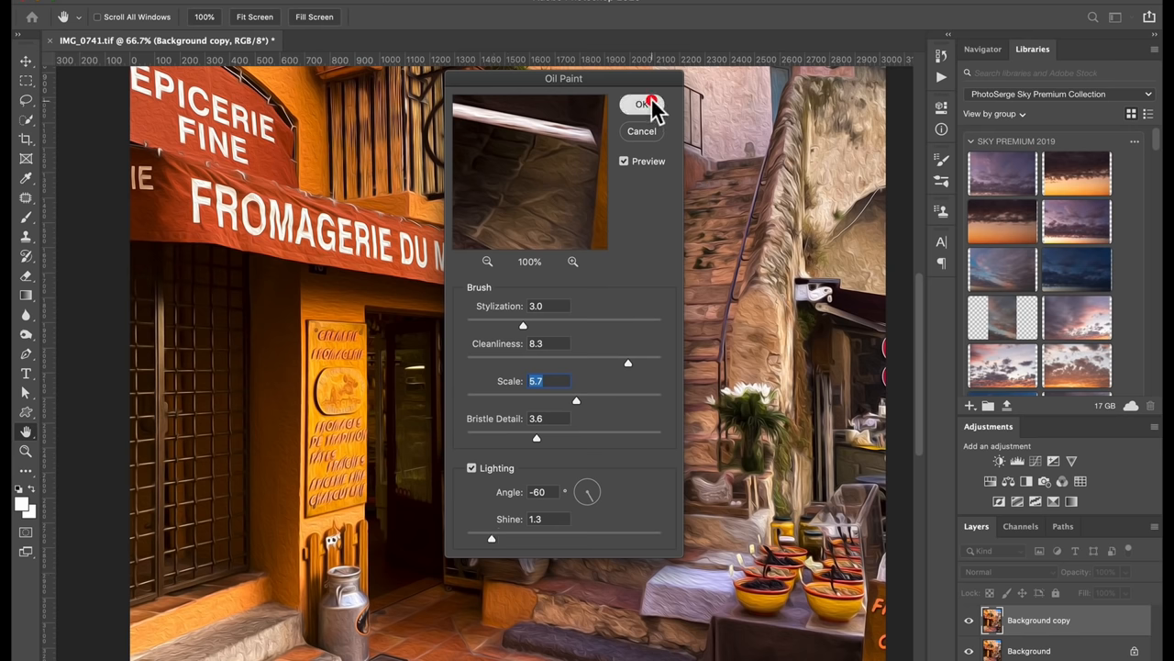
pyautogui.click(641, 104)
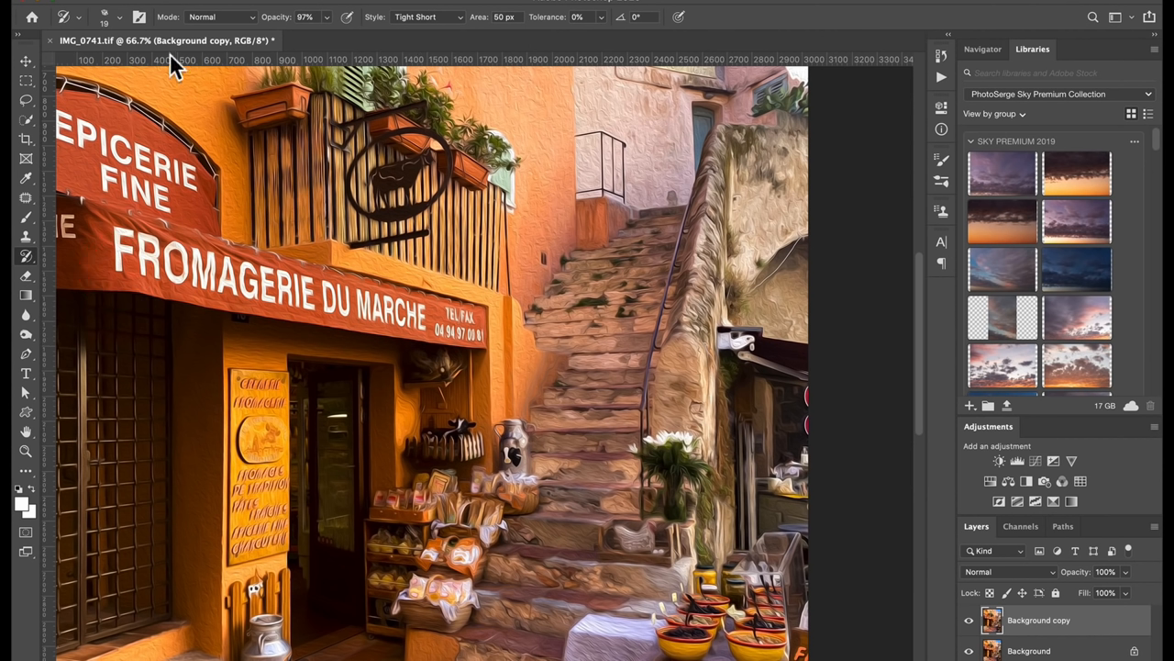
# Step: Set the Art History Brush opacity to 100% and begin painting the photo
pyautogui.tripleClick(305, 17)
pyautogui.write('100')
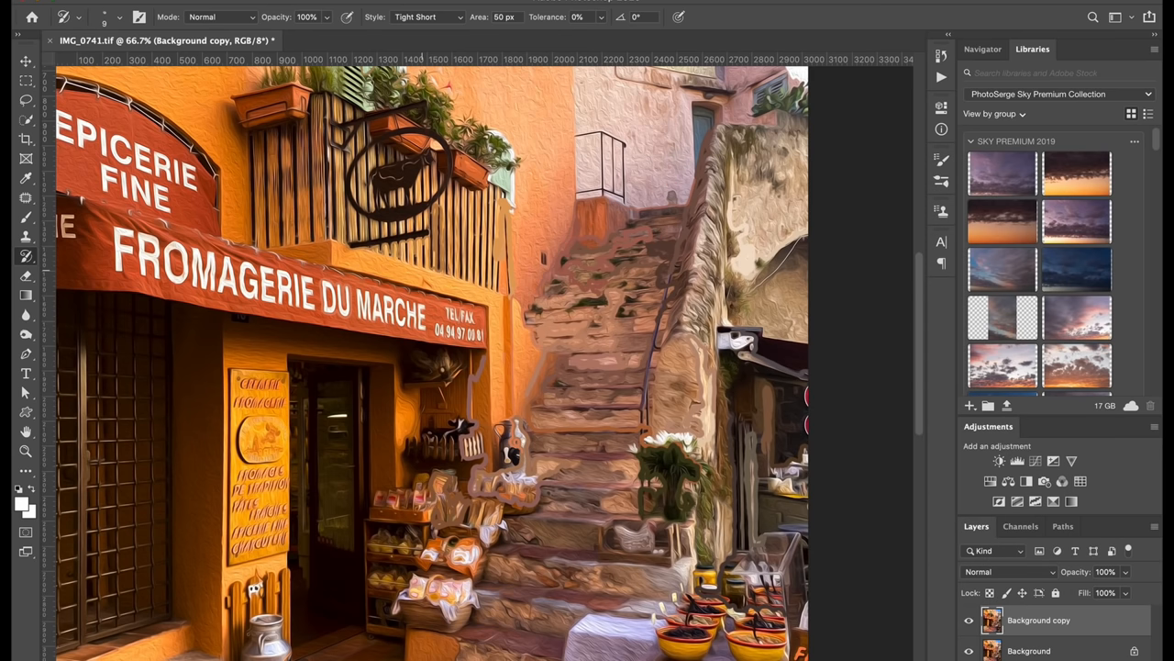
pyautogui.click(420, 505)
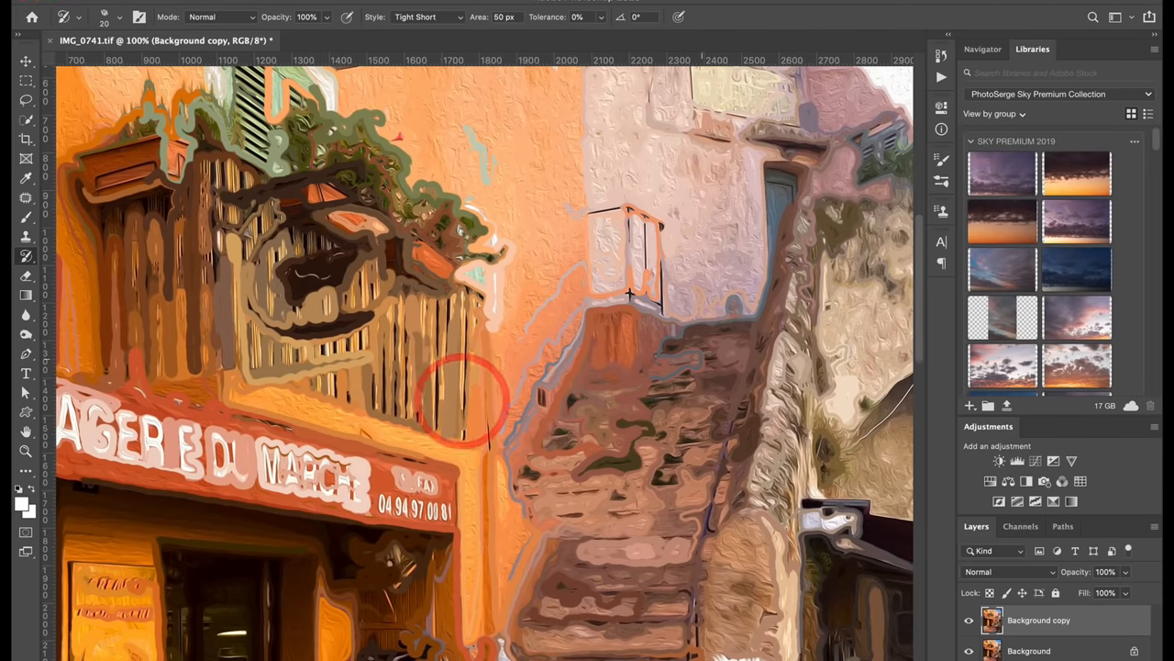
# Step: Brush swirling strokes over the balcony, stairs, shop goods and Epicerie Fine sign
pyautogui.moveTo(458, 404); pyautogui.dragTo(721, 487)
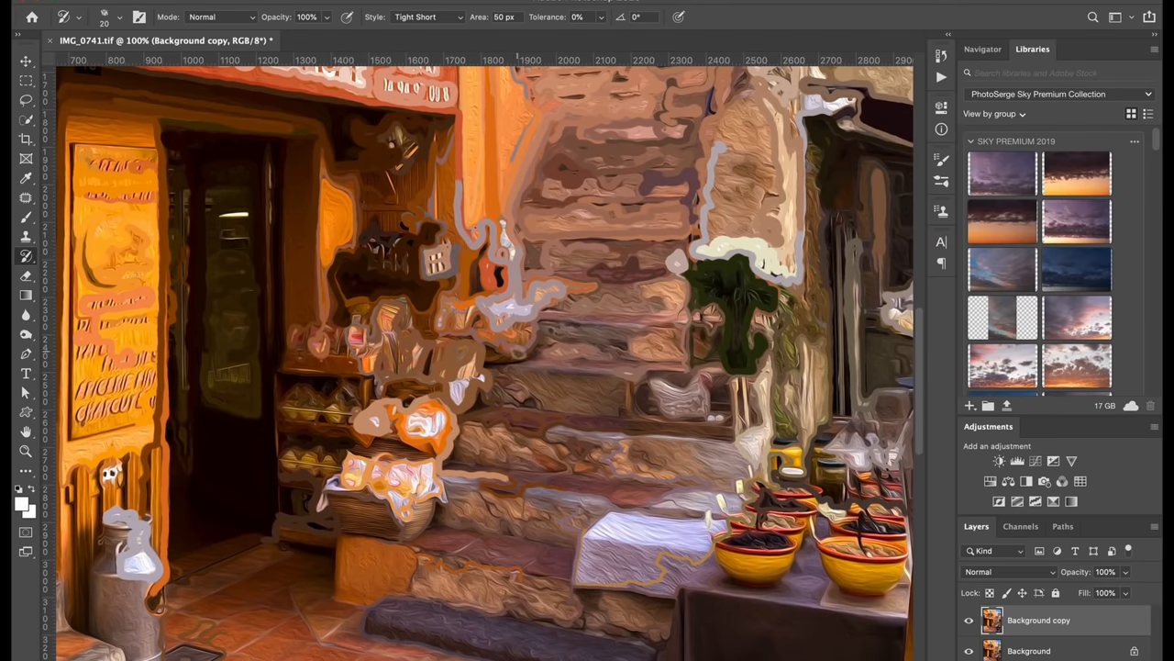
pyautogui.click(104, 17)
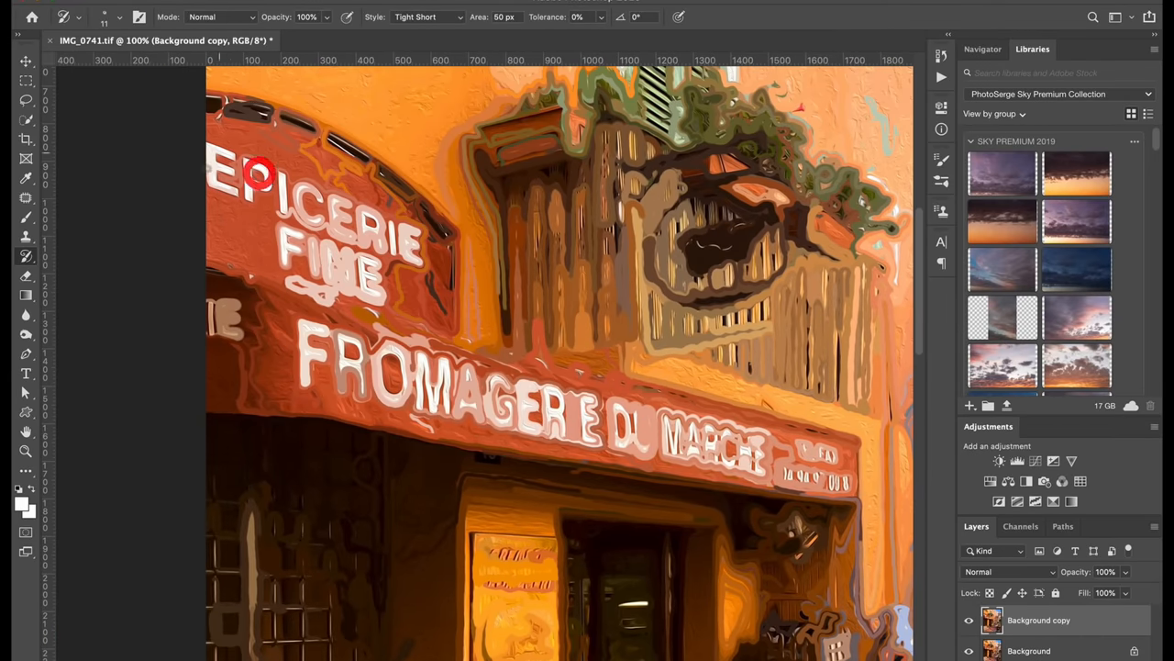
# Step: Scroll the view down and right toward the front step and paving
pyautogui.scroll(-3)
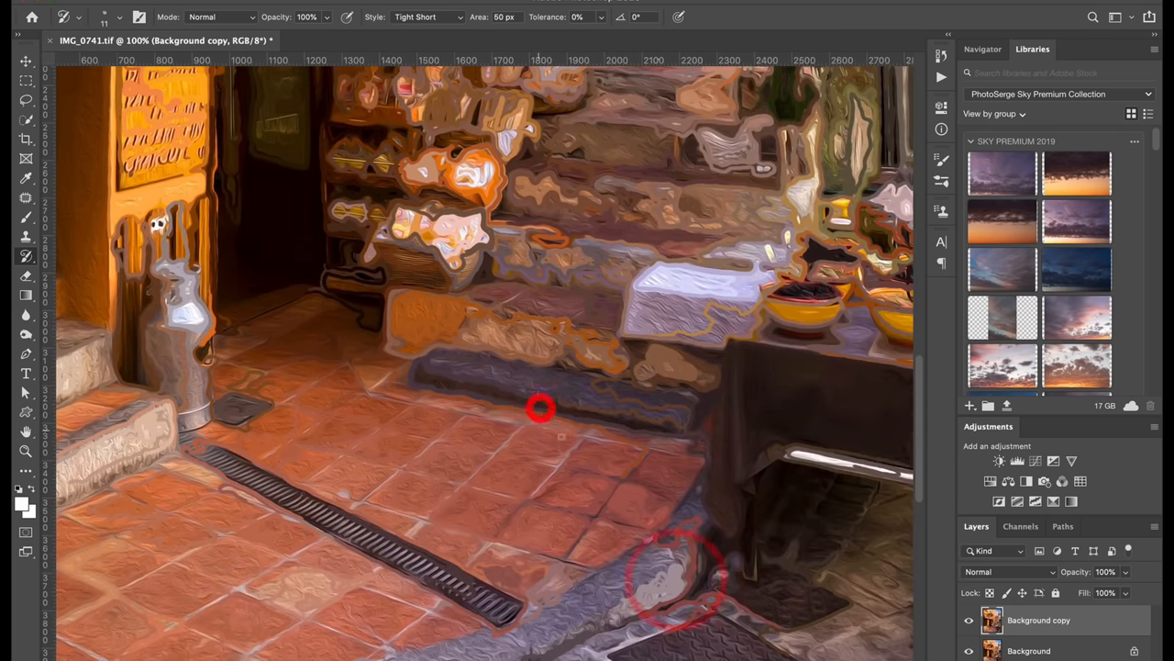
pyautogui.hscroll(3)
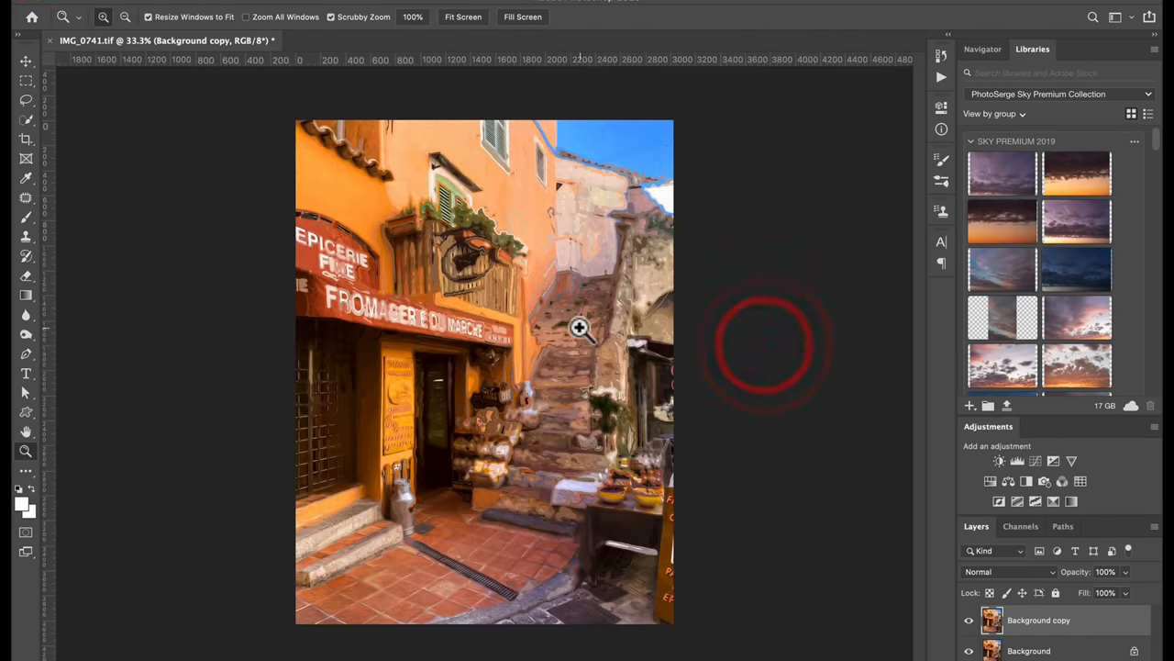
# Step: Zoom in closely on the painted balcony and stairs to inspect the brush strokes
pyautogui.click(580, 328)
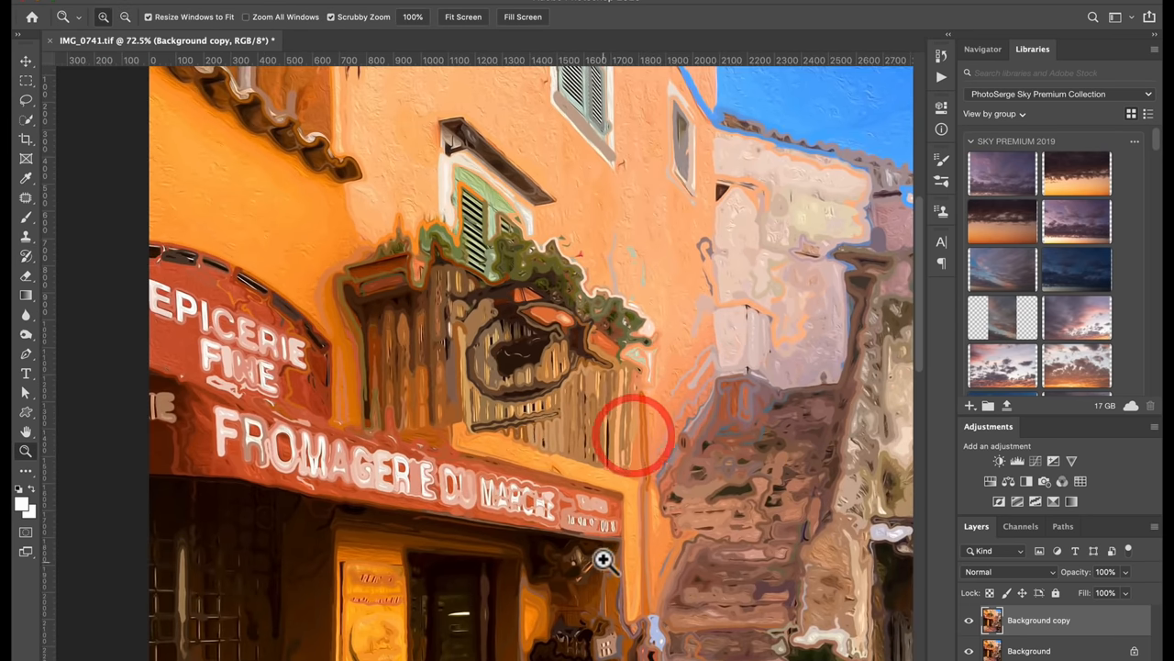
pyautogui.click(124, 17)
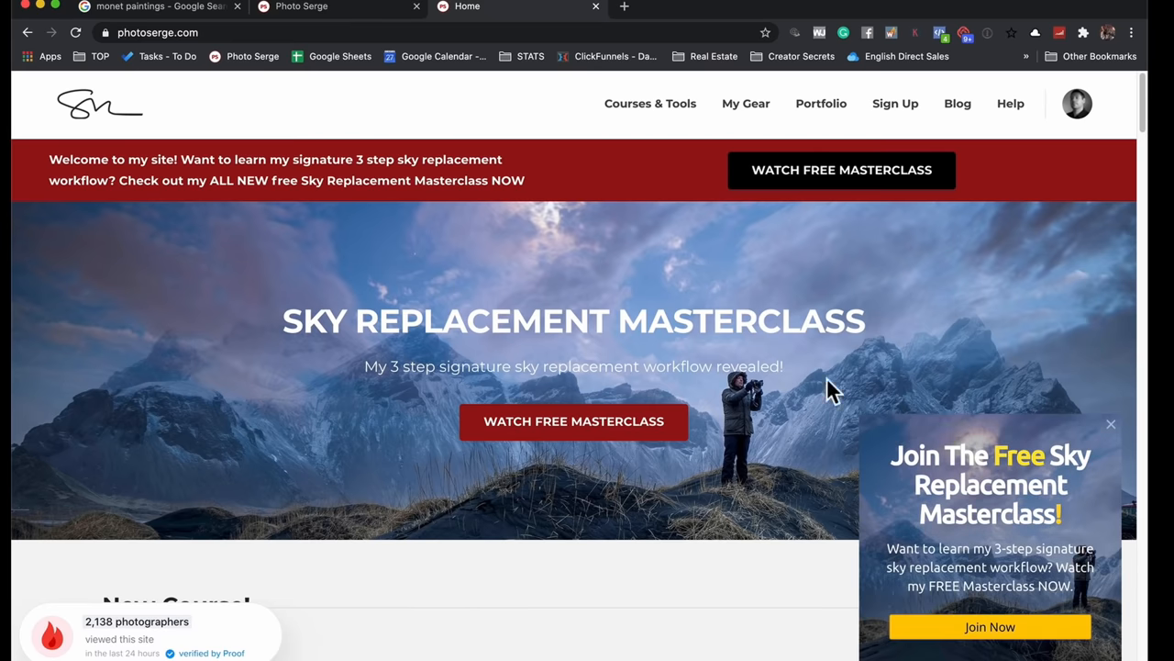
# Step: Scroll PhotoSerge's tutorial library and open the watercolor painting effect tutorial
pyautogui.click(1111, 424)
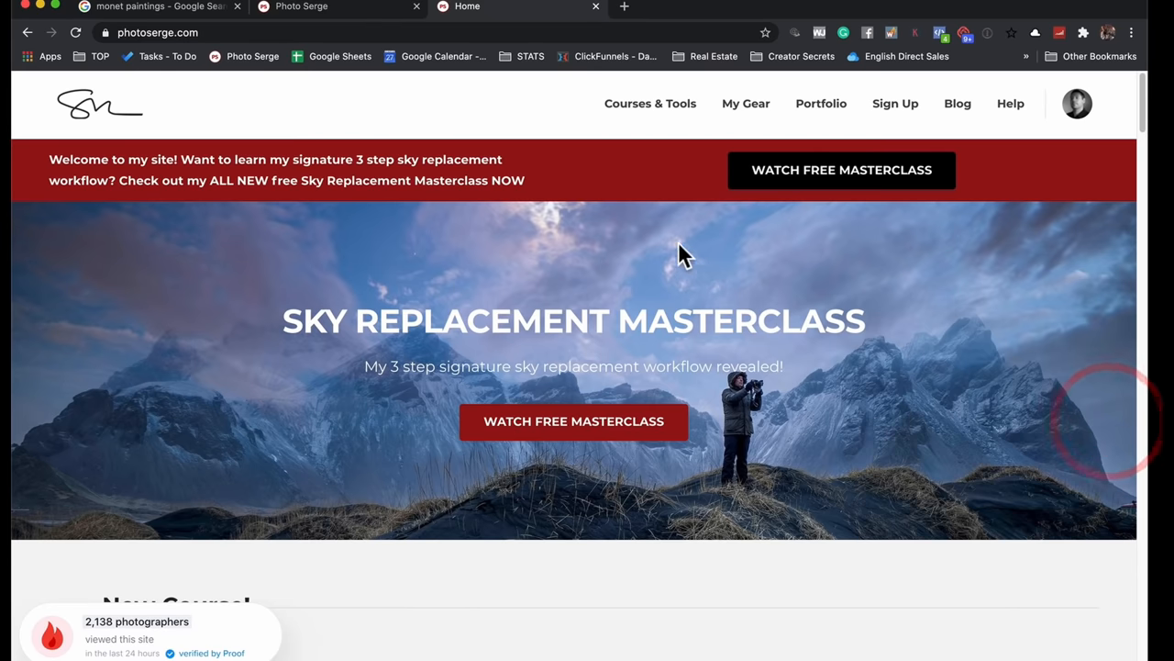
pyautogui.moveTo(588, 184)
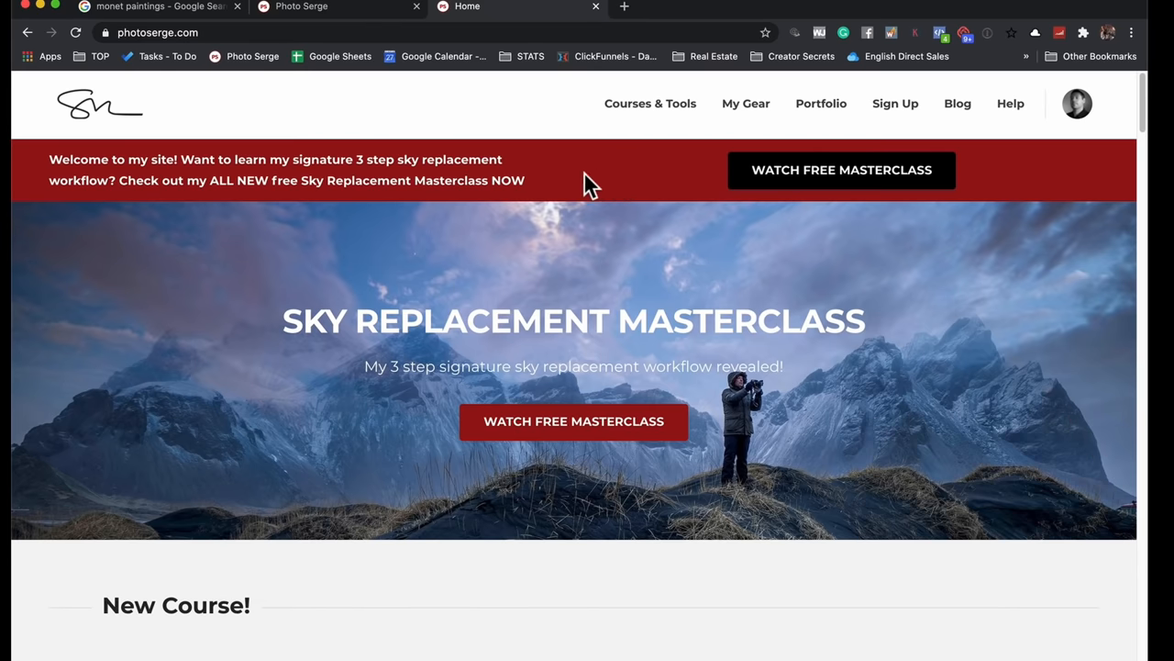
pyautogui.moveTo(1032, 200)
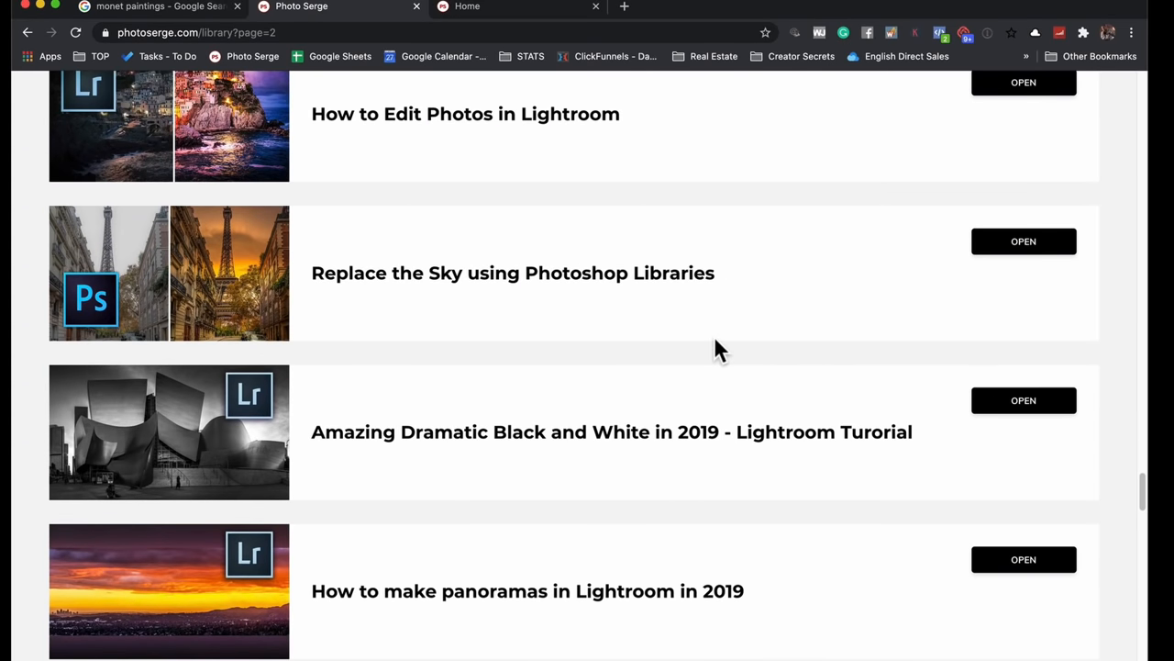
pyautogui.scroll(-3)
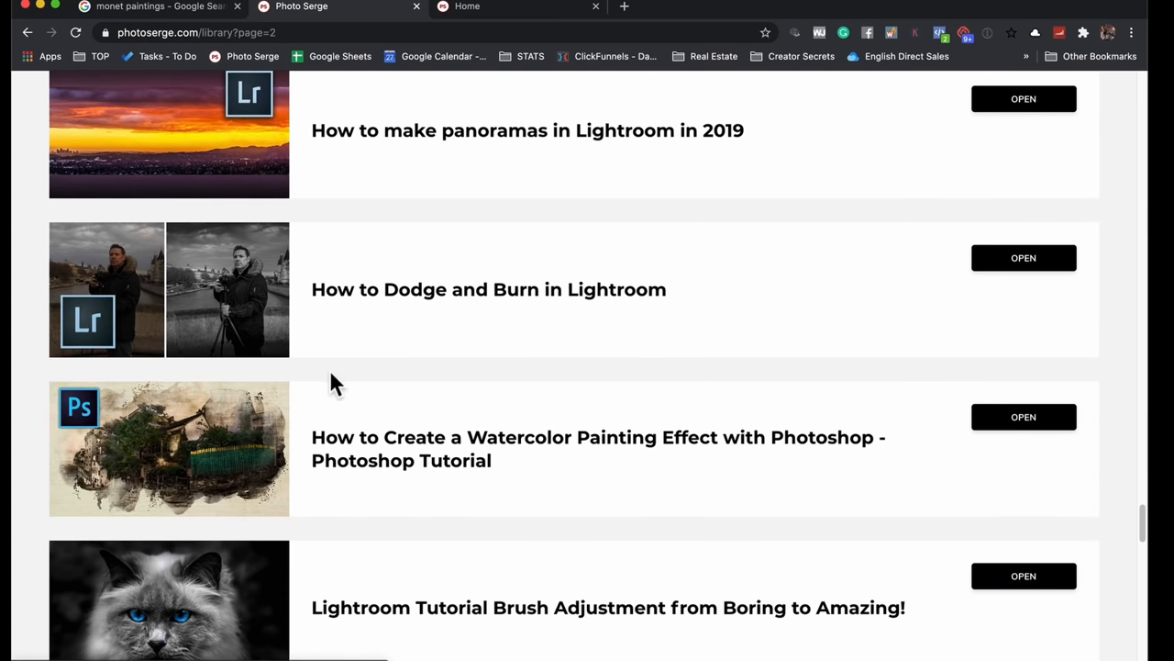
pyautogui.moveTo(165, 475)
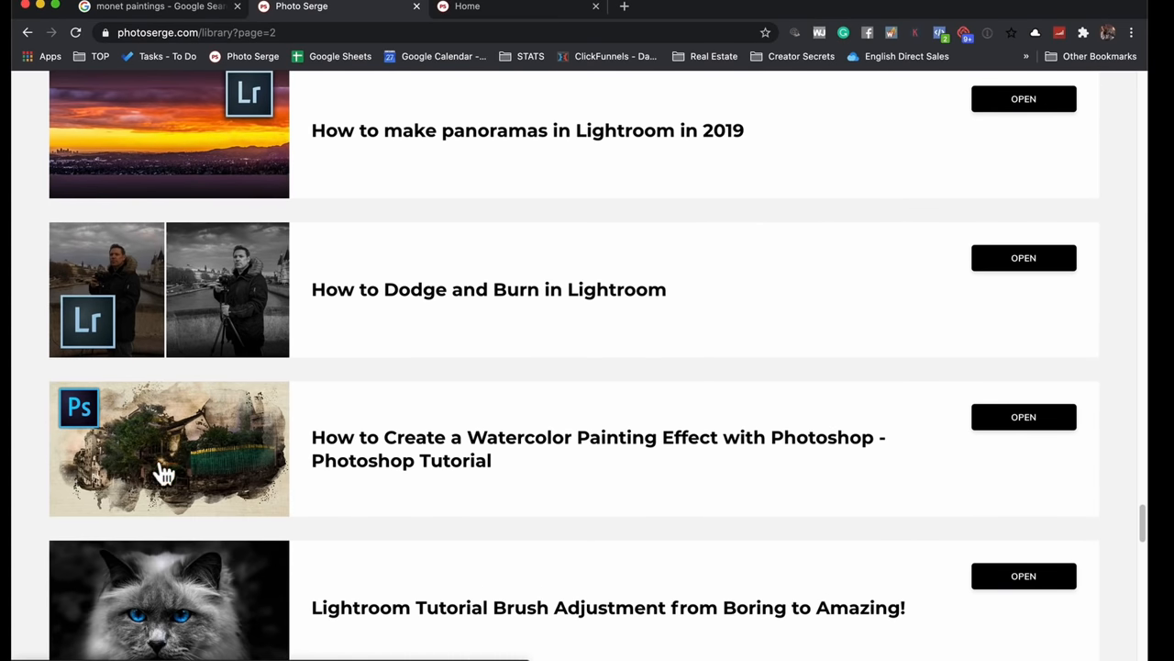
pyautogui.moveTo(183, 450)
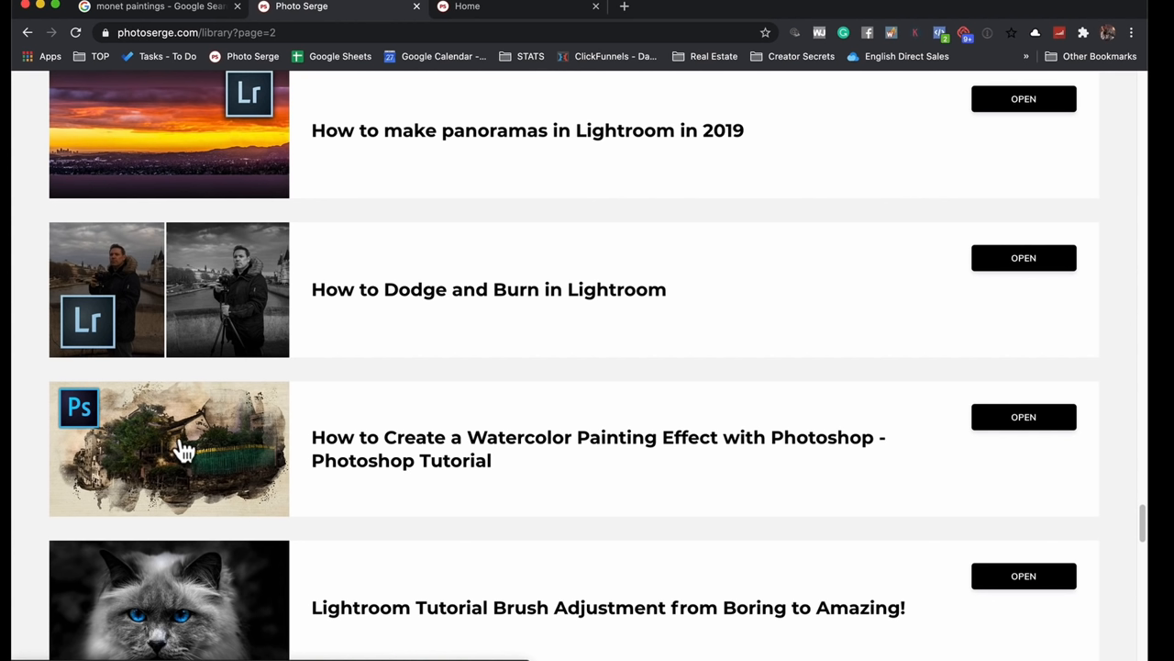
pyautogui.moveTo(347, 445)
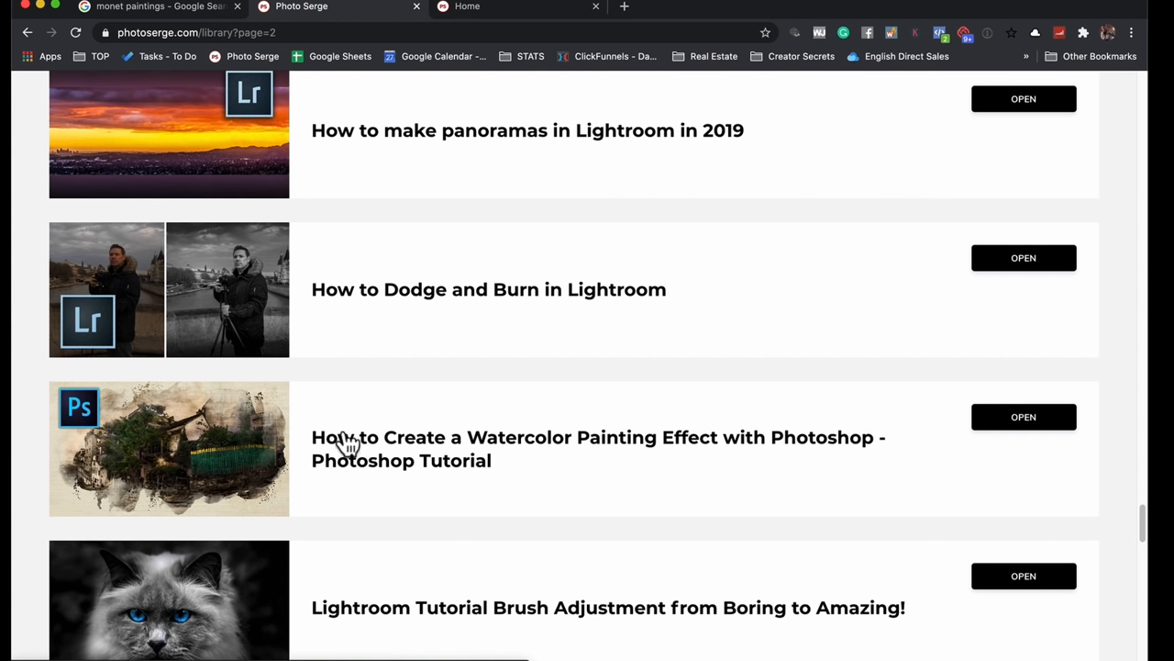
pyautogui.moveTo(1016, 433)
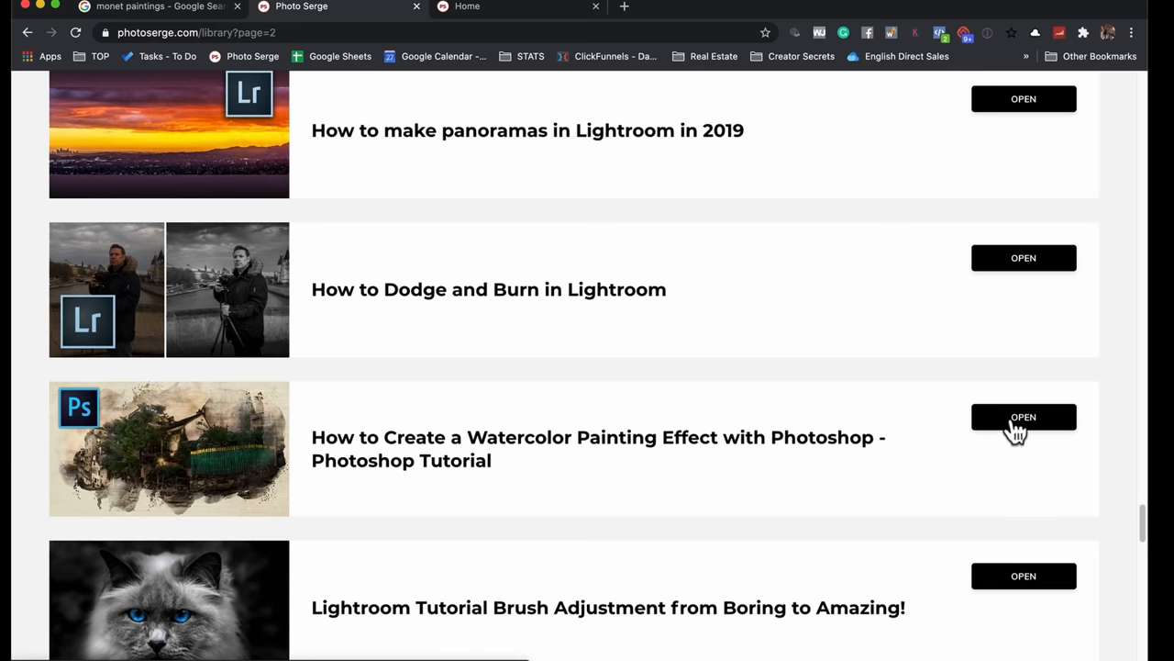
pyautogui.click(1023, 416)
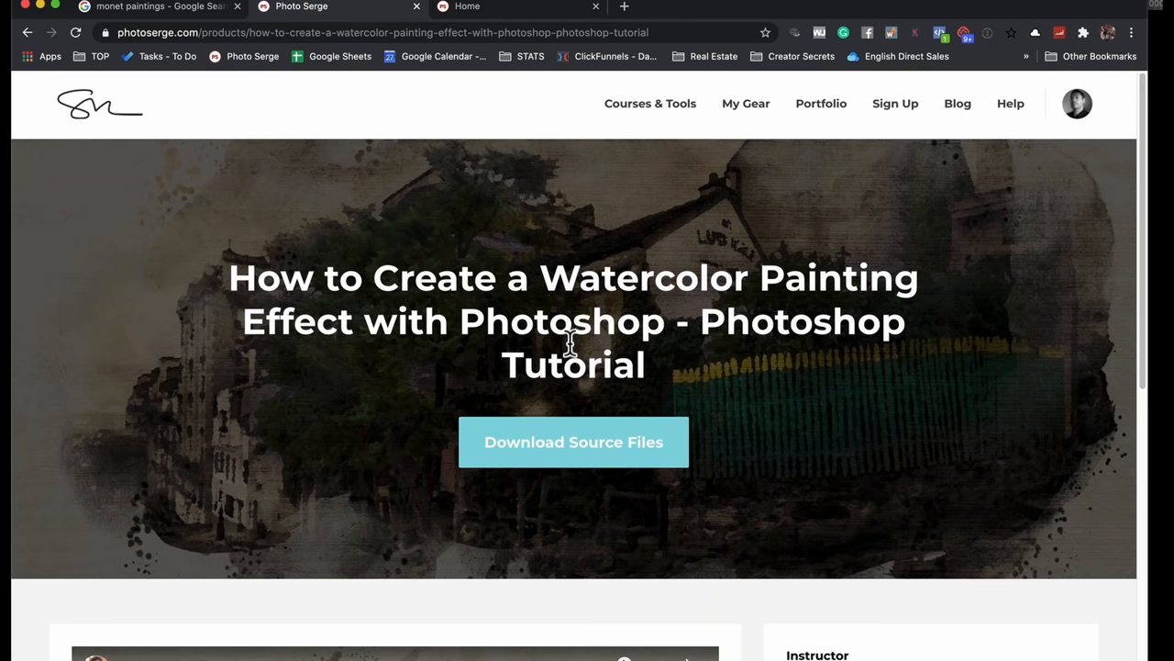
pyautogui.moveTo(775, 144)
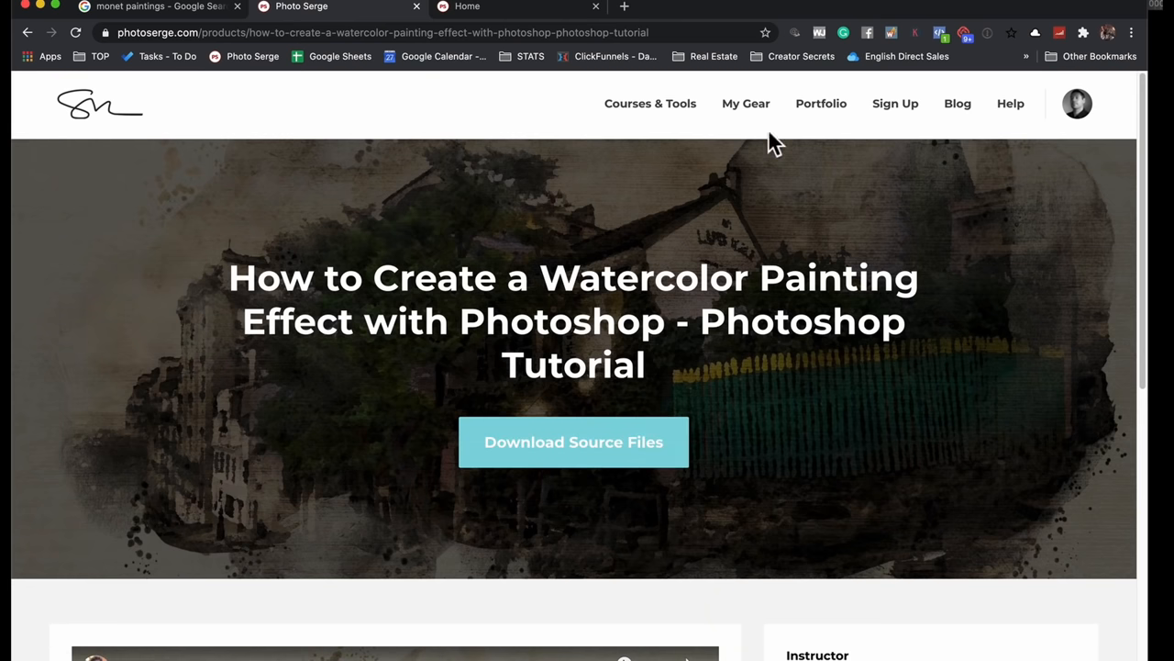
pyautogui.moveTo(757, 264)
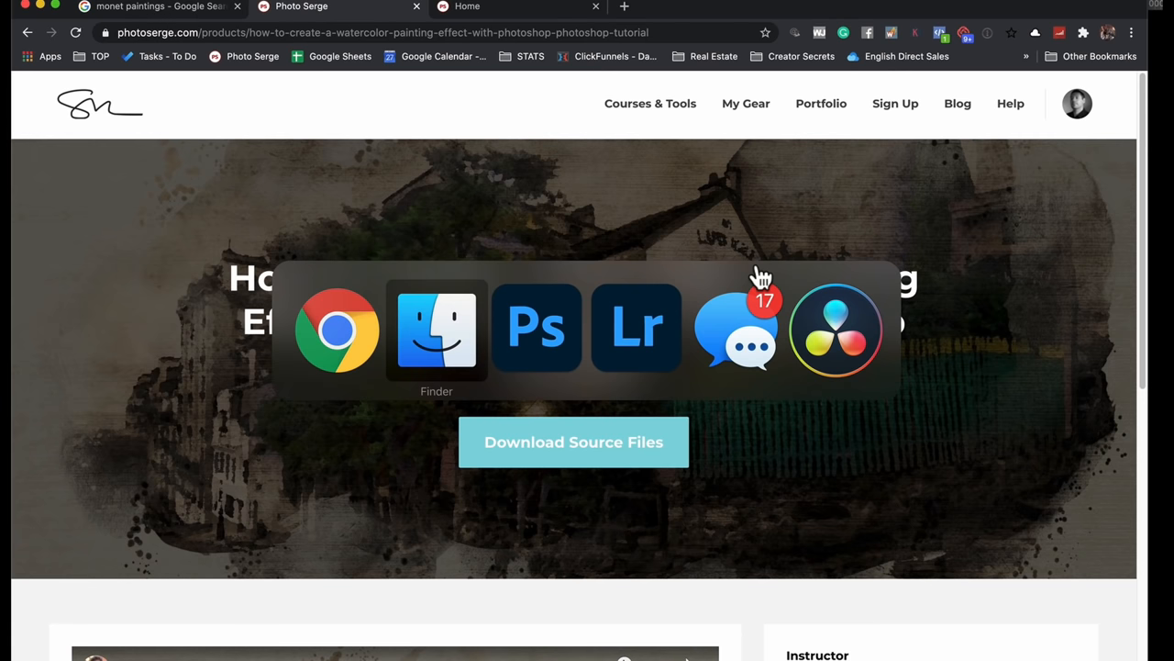
# Step: In Finder, select Water Color Brushes.abr and open it with Adobe Photoshop
pyautogui.click(436, 329)
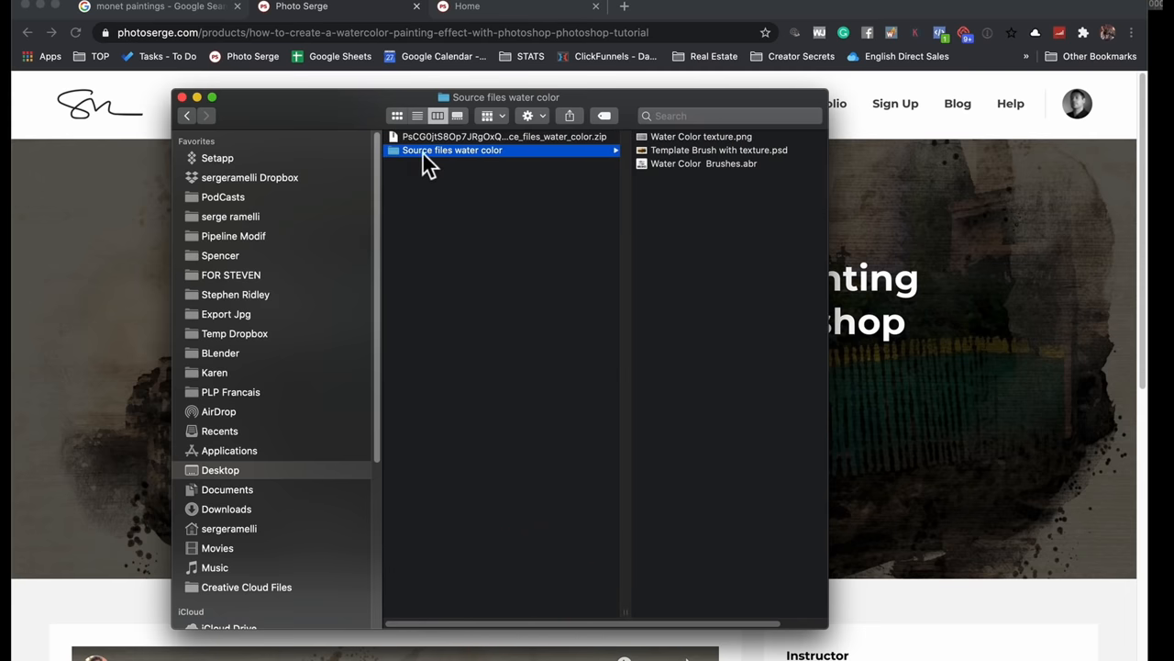
pyautogui.moveTo(725, 165)
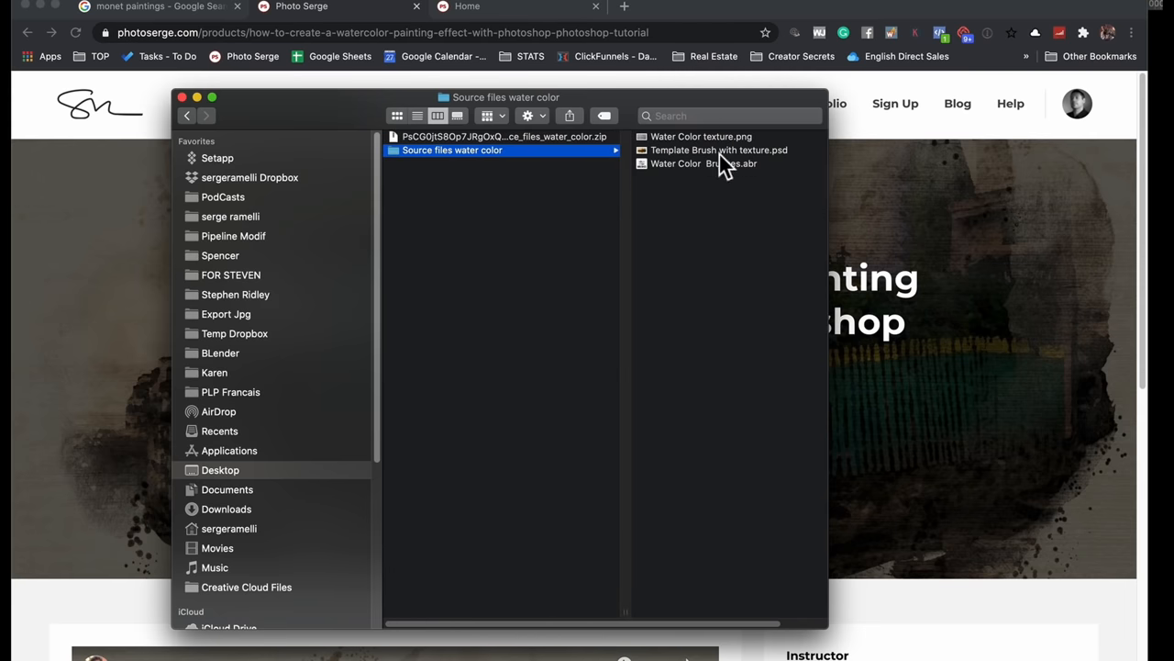
pyautogui.click(703, 163)
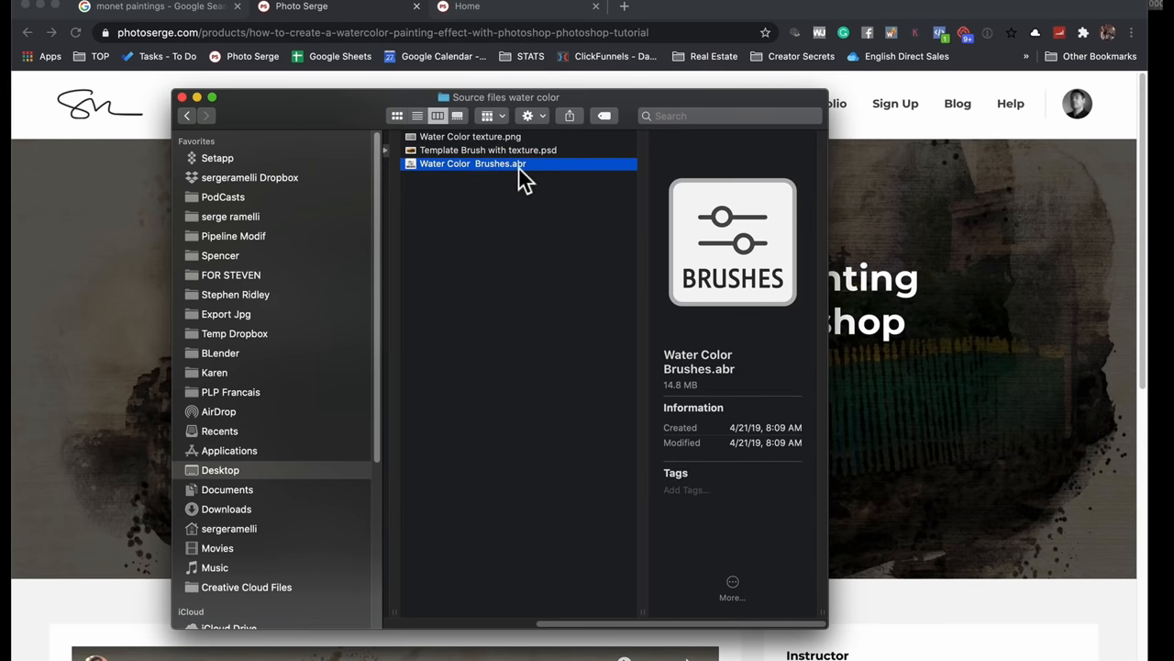
pyautogui.moveTo(567, 180)
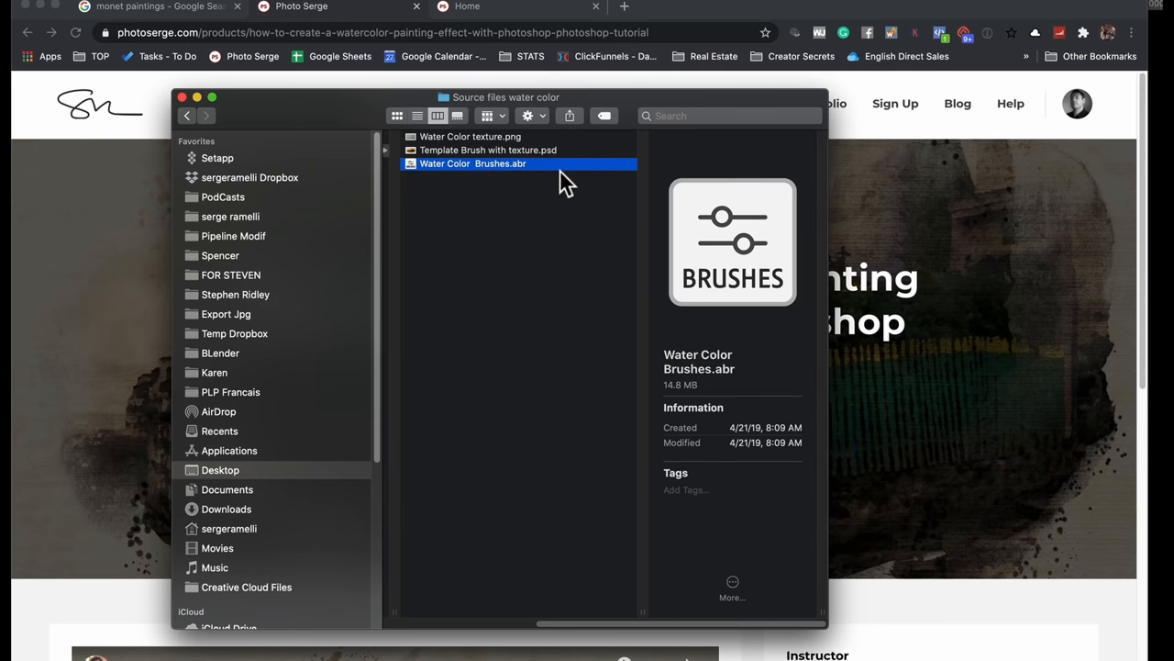
pyautogui.moveTo(539, 177)
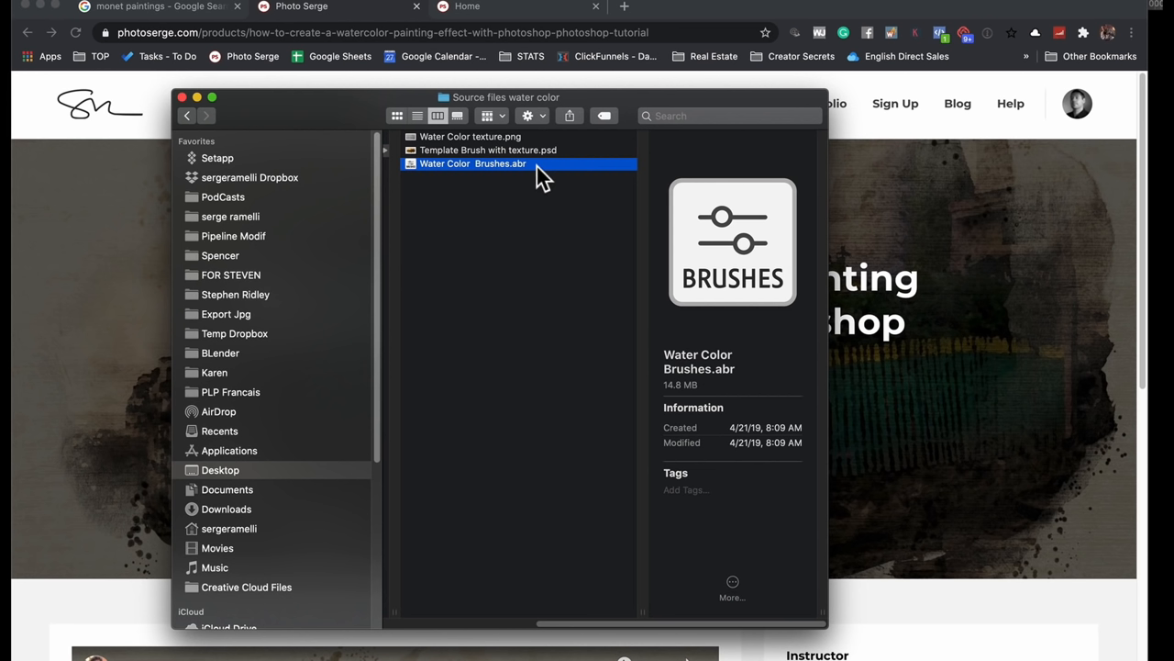
pyautogui.moveTo(536, 188)
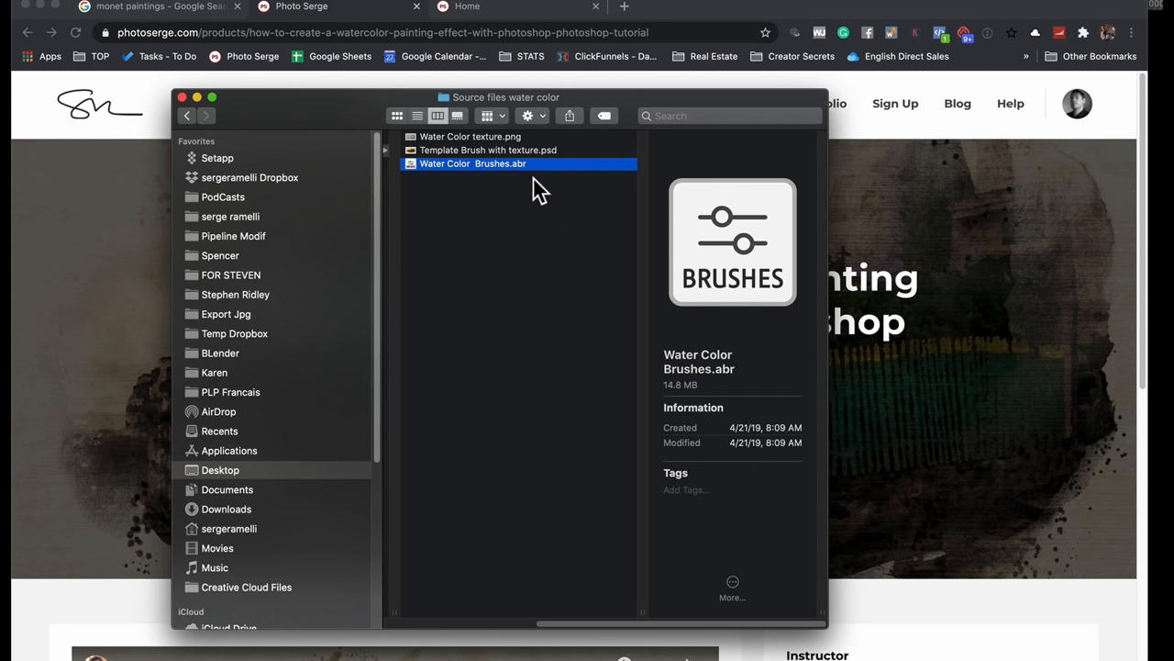
pyautogui.moveTo(743, 247)
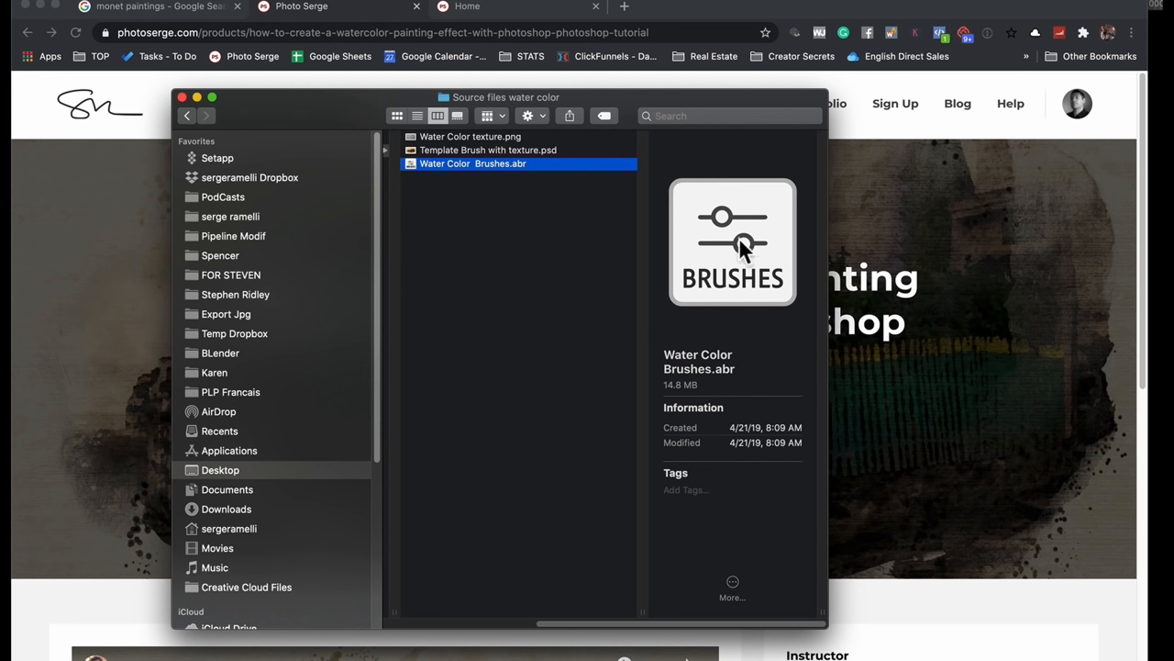
pyautogui.moveTo(547, 179)
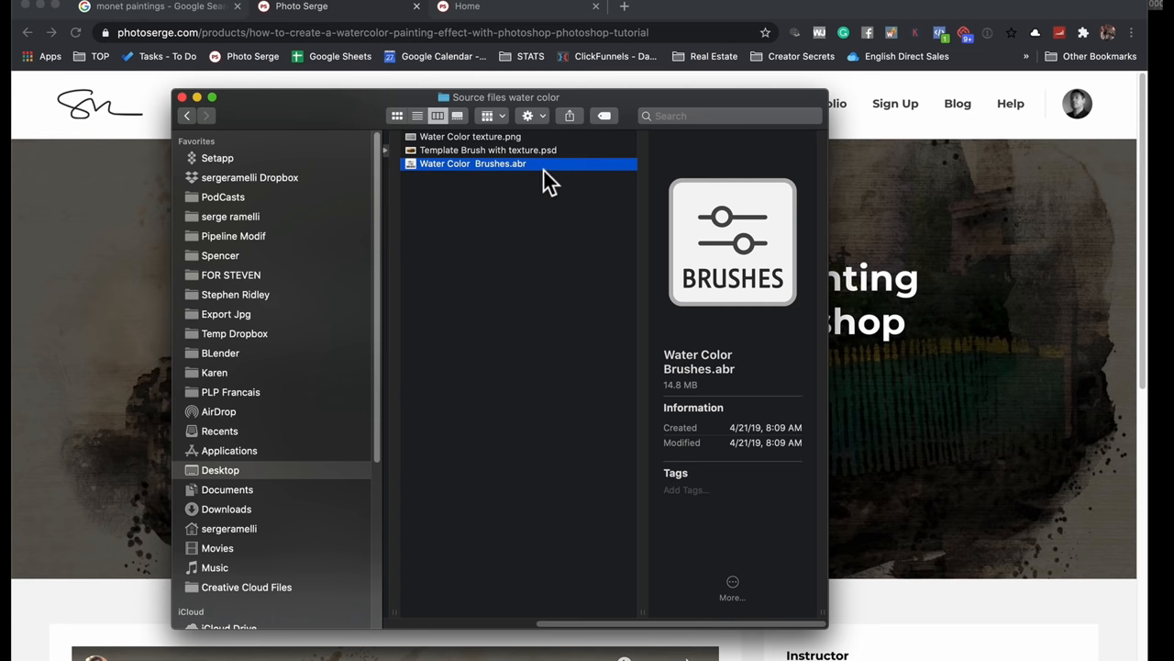
pyautogui.rightClick(473, 163)
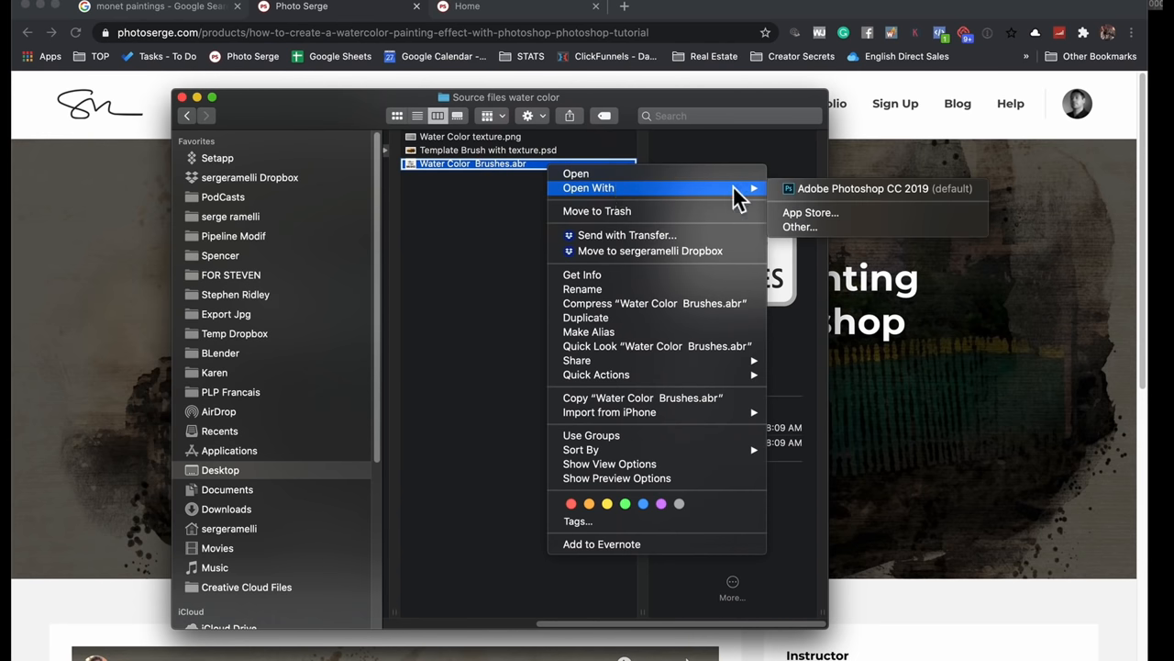
pyautogui.moveTo(872, 188)
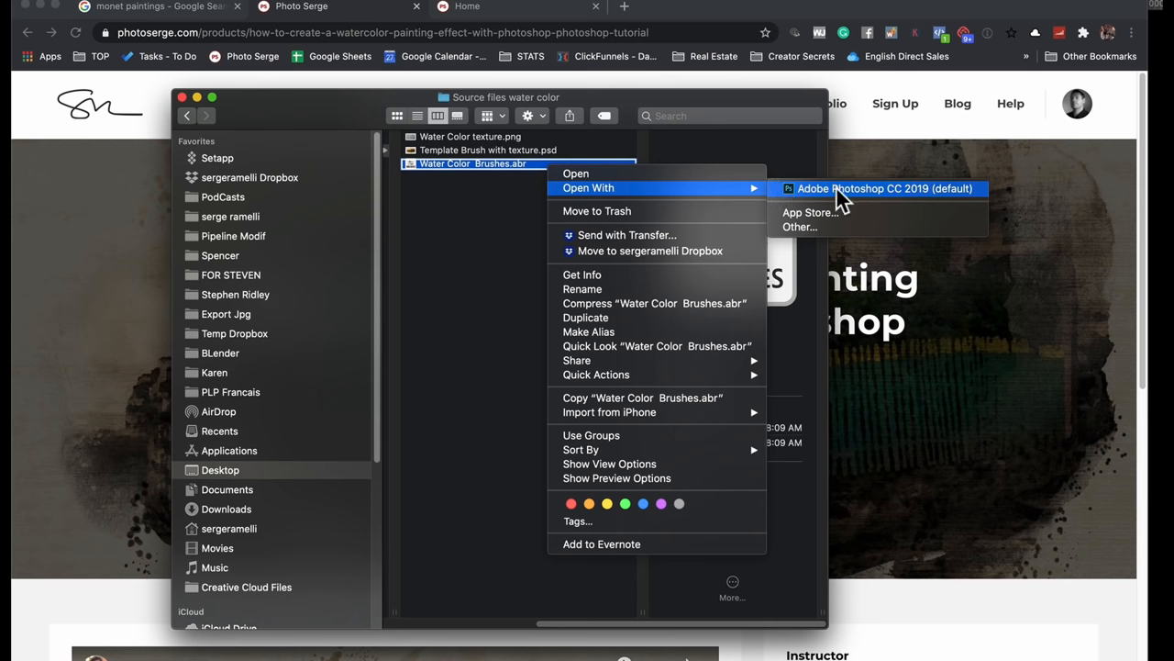
pyautogui.moveTo(821, 234)
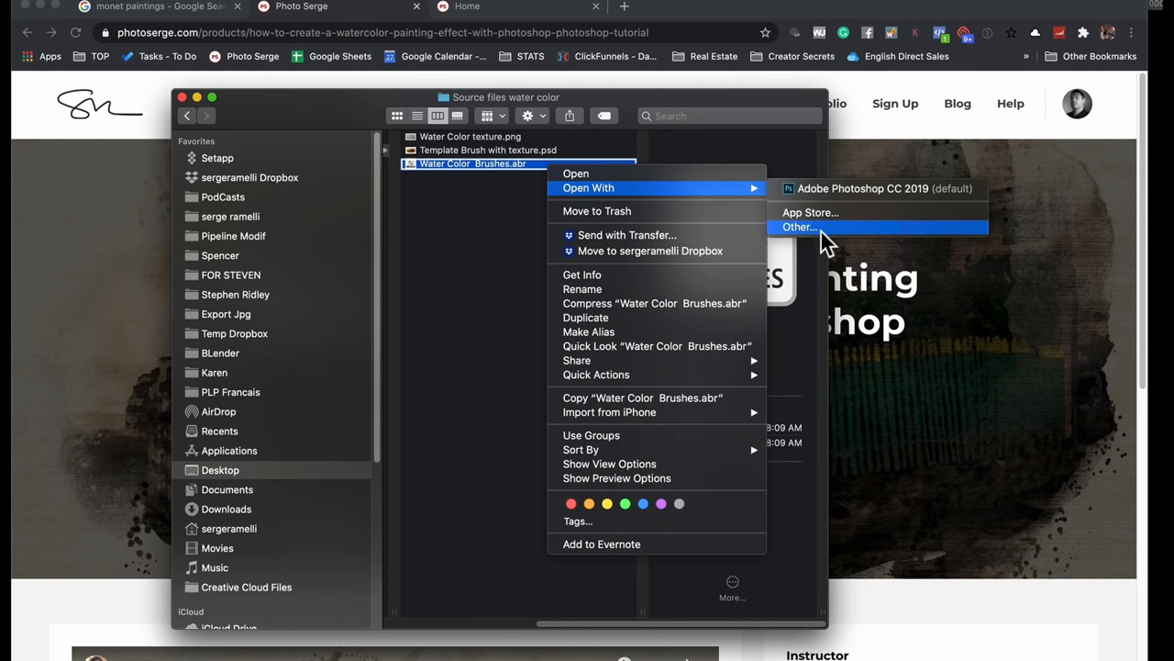
pyautogui.moveTo(803, 234)
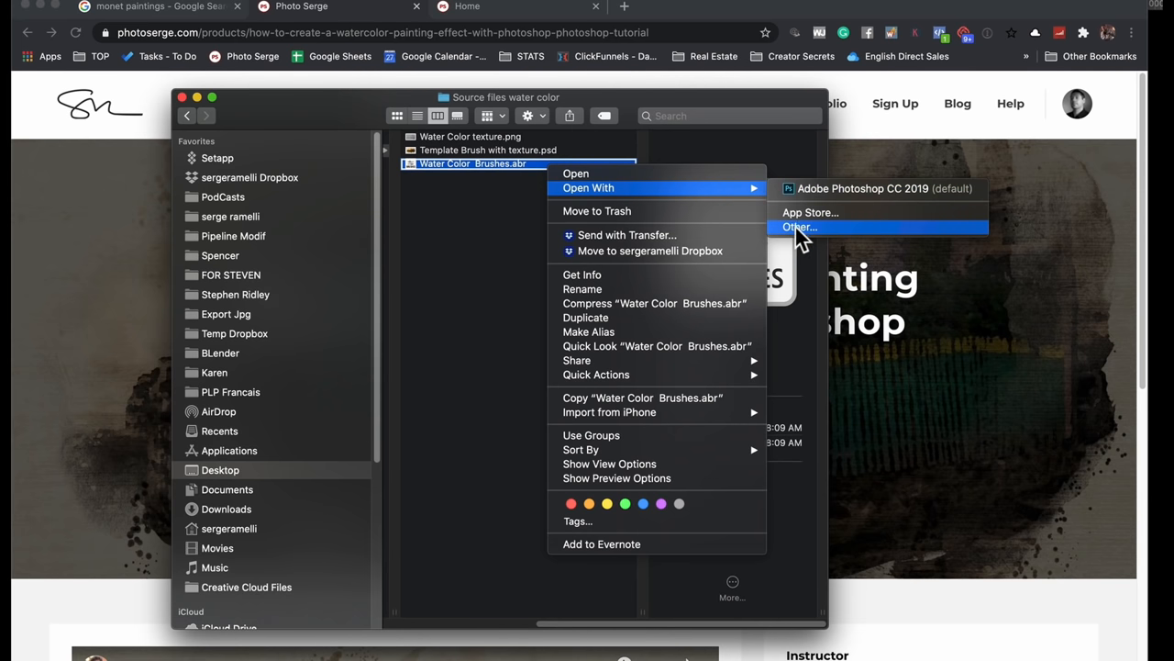
pyautogui.click(862, 188)
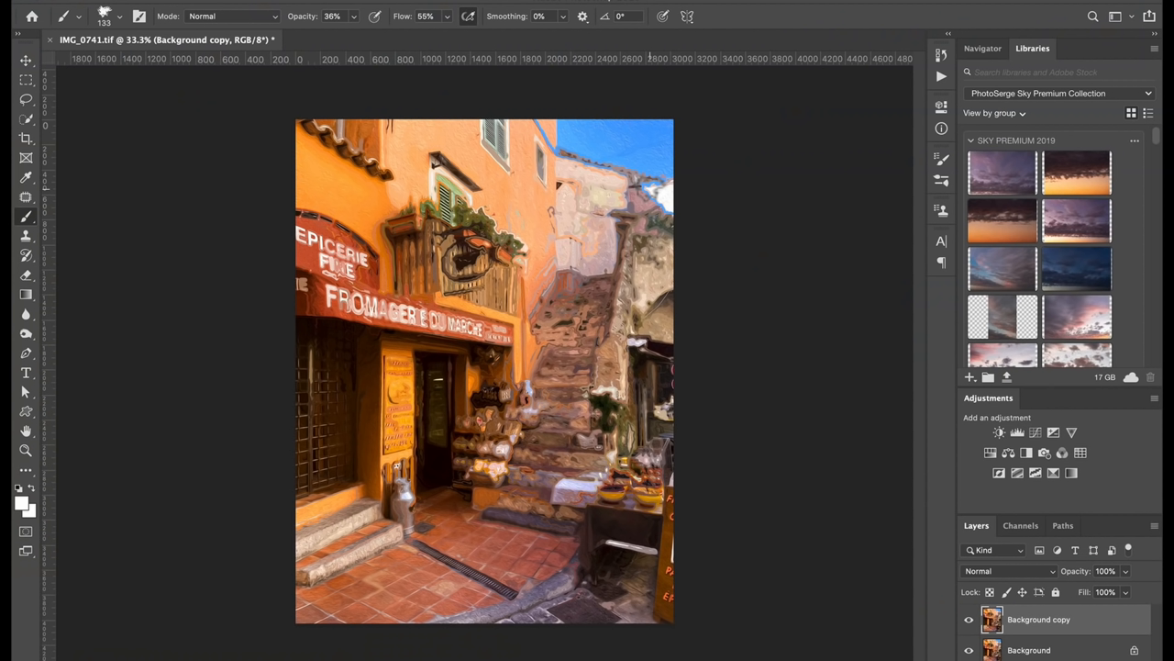
pyautogui.moveTo(243, 358)
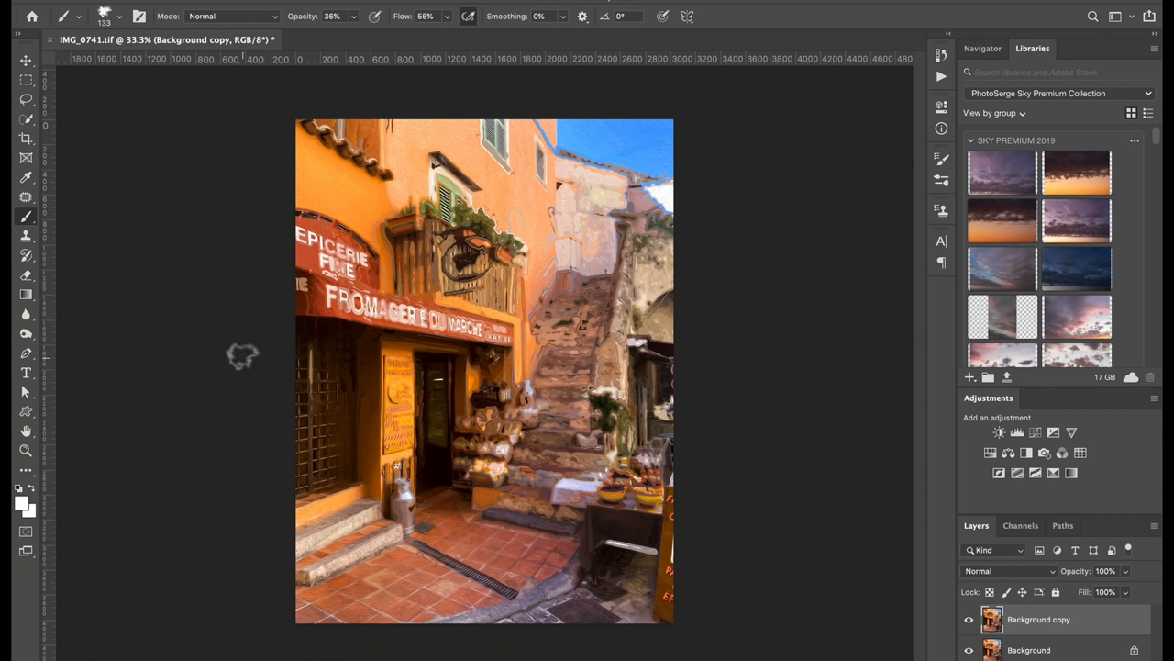
# Step: Import Water Color Brushes.abr from Desktop > Source files water color via the brush presets menu
pyautogui.rightClick(26, 215)
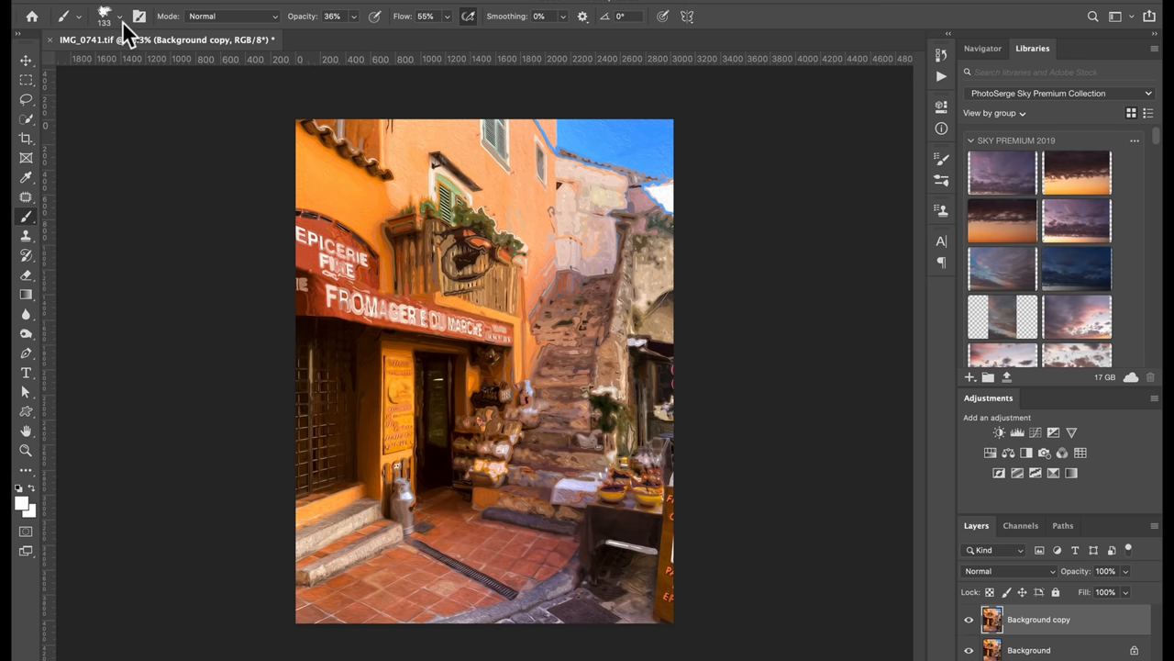
pyautogui.click(103, 15)
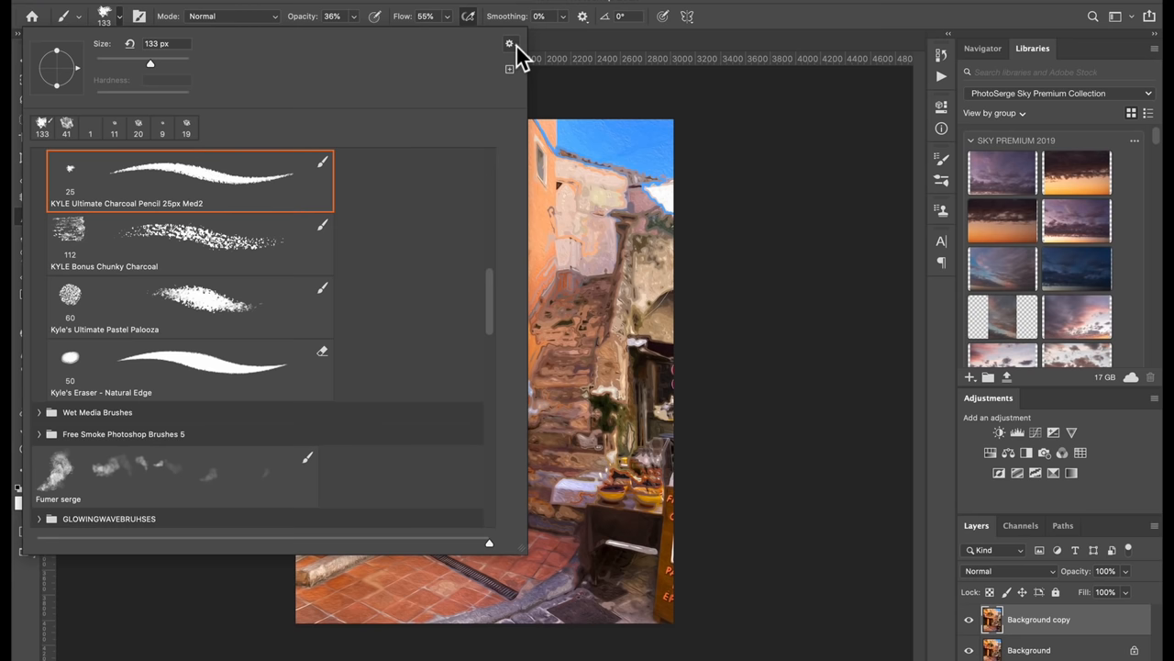
pyautogui.click(510, 43)
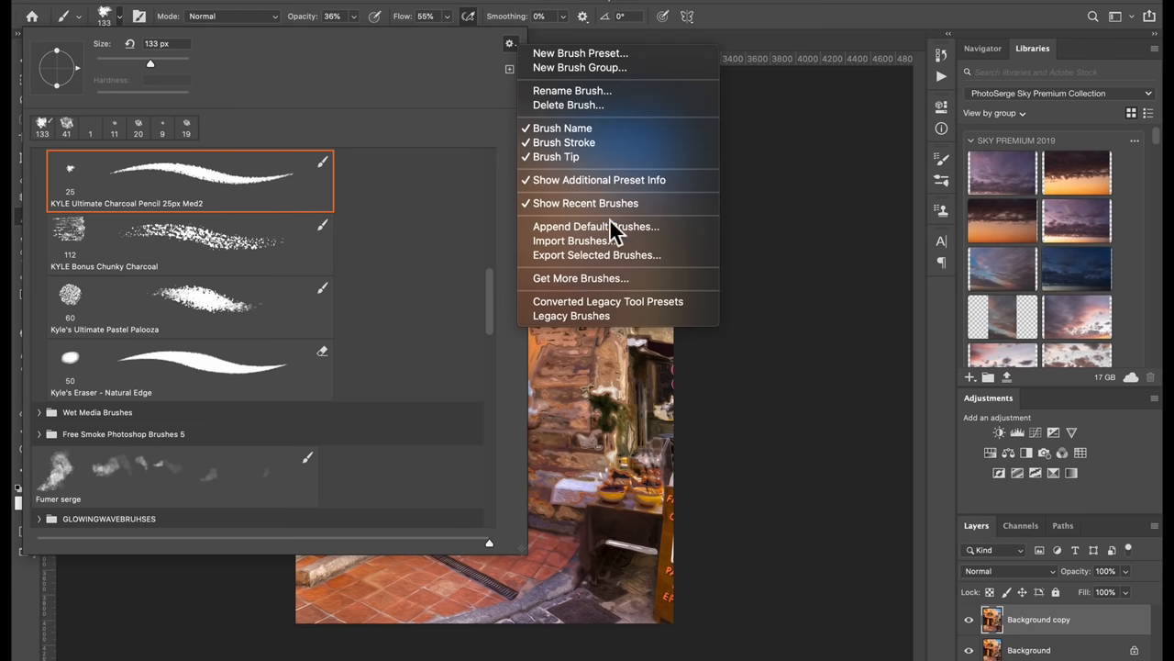
pyautogui.click(571, 240)
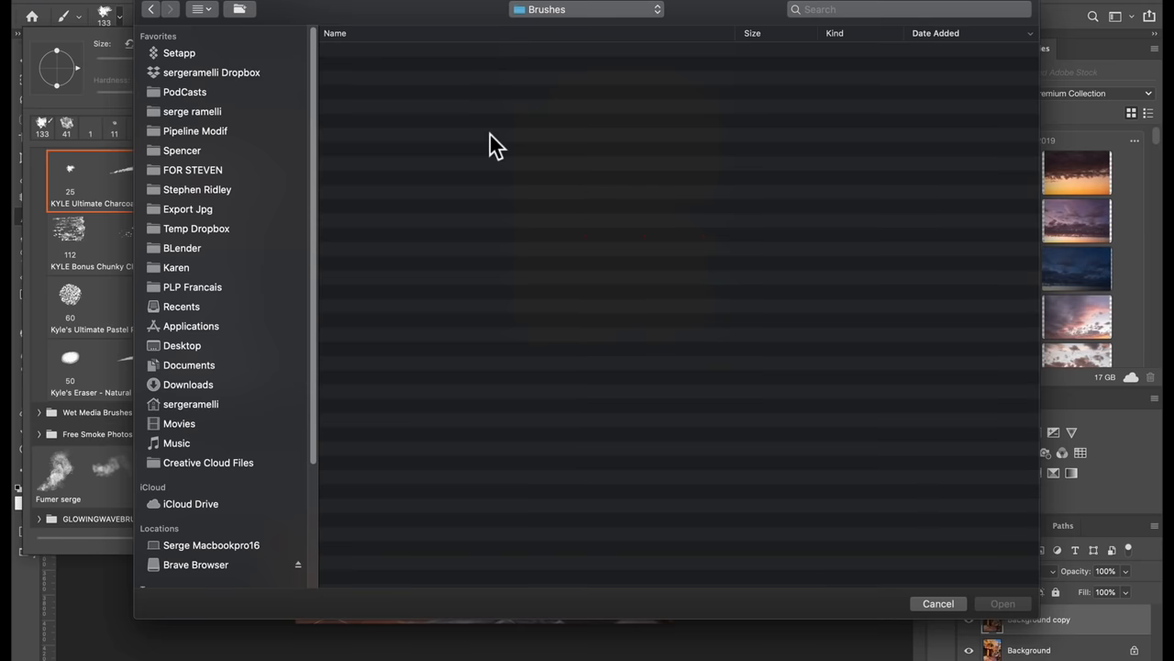
pyautogui.click(182, 345)
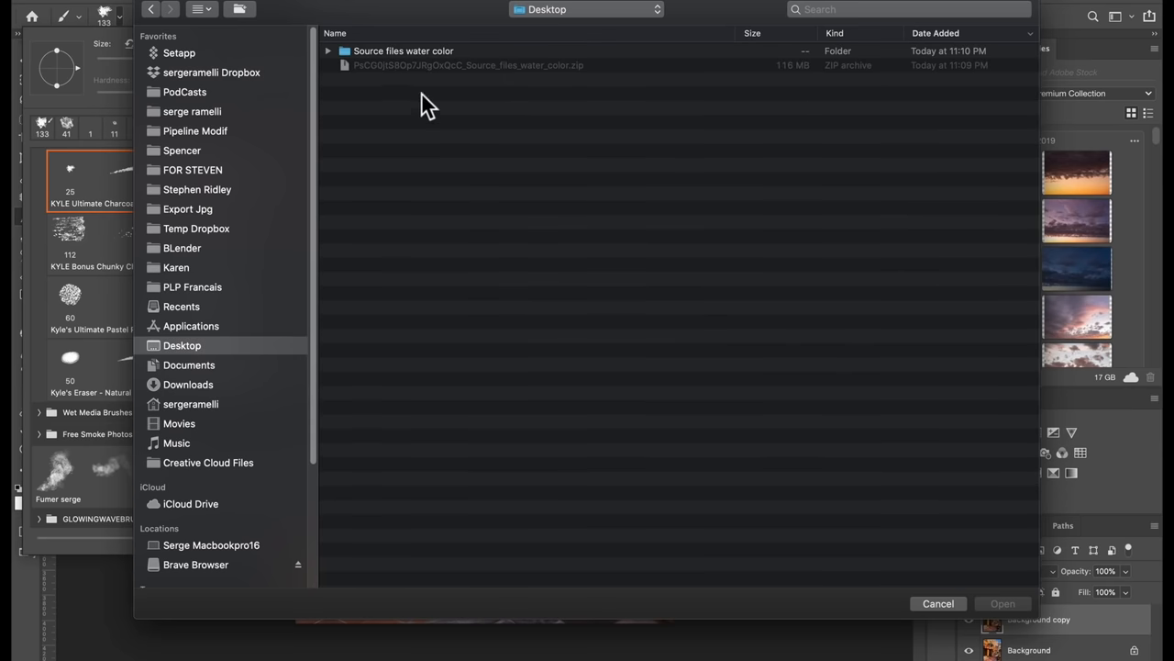
pyautogui.doubleClick(404, 51)
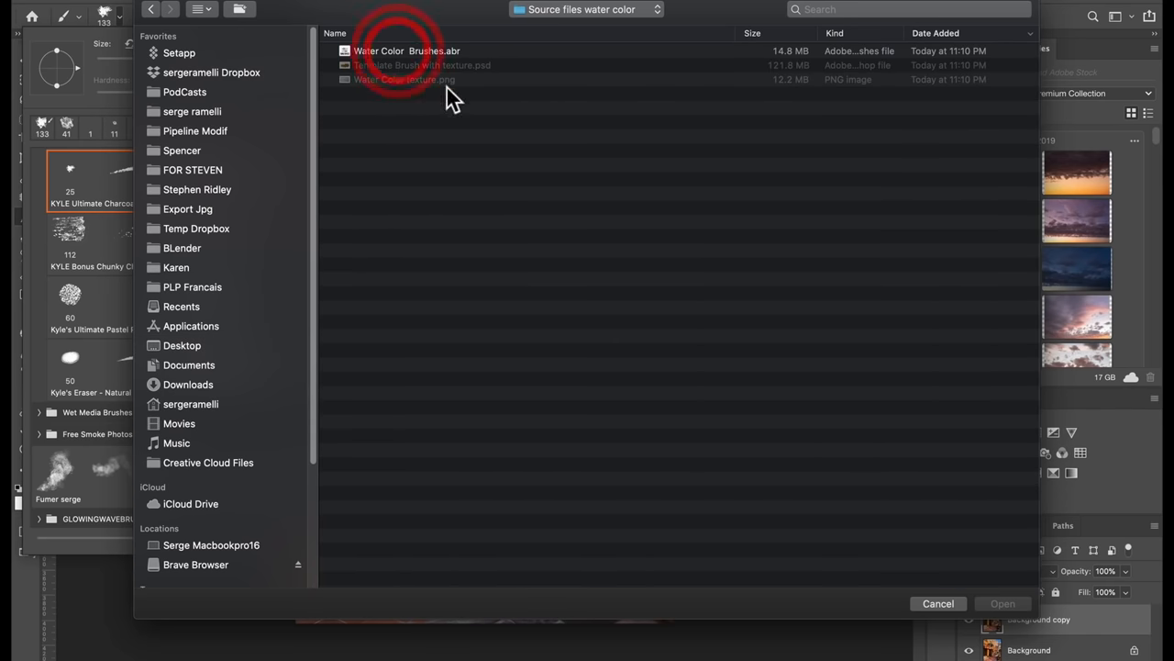
pyautogui.click(406, 51)
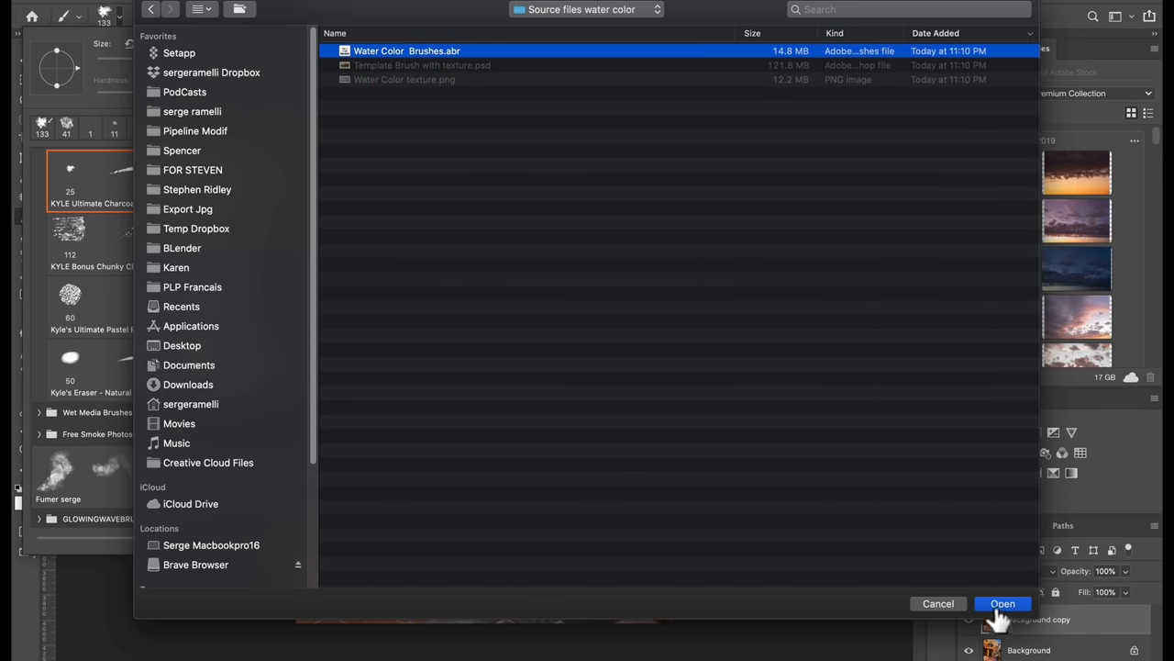
pyautogui.click(1002, 603)
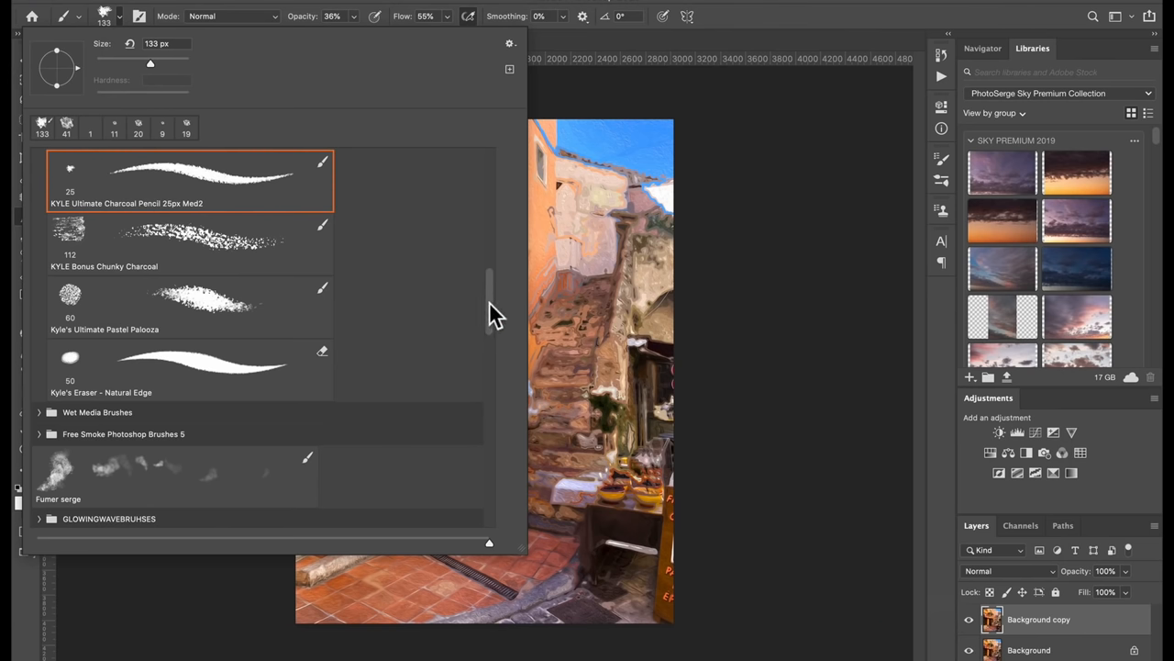
pyautogui.scroll(-3)
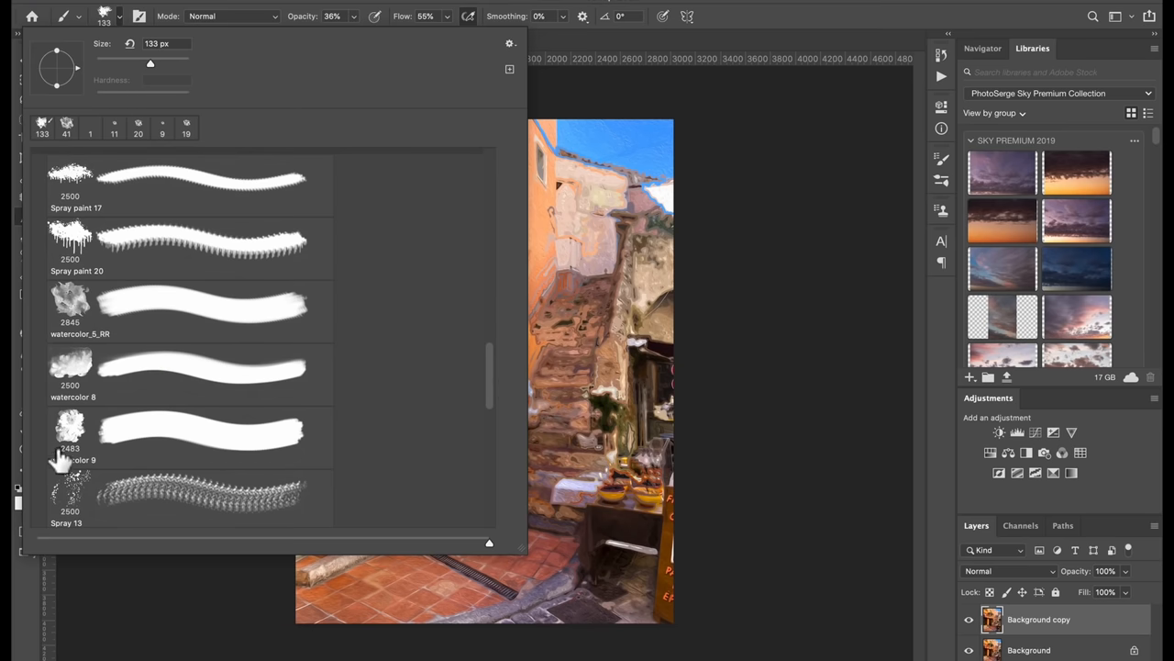
pyautogui.moveTo(87, 231)
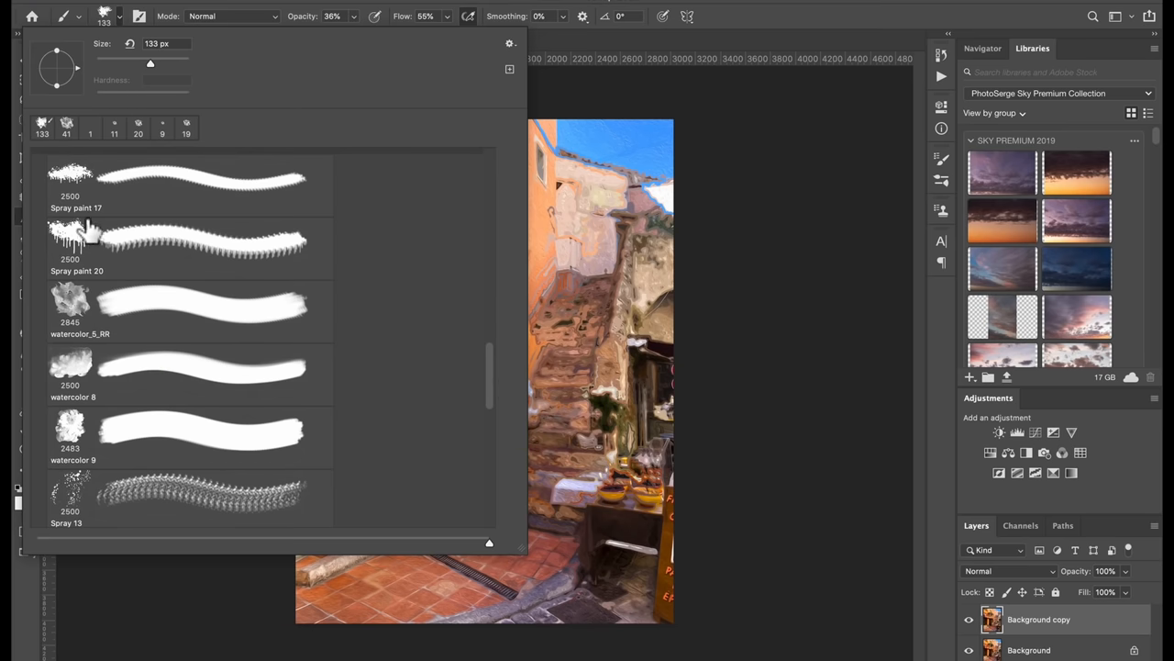
pyautogui.moveTo(72, 292)
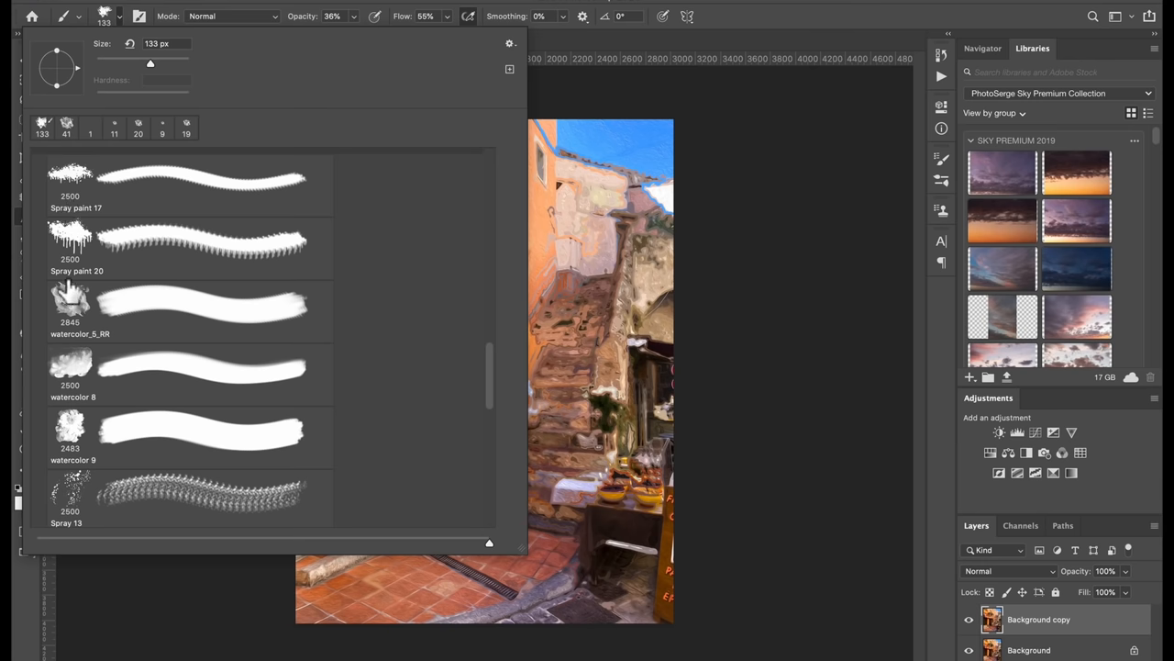
pyautogui.moveTo(81, 341)
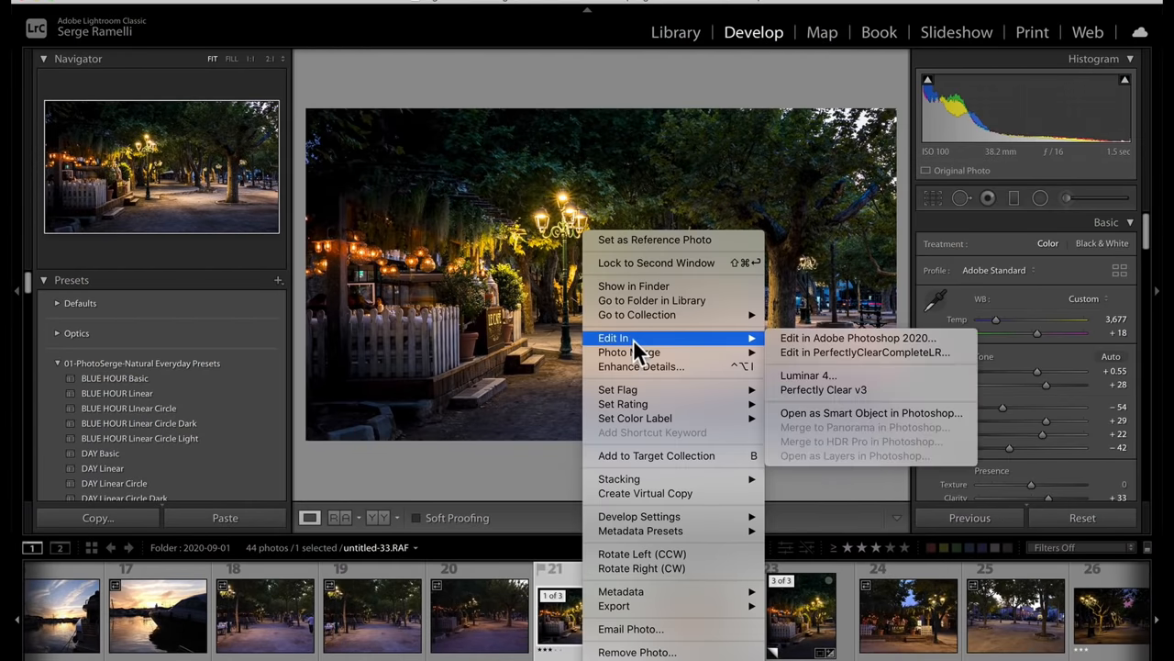
pyautogui.moveTo(858, 338)
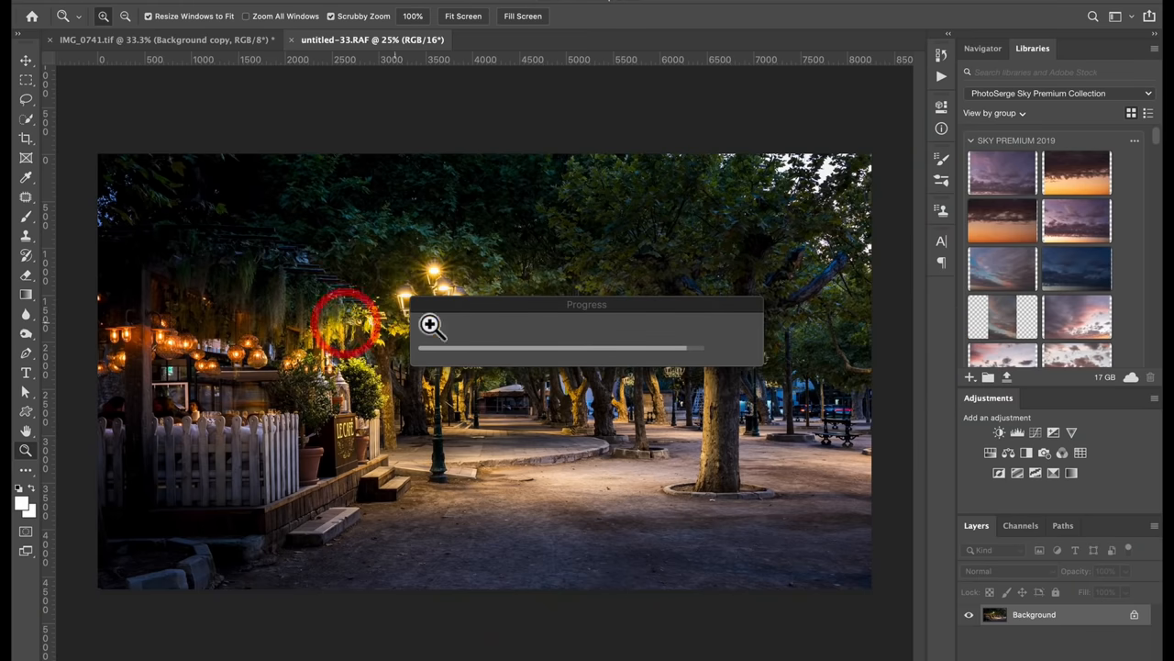
# Step: Convert the night street photo to 8 Bits/Channel, show History, and apply Oil Paint
pyautogui.click(220, 6)
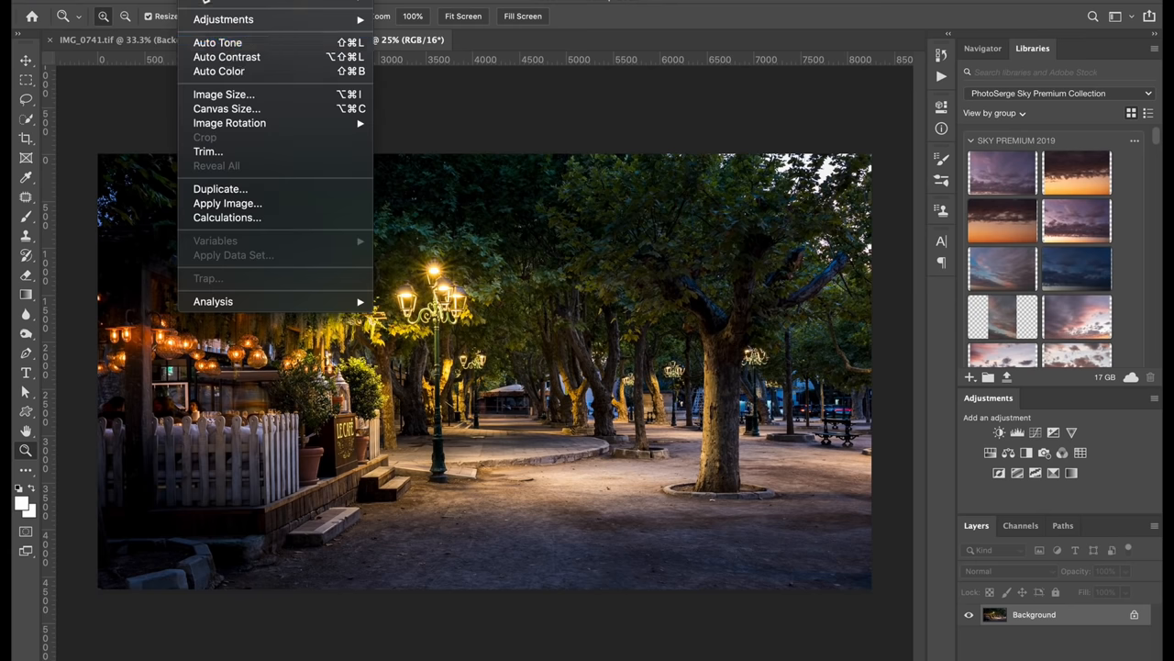
pyautogui.moveTo(449, 124)
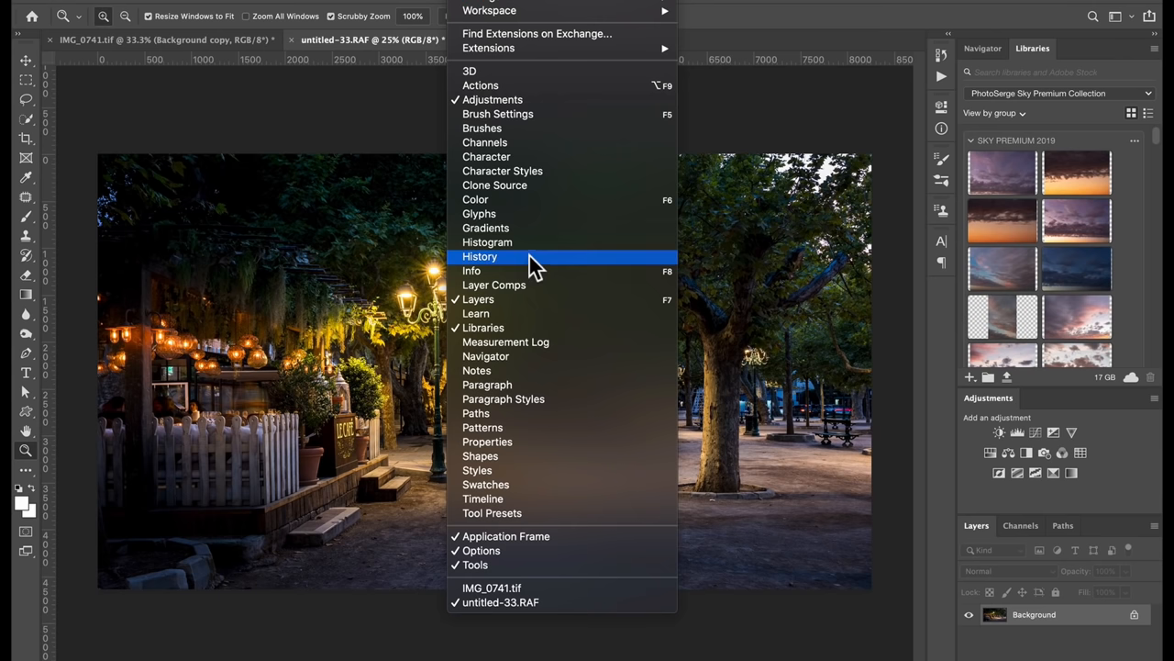
pyautogui.click(480, 256)
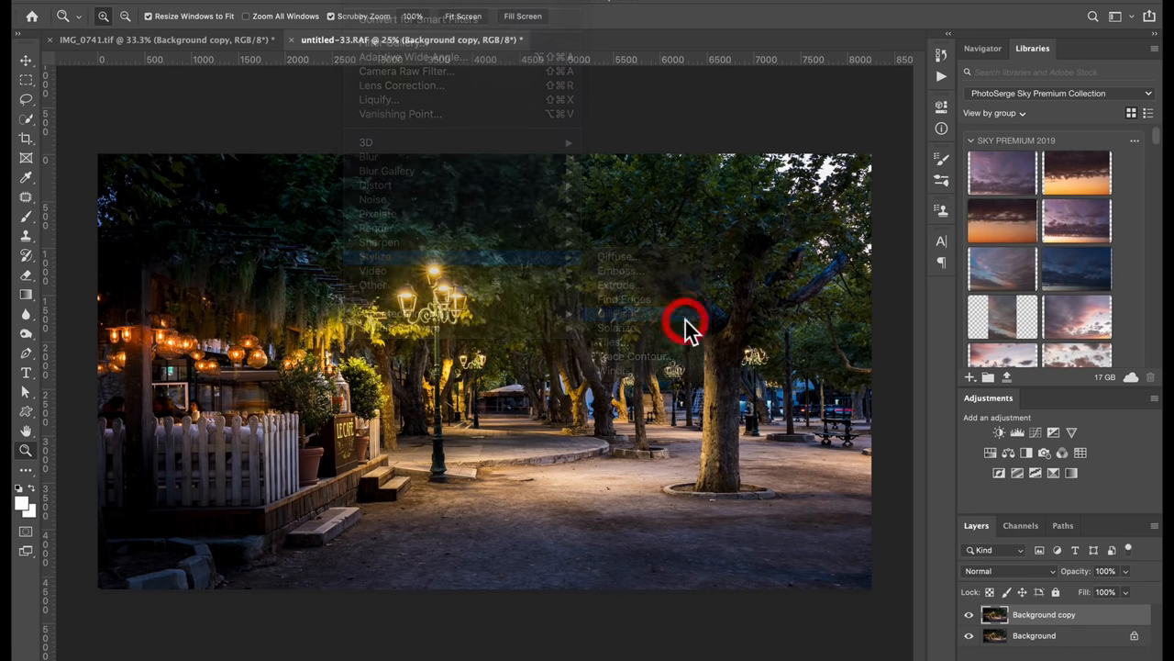
pyautogui.click(617, 313)
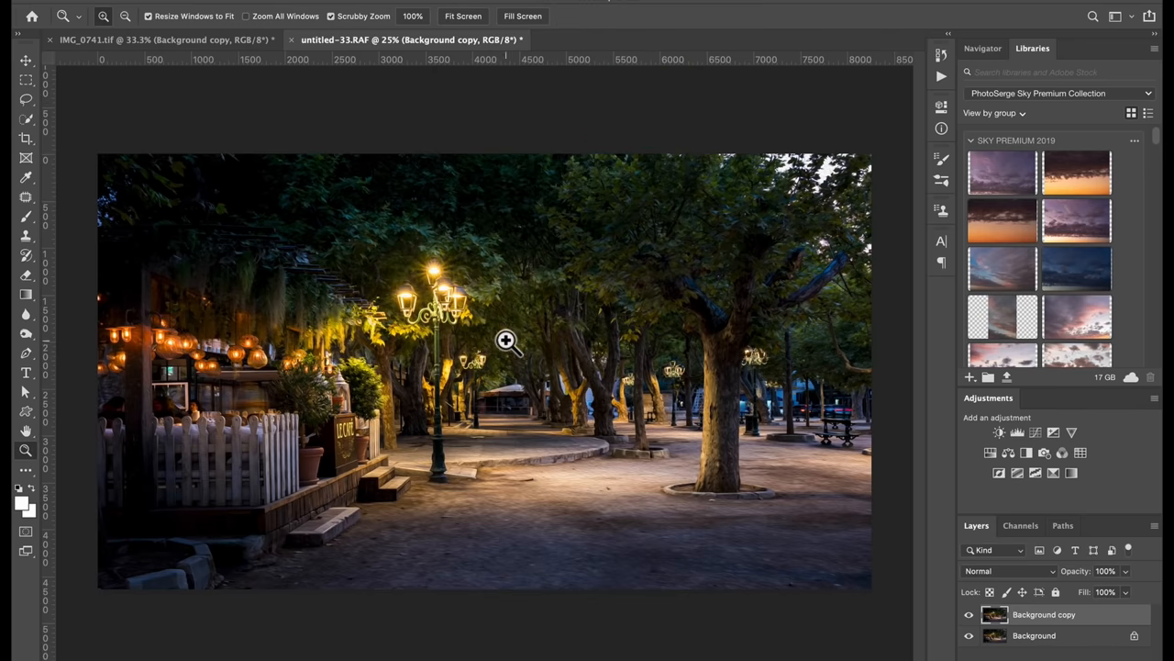
pyautogui.click(506, 343)
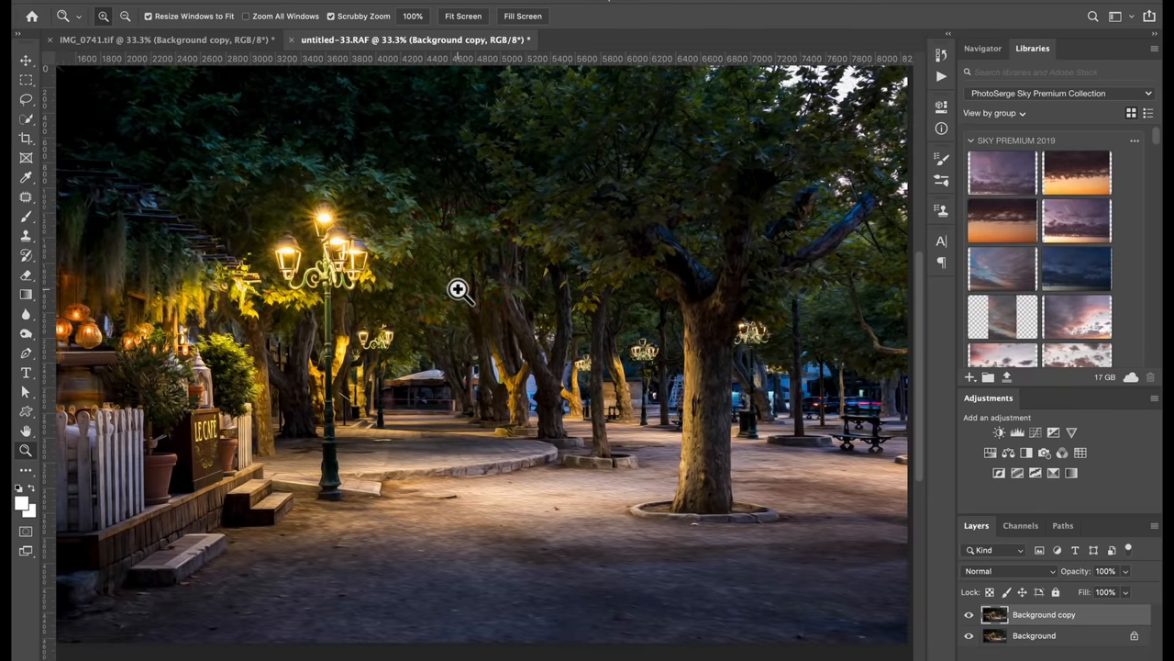
pyautogui.moveTo(422, 284)
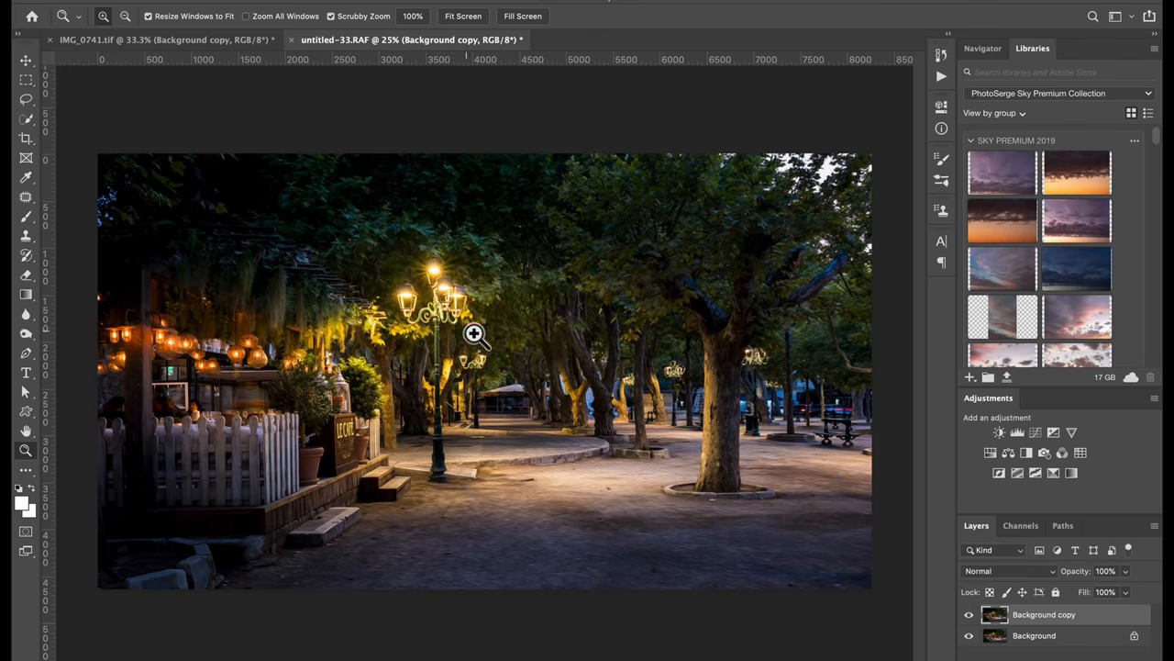
pyautogui.click(474, 333)
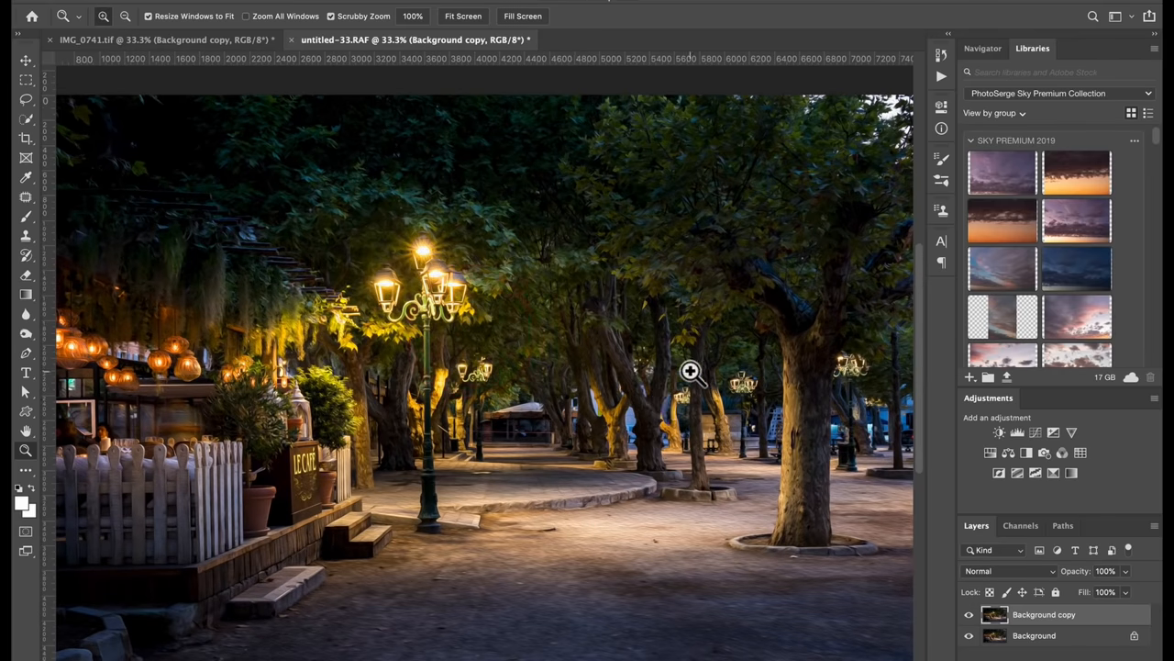
pyautogui.moveTo(26, 234)
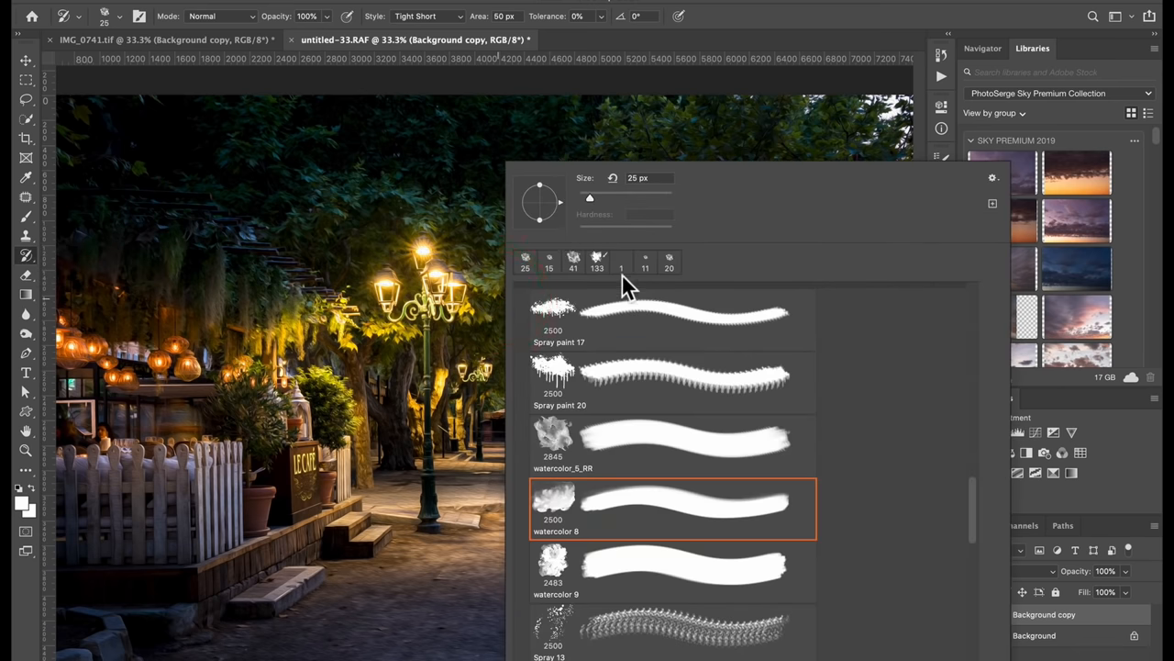
pyautogui.moveTo(111, 23)
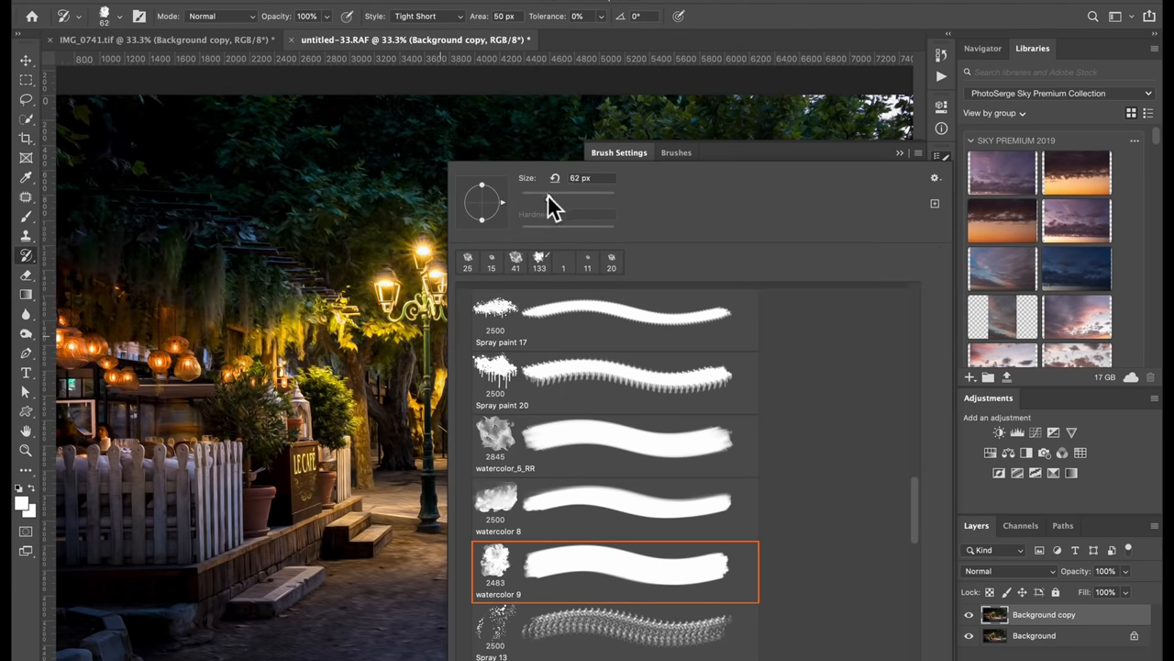
# Step: Shrink the watercolor 9 Art History brush to 22 px and close Brush Settings
pyautogui.moveTo(555, 202); pyautogui.dragTo(529, 202)
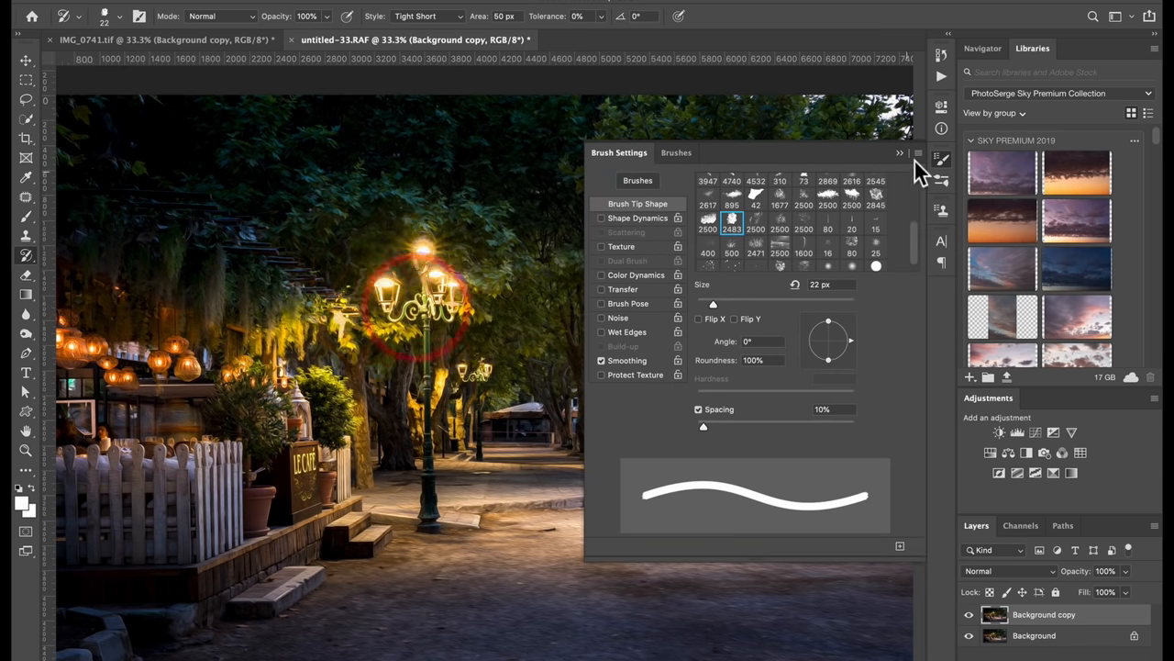
pyautogui.click(900, 154)
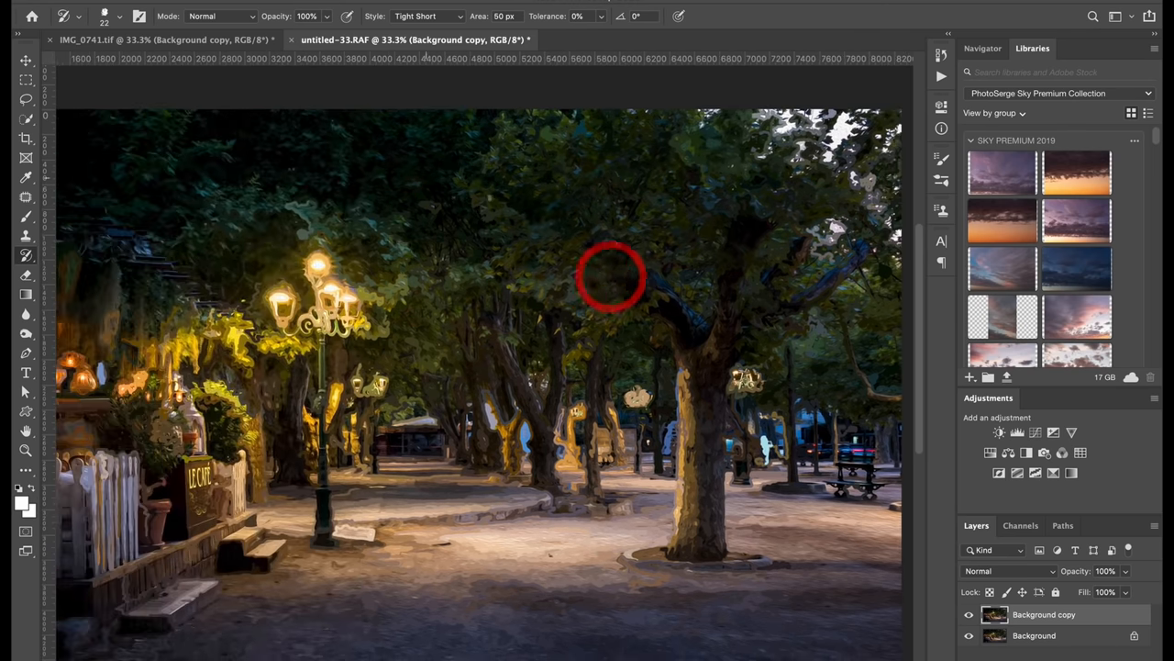
# Step: Paint a watercolor Art History stroke over the night street's dark foliage
pyautogui.click(612, 277)
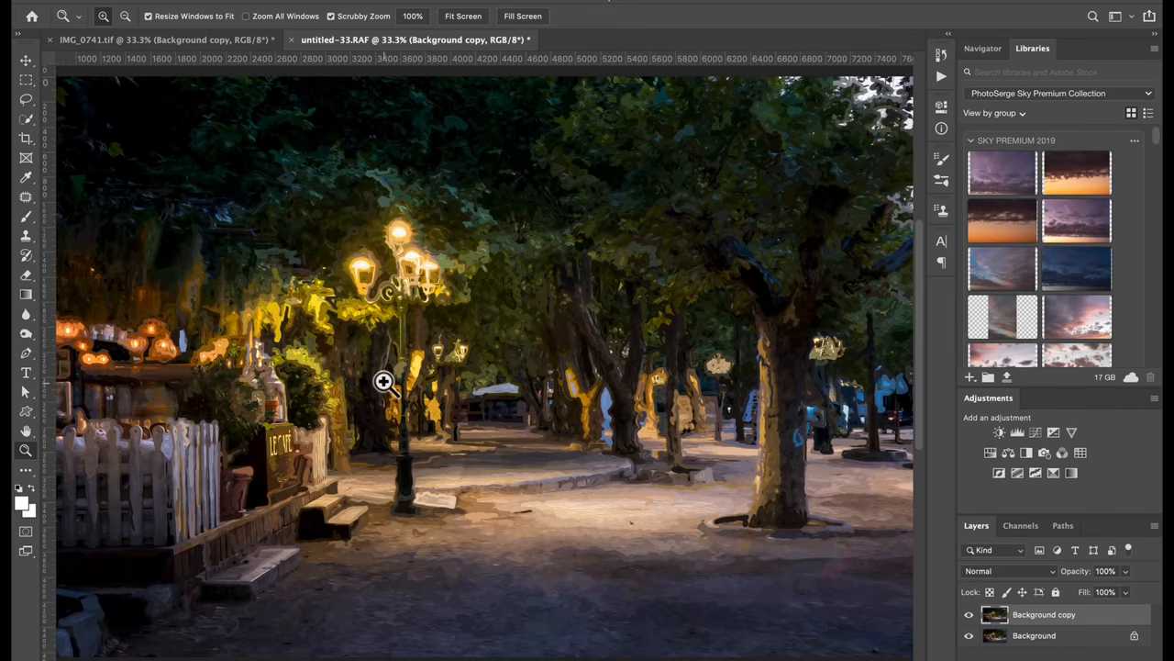
pyautogui.click(383, 380)
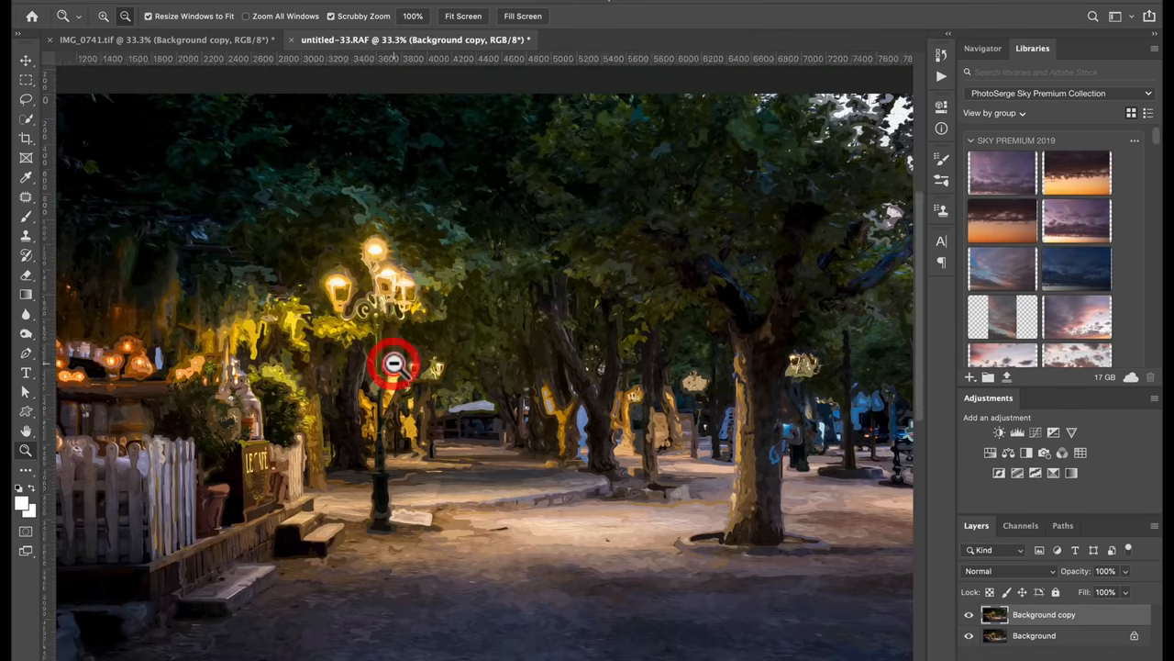
pyautogui.click(395, 362)
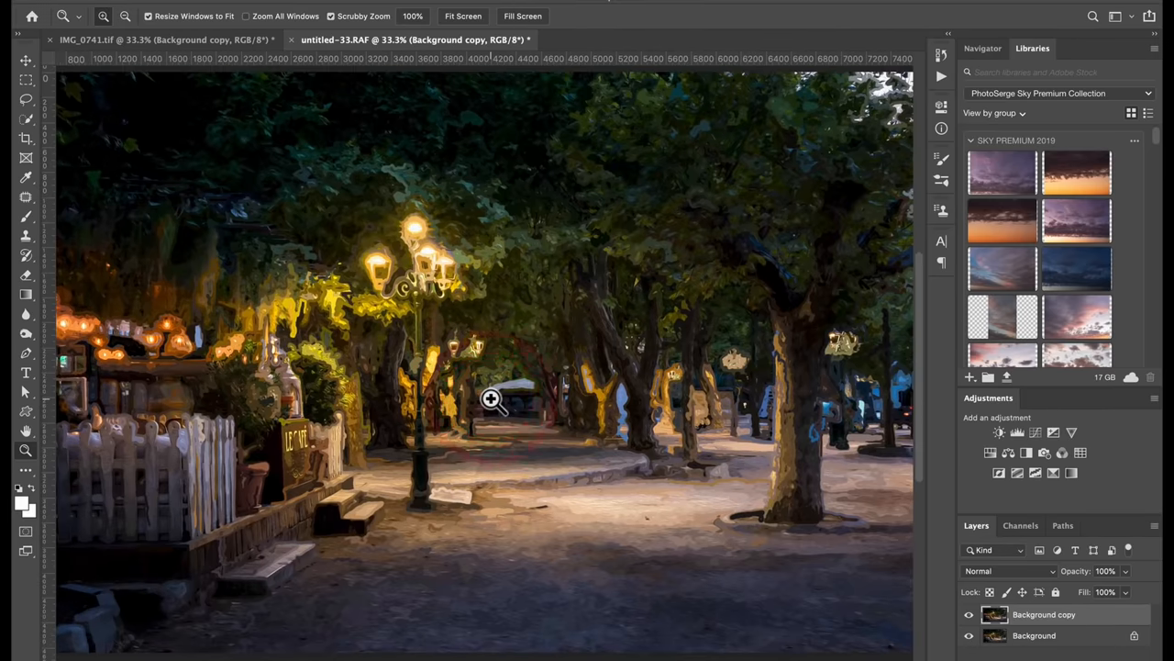
pyautogui.moveTo(591, 357)
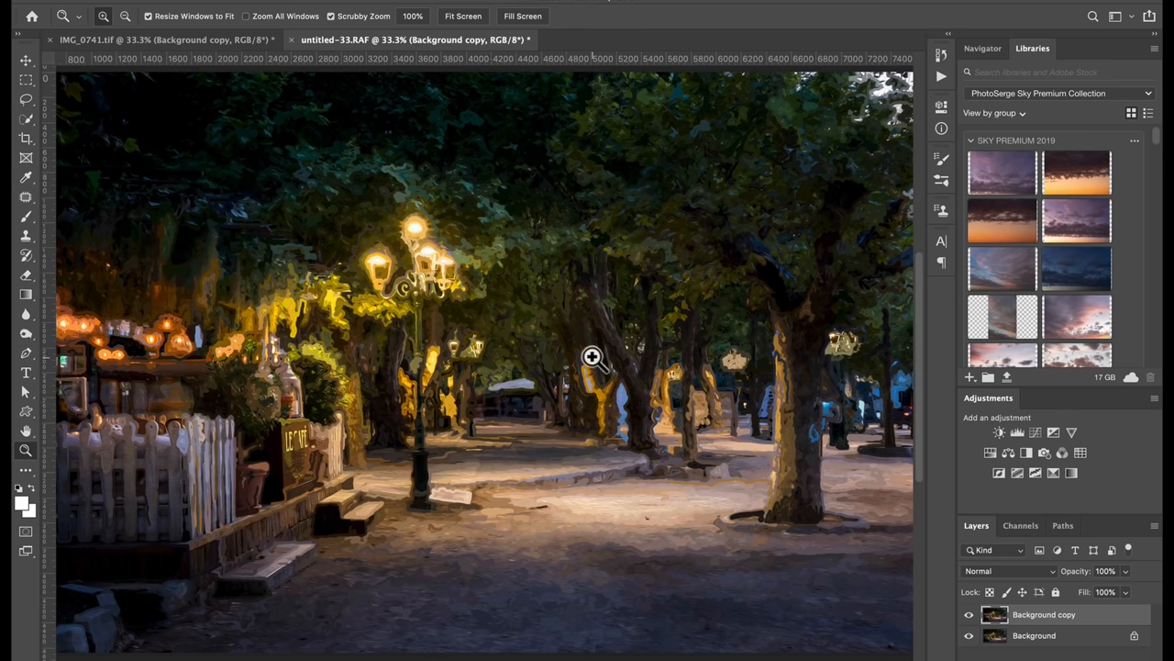